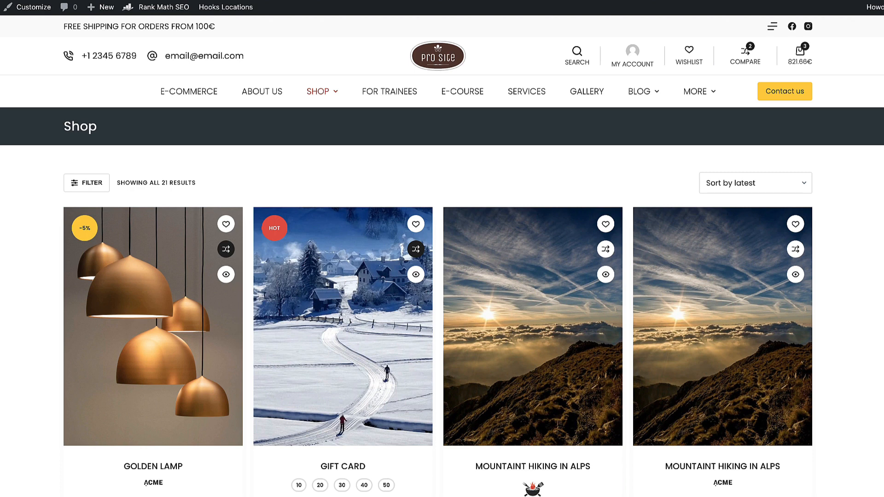
Step: Go from the shop frontend via the admin bar to the Dashboard and the All Products list
click(52, 6)
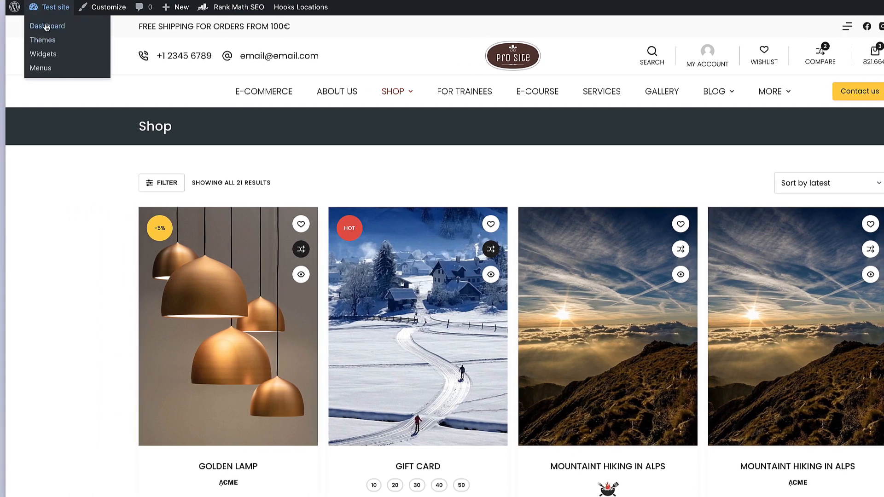
click(48, 26)
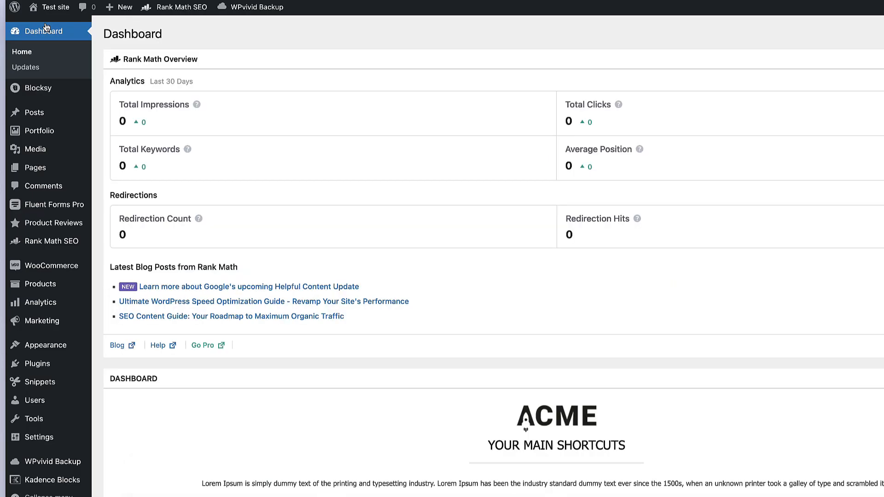
mouse_move(41, 284)
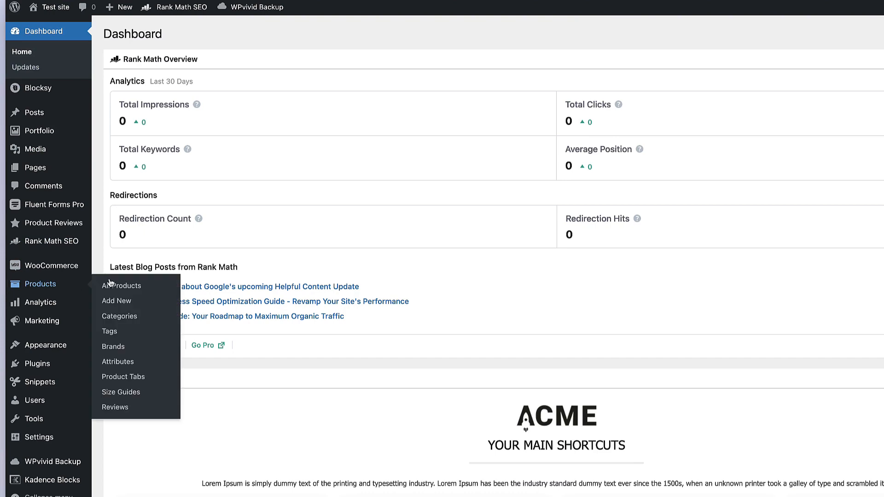
click(121, 286)
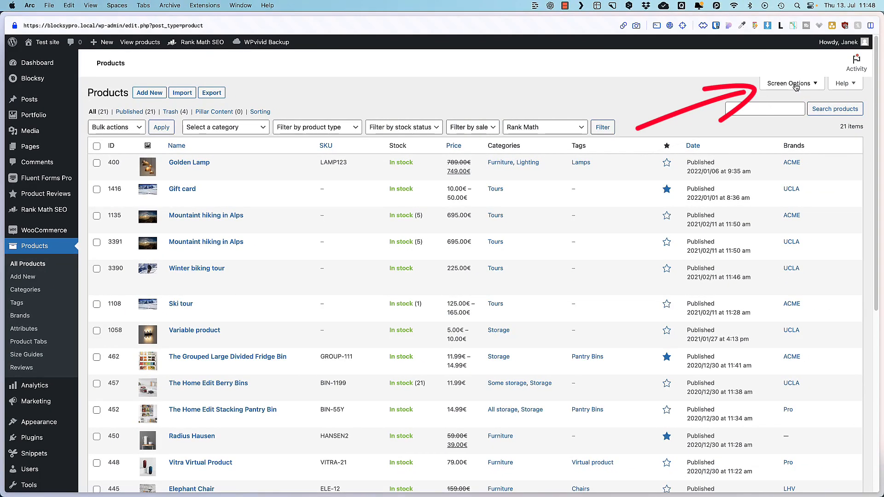
Step: In Screen Options try the SEO Details column on the product list, then turn it off again
click(792, 83)
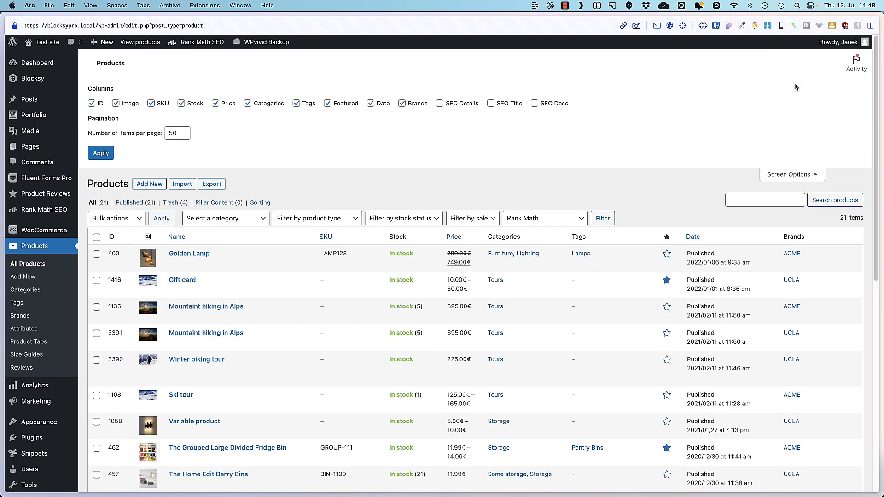
click(174, 133)
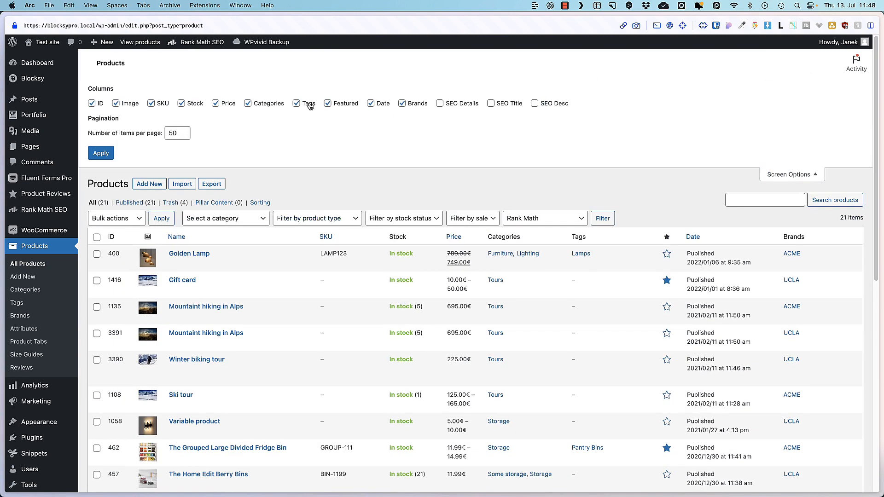
click(297, 103)
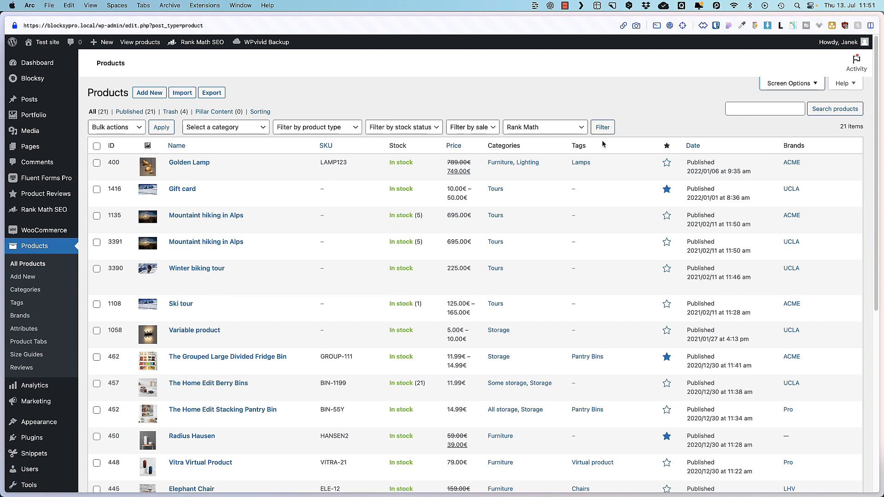
mouse_move(785, 84)
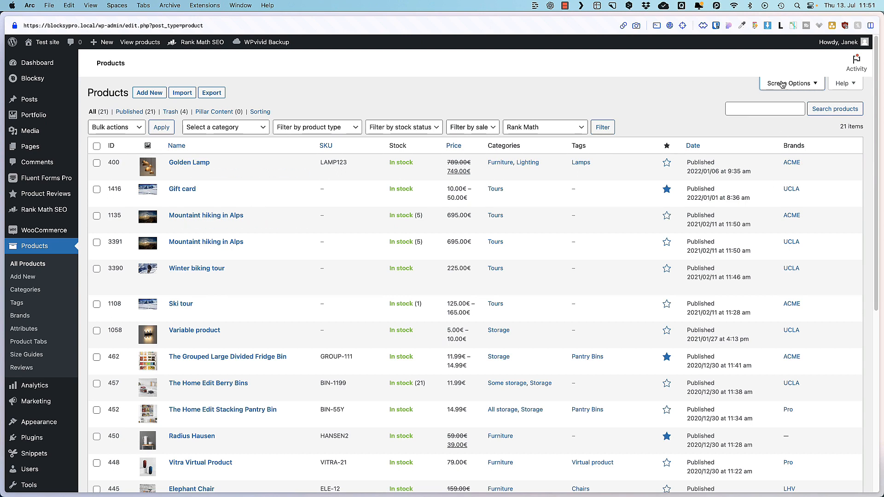
click(793, 83)
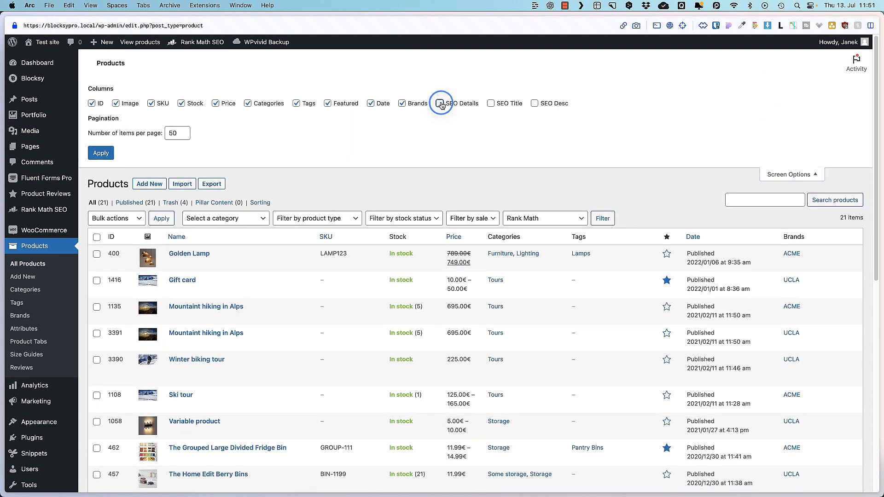
click(440, 103)
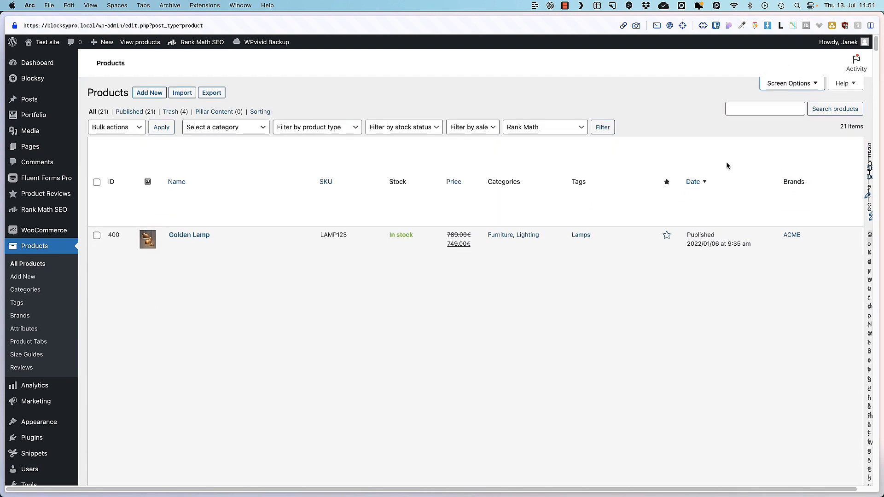
click(792, 83)
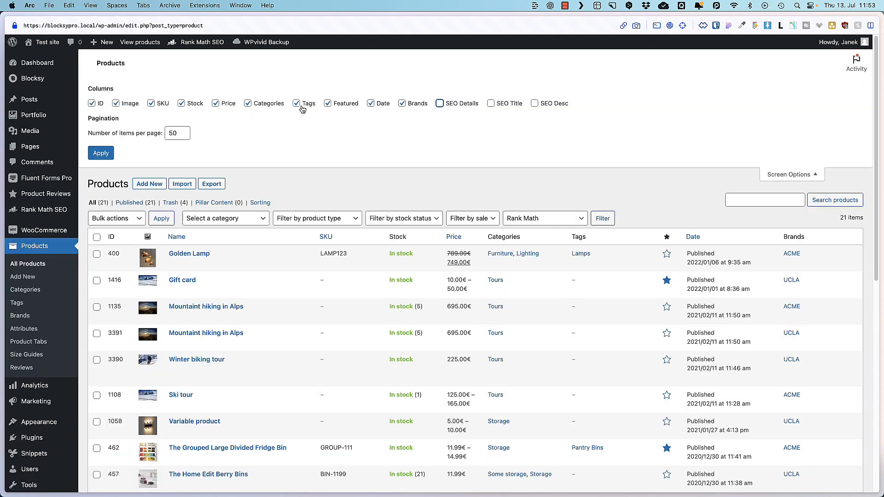
click(297, 103)
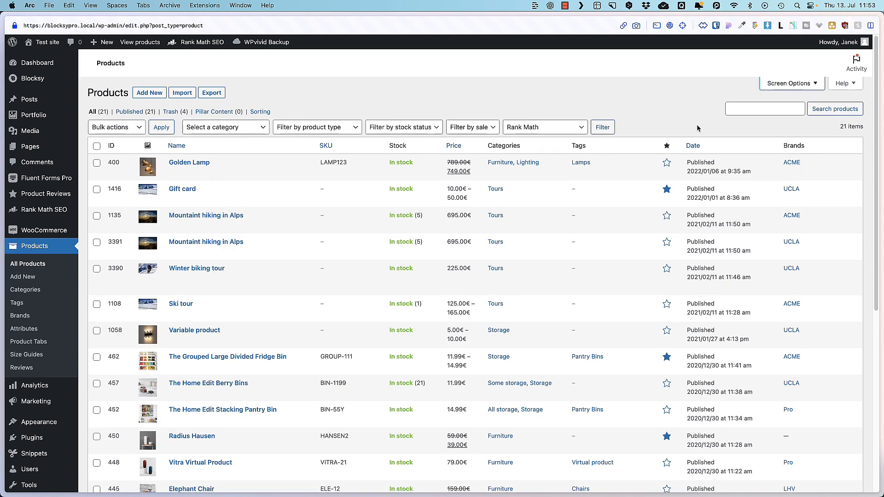
mouse_move(538, 104)
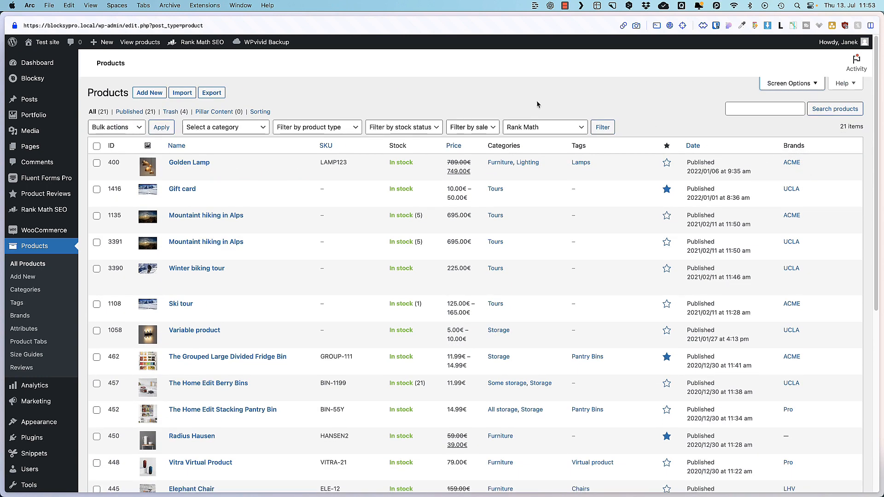
mouse_move(45, 230)
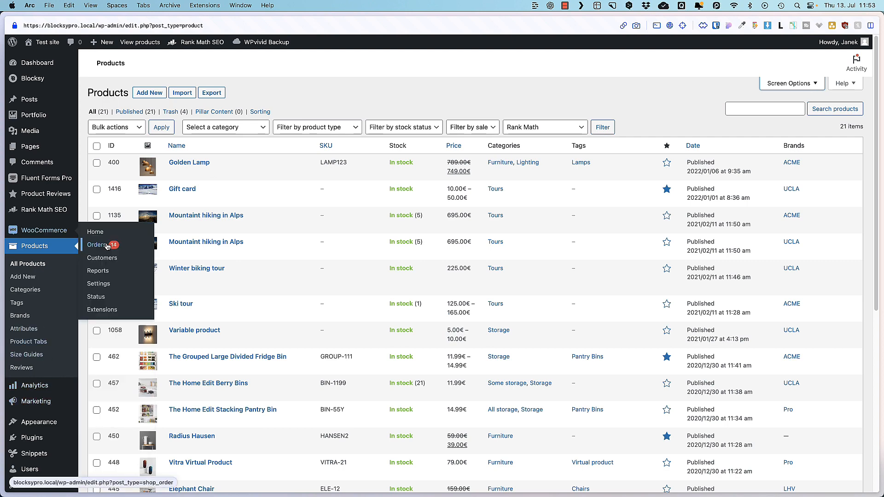
Step: Show the WooCommerce orders list with the Ship to and Actions columns enabled in Screen Options
click(97, 245)
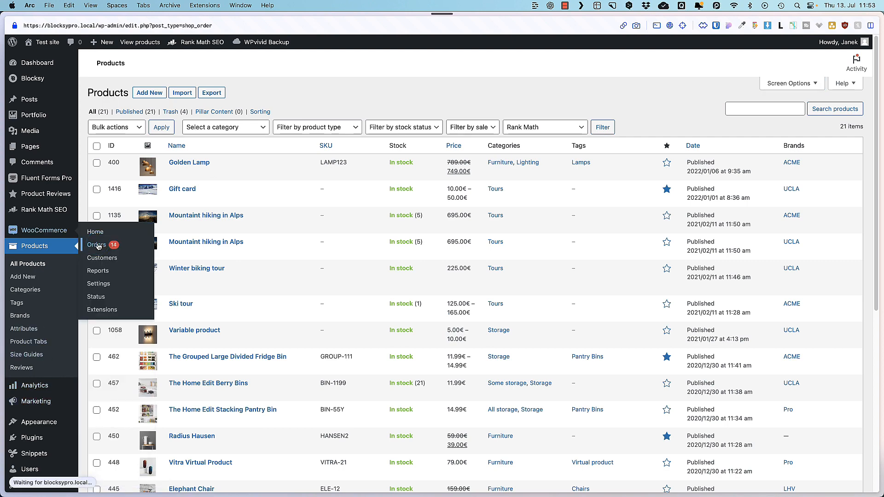
click(96, 245)
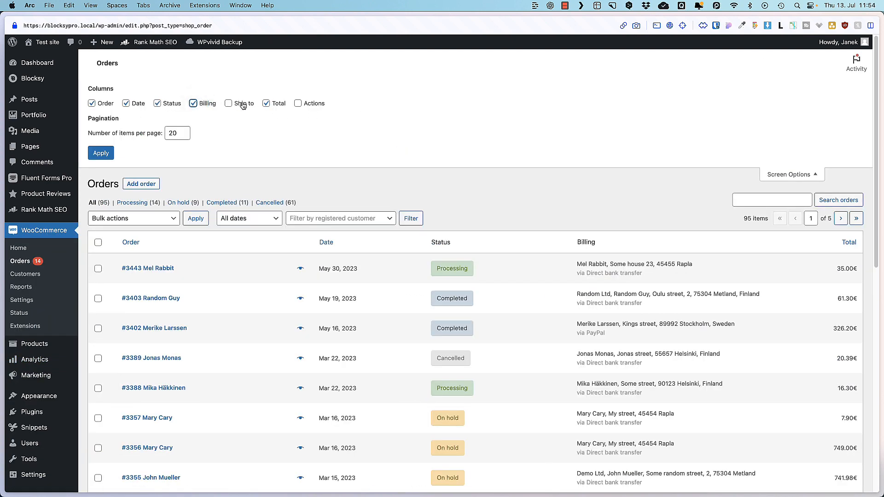
click(228, 104)
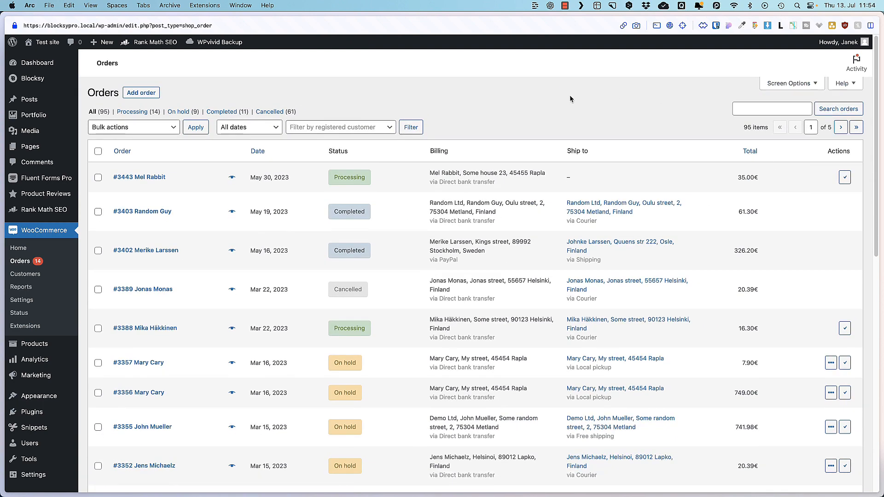
mouse_move(42, 335)
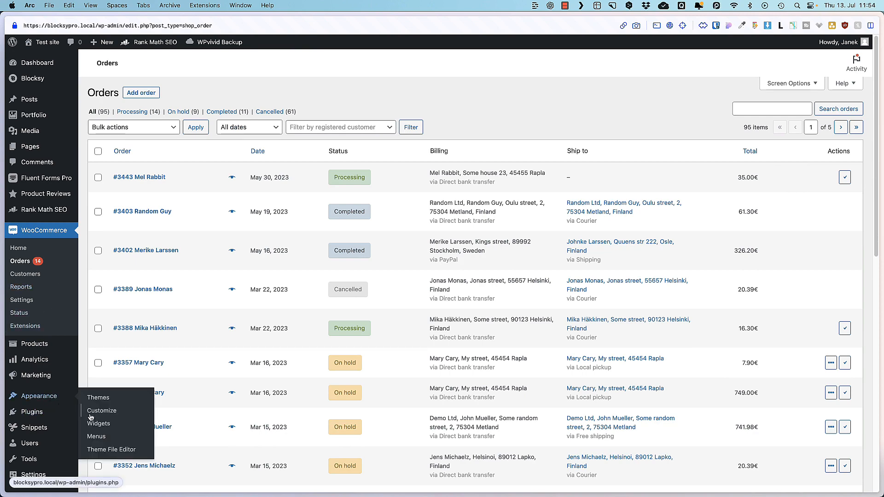
Step: In Appearance > Menus enable the Product categories panel and Link Target via Screen Options
click(97, 437)
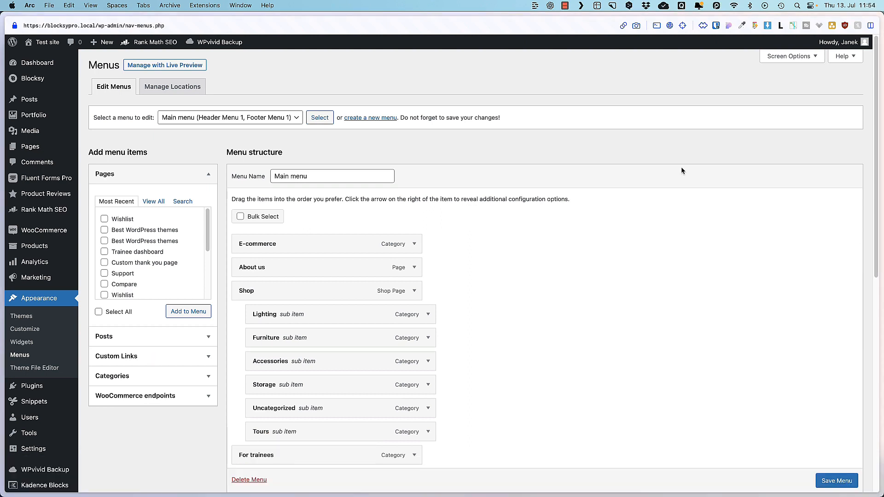
click(790, 56)
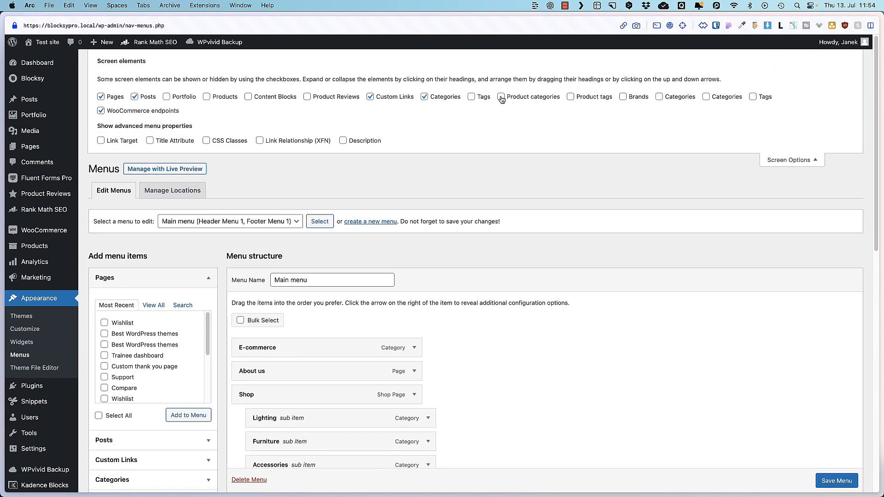
click(503, 96)
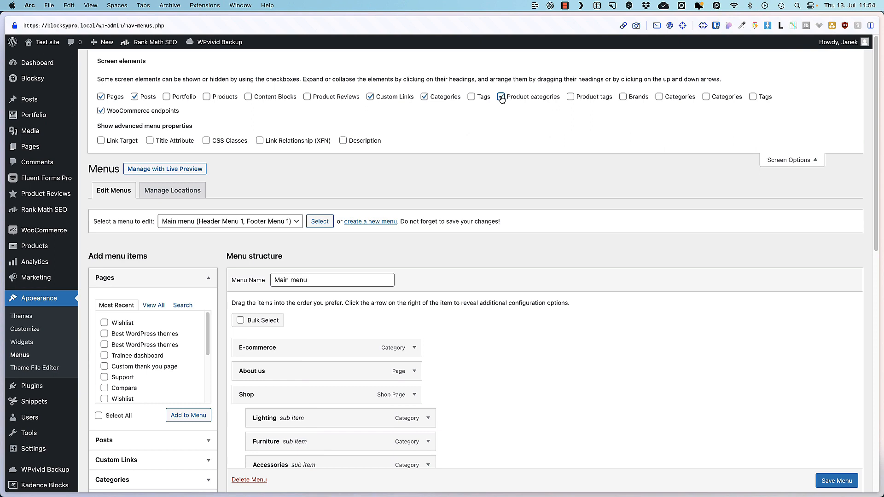
click(100, 140)
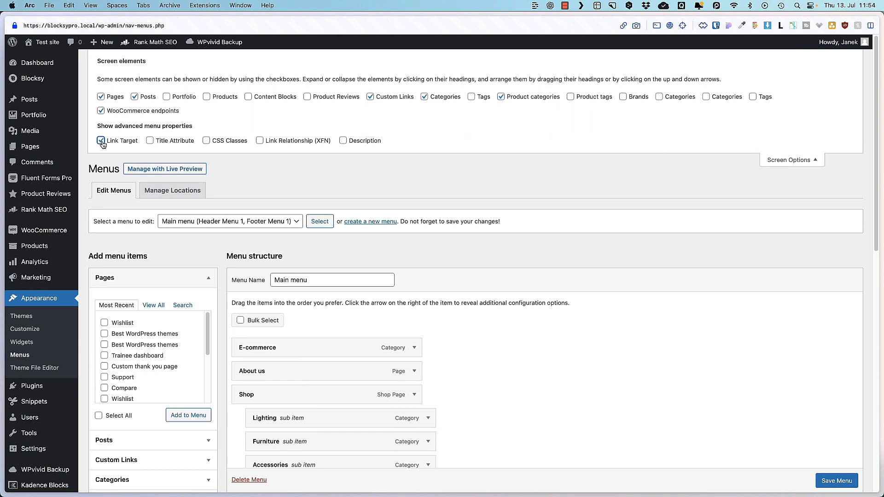
Step: Browse the WooCommerce endpoints panel, ticking and unticking the Log out endpoint
click(418, 349)
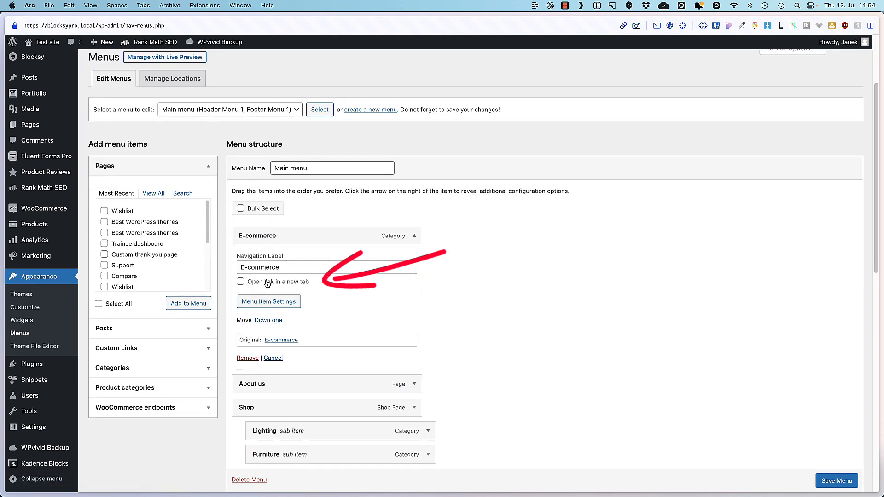
click(792, 48)
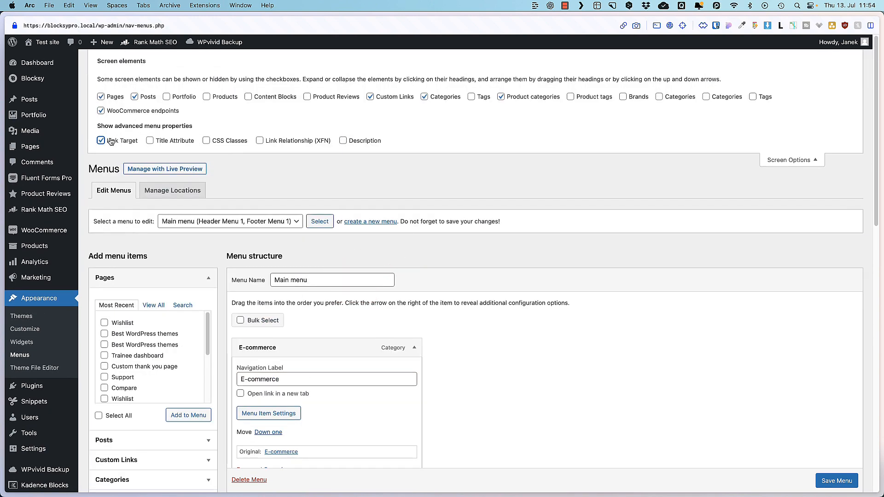
click(101, 140)
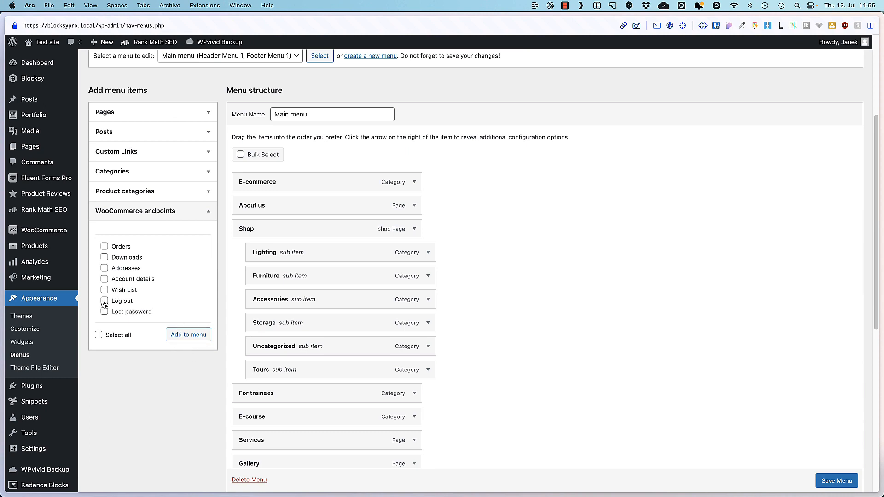
click(104, 300)
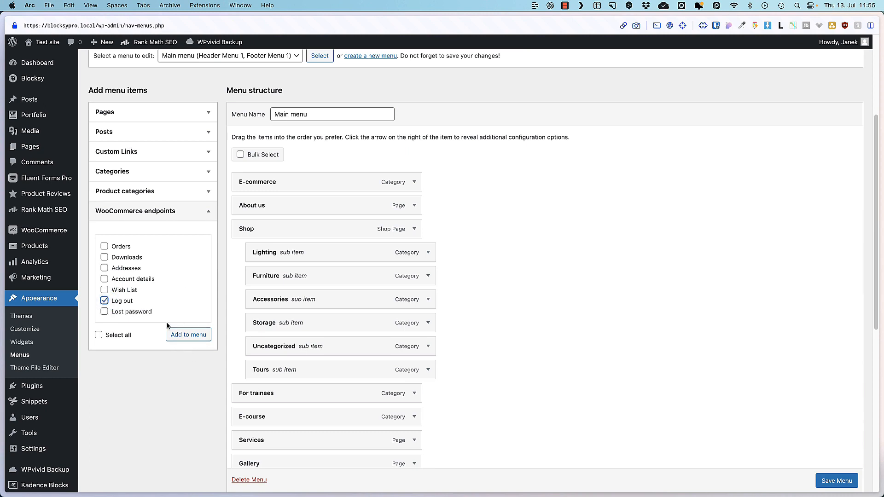
click(104, 300)
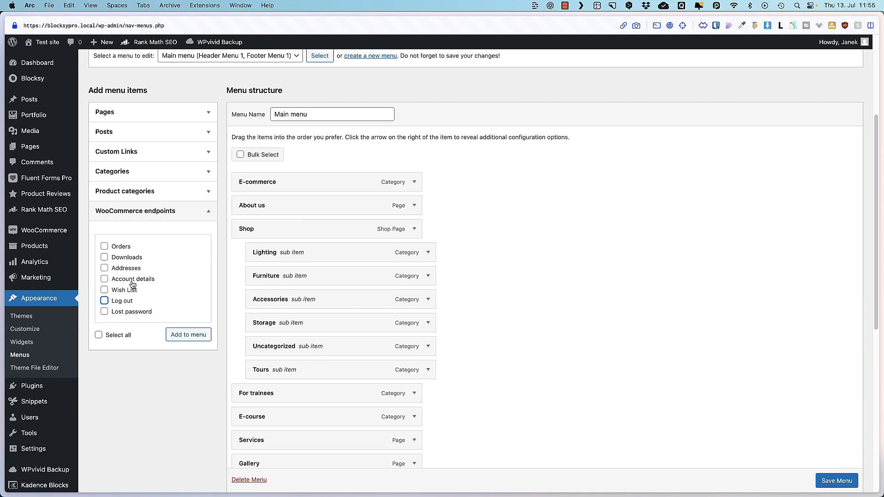
click(793, 153)
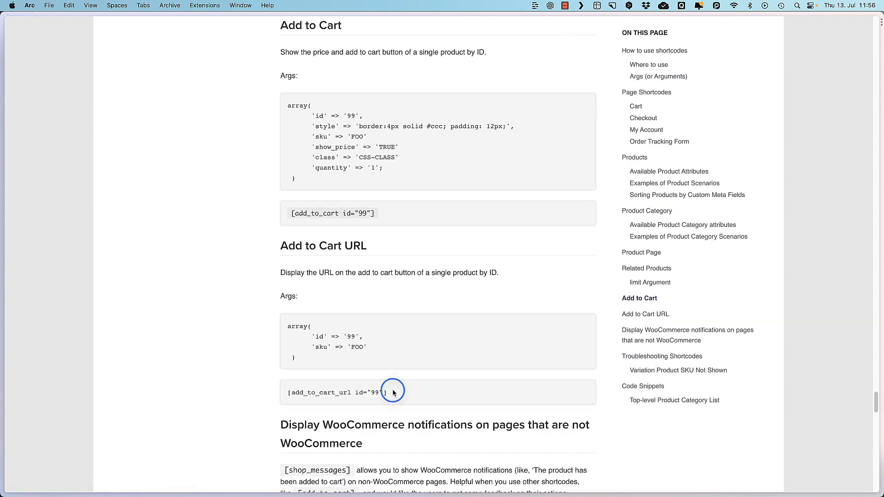
Step: Scroll the shortcode docs to Add to Cart and select the [add_to_cart id="99"] example
scroll(up, 3)
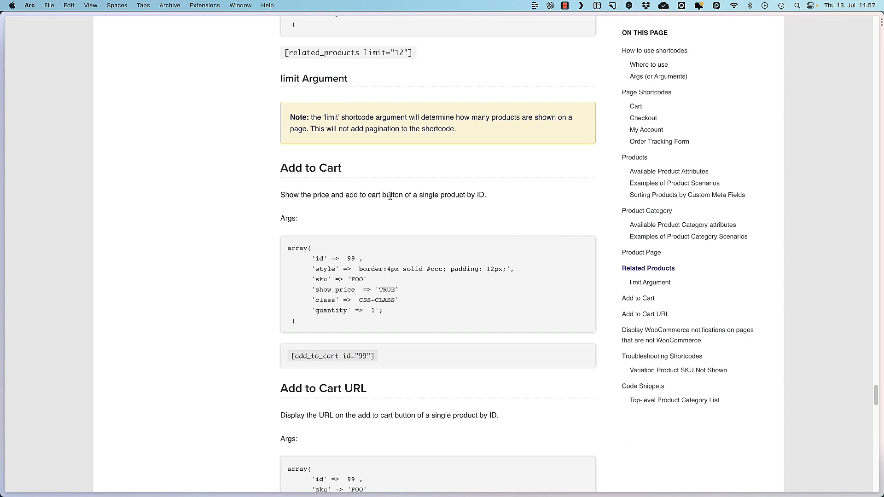
mouse_move(492, 198)
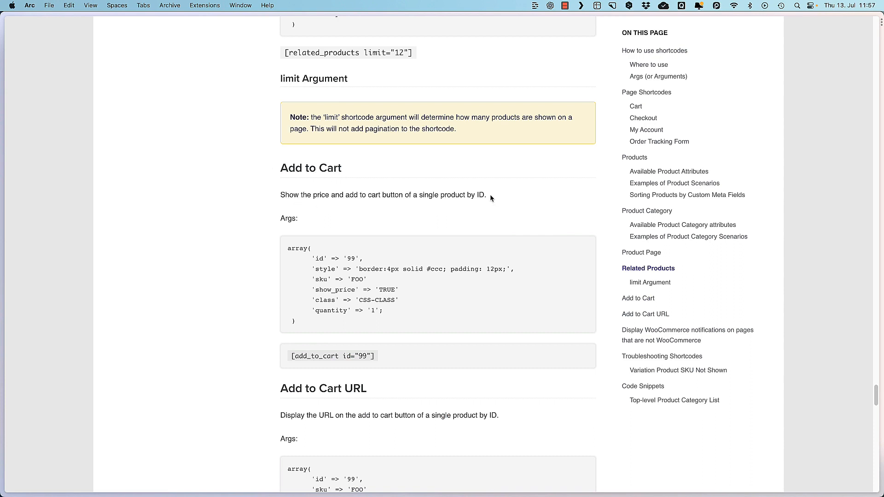
double_click(294, 355)
text(/sho)
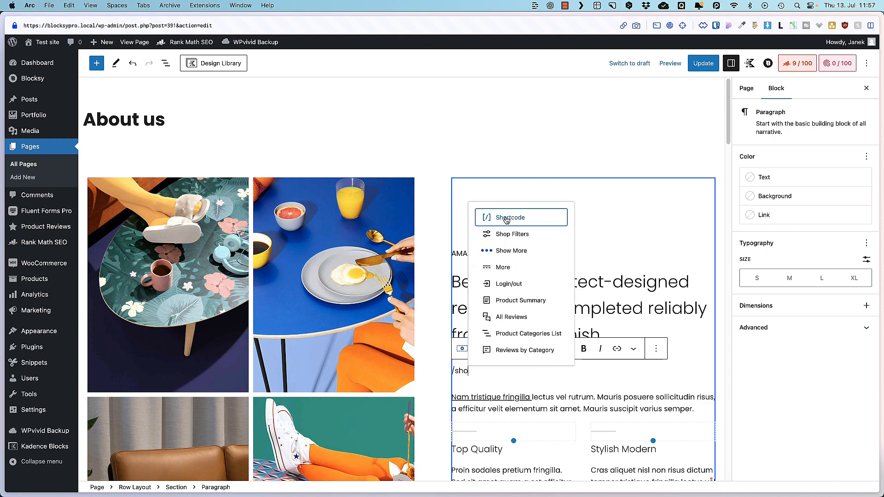
Step: Insert a Shortcode block with the add_to_cart shortcode under the About us headline and update the page
click(510, 217)
text([add_to_cart id="39"])
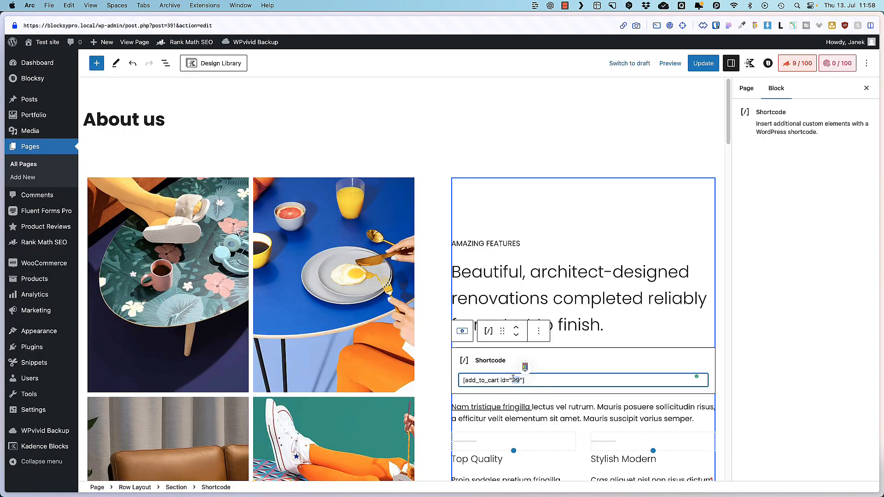
click(704, 63)
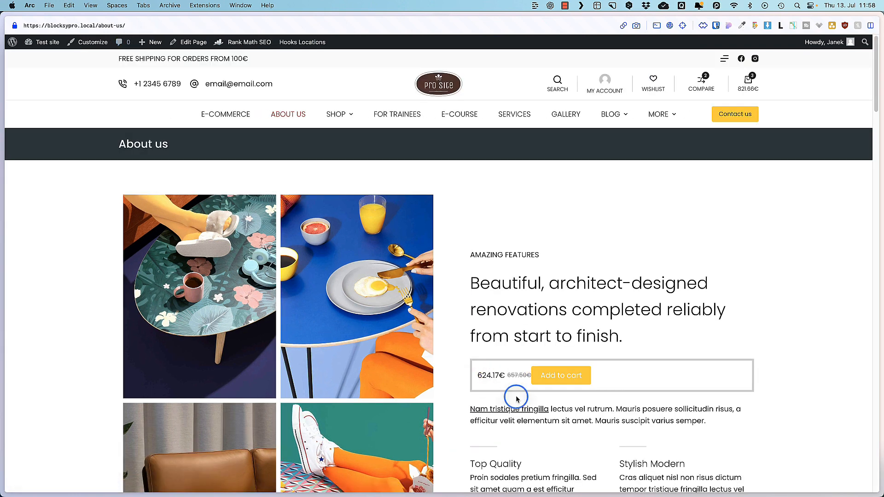
Step: Add the Golden Lamp to the cart from the About us shortcode box and close the cart drawer
click(561, 376)
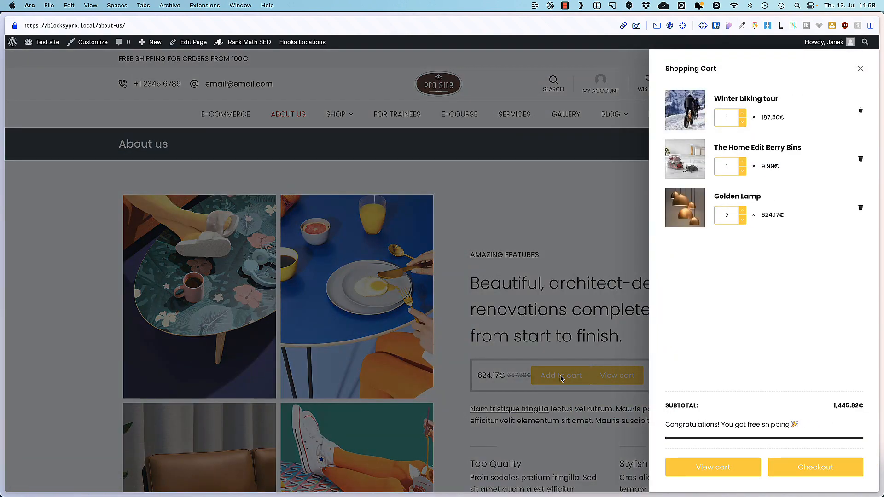
mouse_move(628, 350)
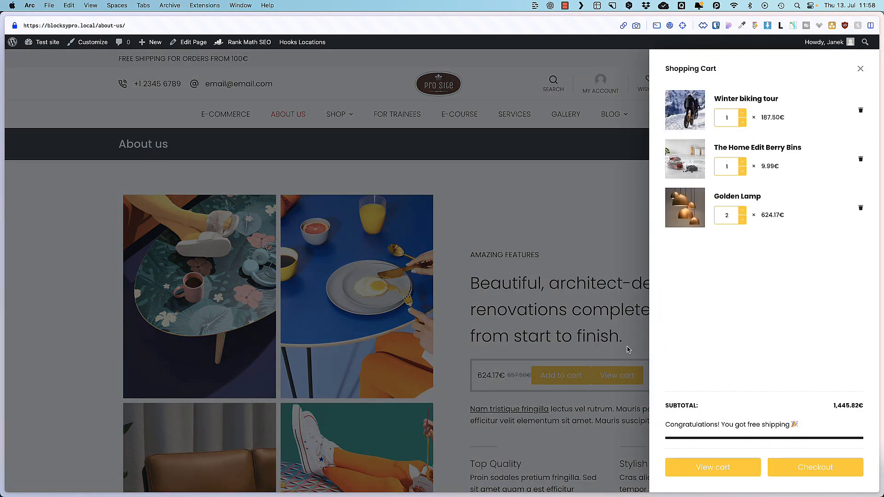
click(860, 69)
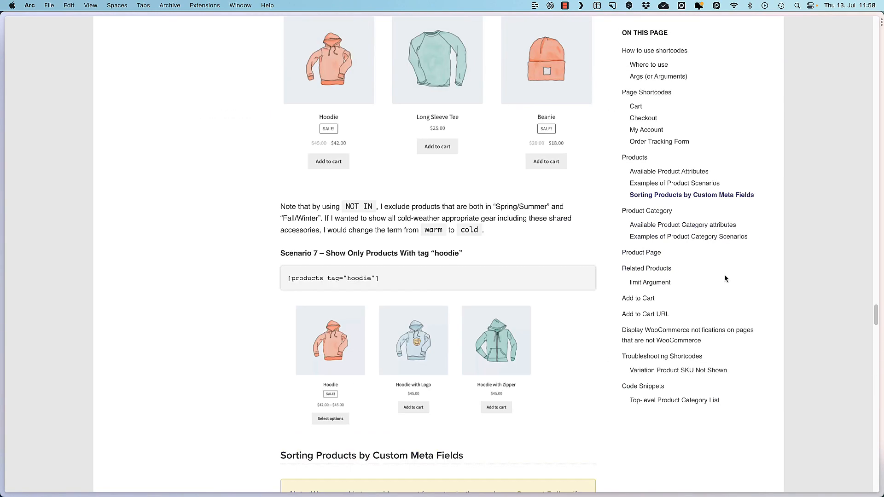
Step: Jump through Available Product Attributes and Products to the Examples of Product Scenarios section
click(669, 171)
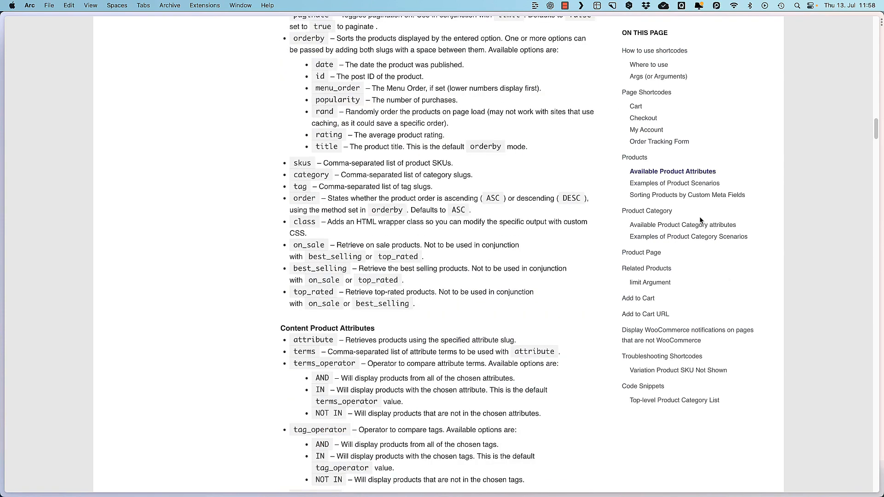
click(659, 142)
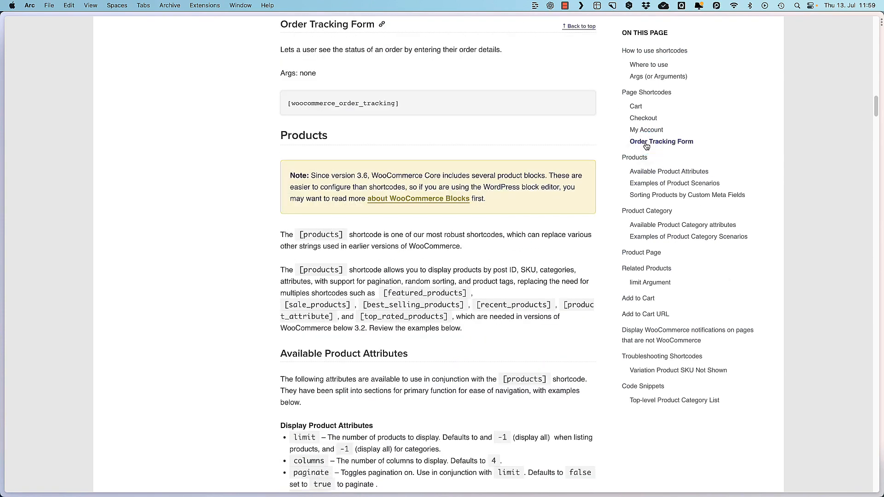
click(674, 183)
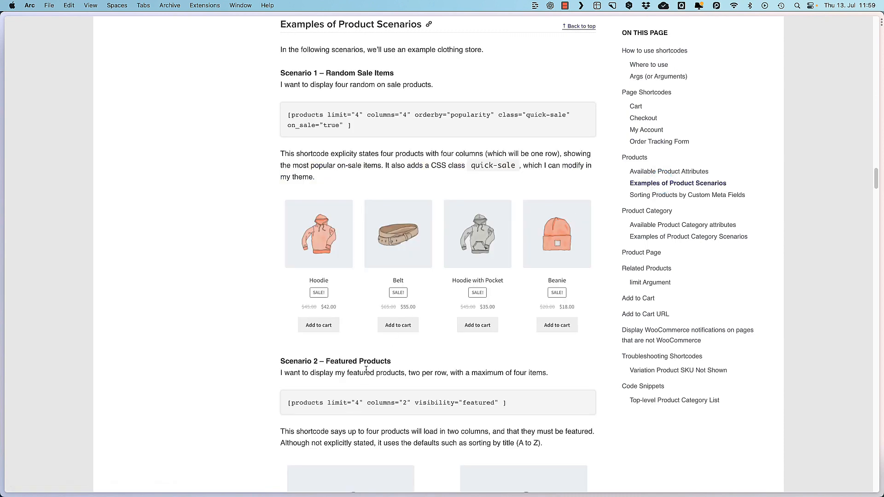
scroll(down, 3)
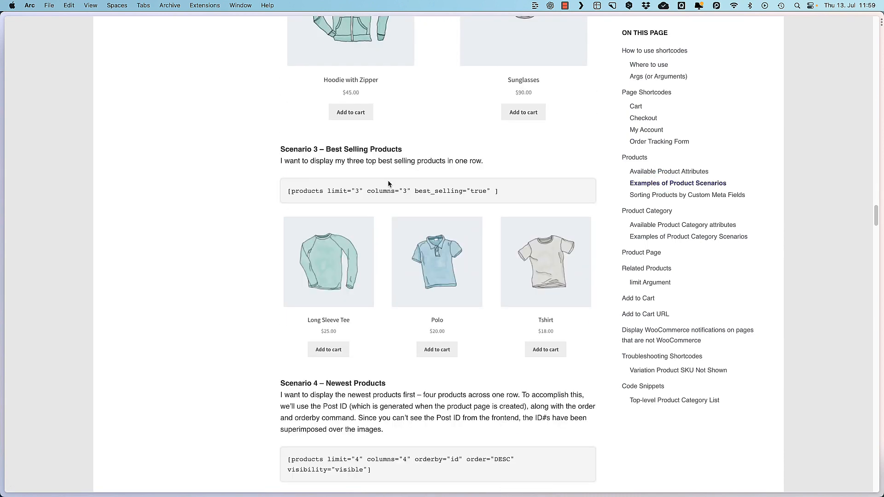
mouse_move(289, 258)
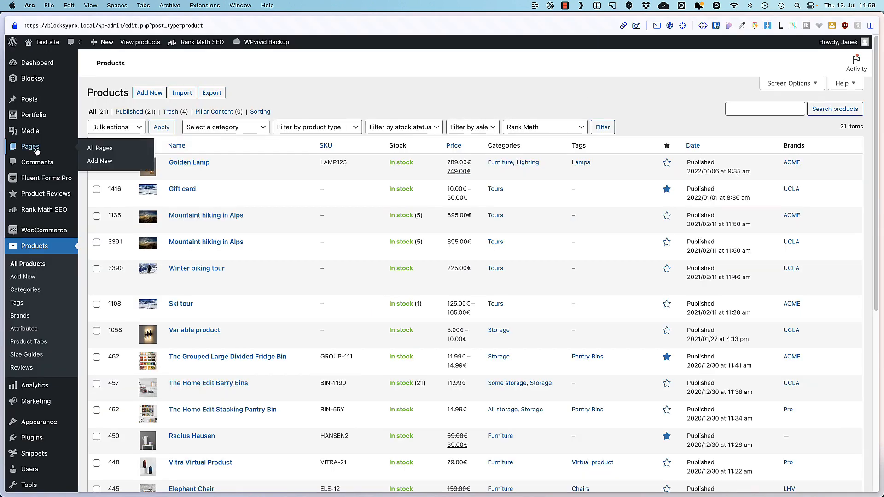
Step: Create a new Woo blocks page and insert a Featured Product block set to Blue Umbral
click(100, 160)
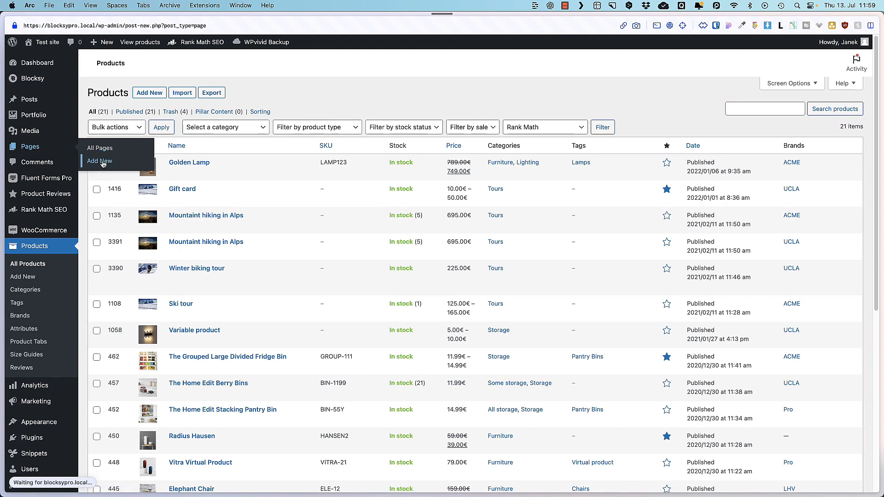
click(100, 160)
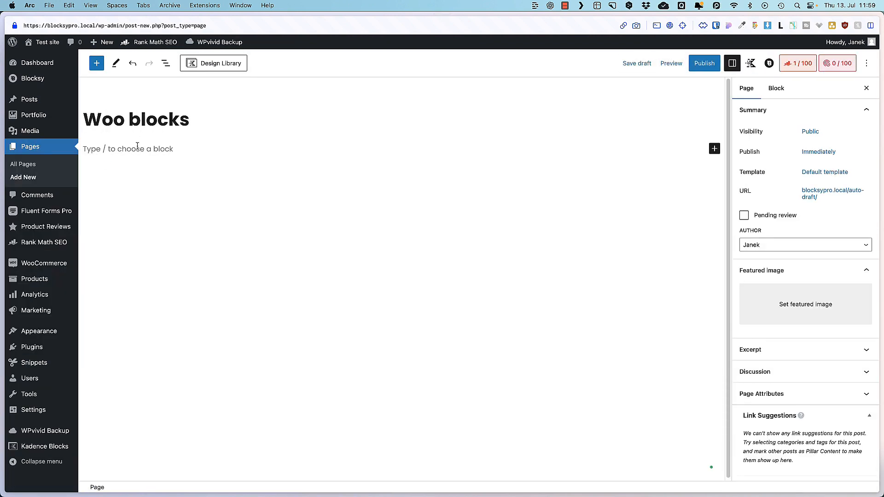
click(96, 63)
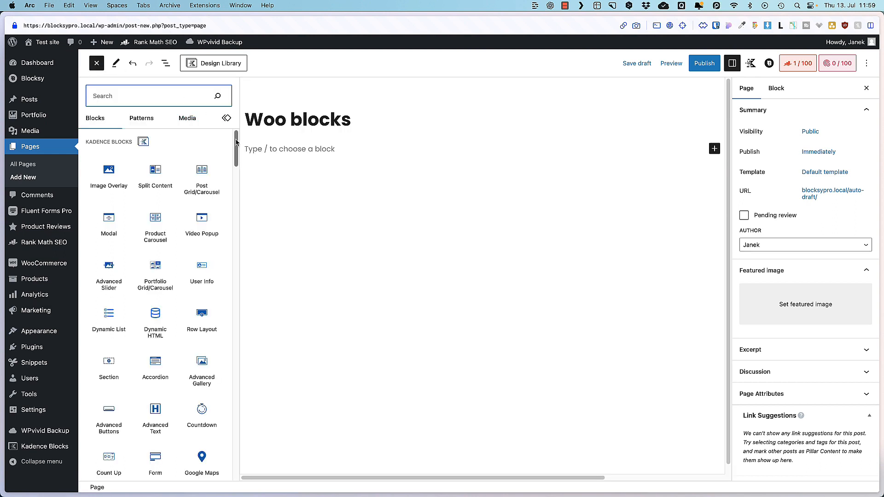
scroll(down, 3)
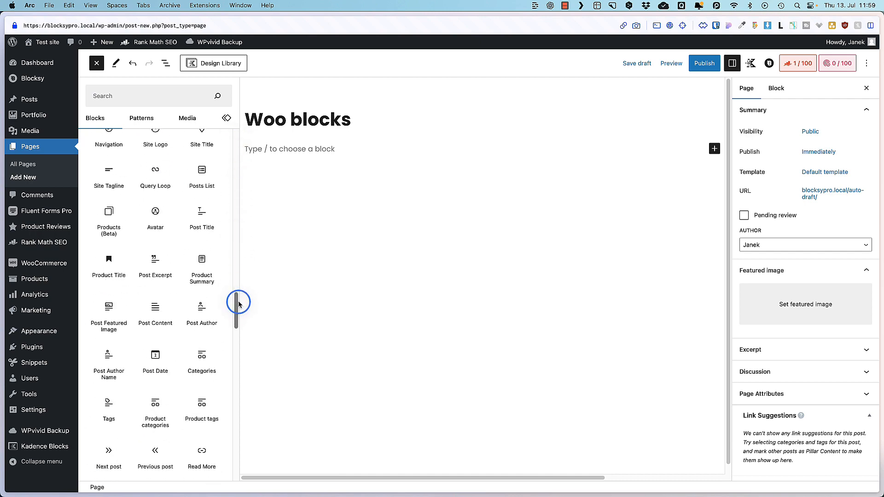
scroll(down, 3)
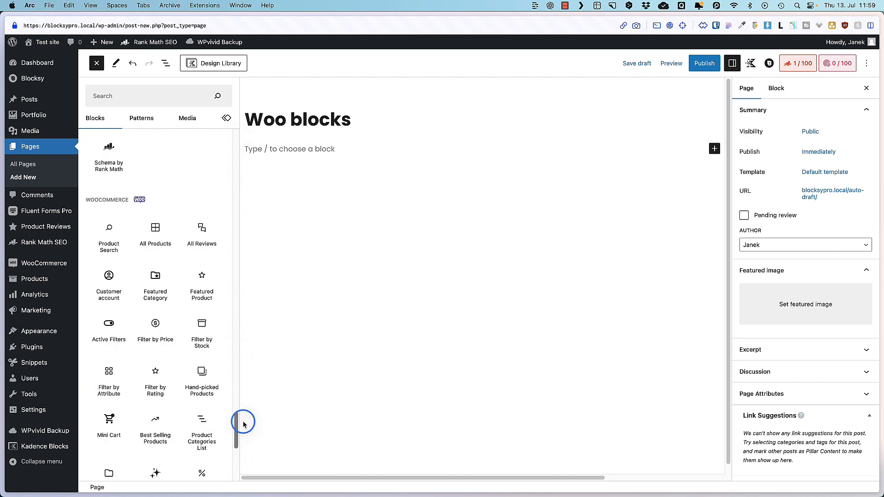
scroll(down, 3)
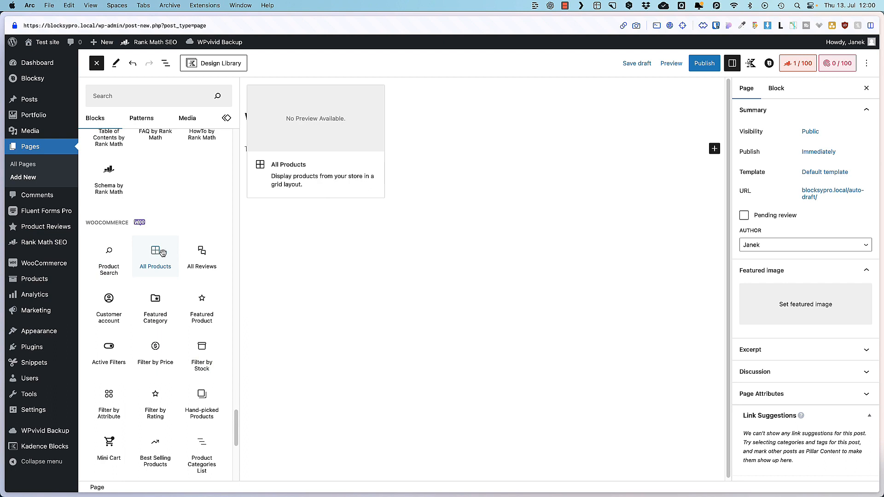
mouse_move(109, 300)
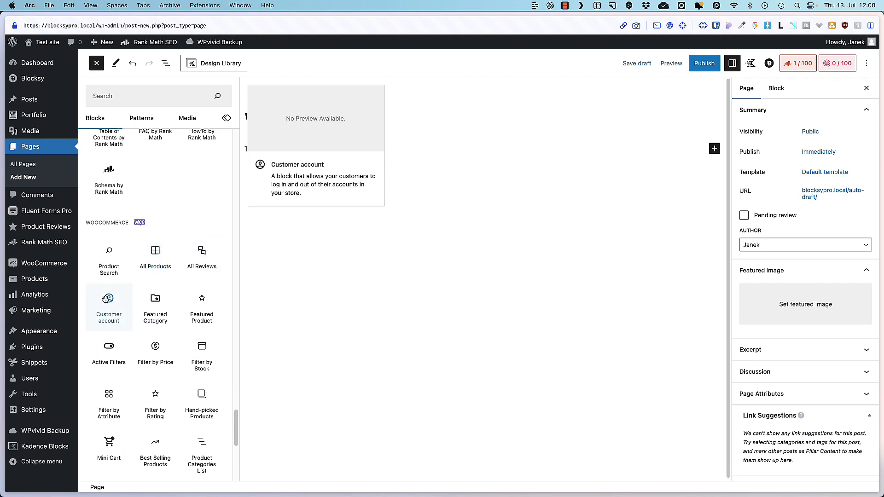
mouse_move(201, 307)
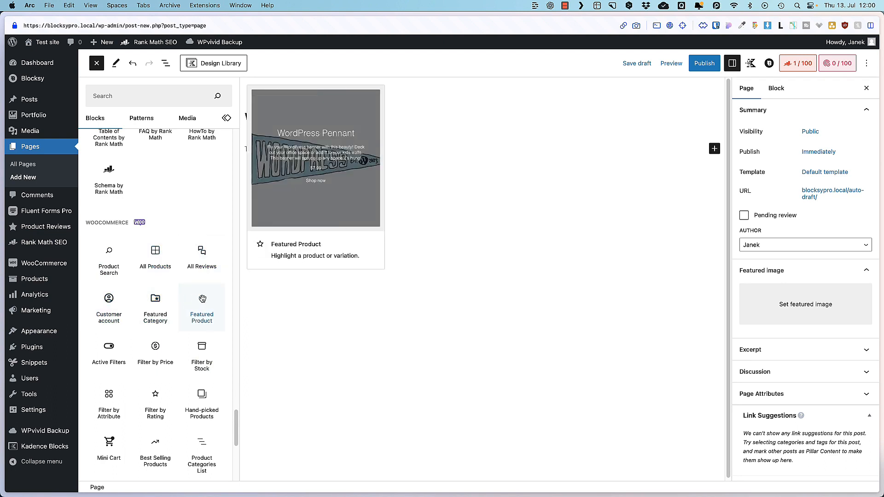
click(201, 300)
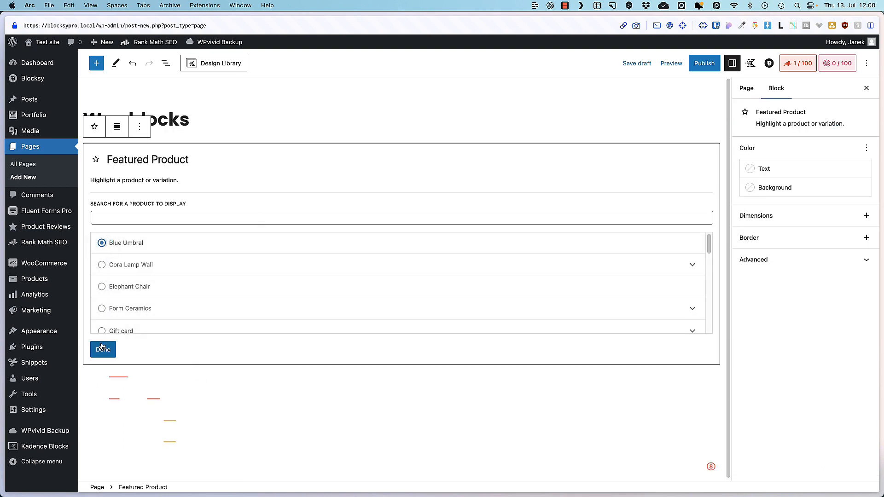
click(103, 350)
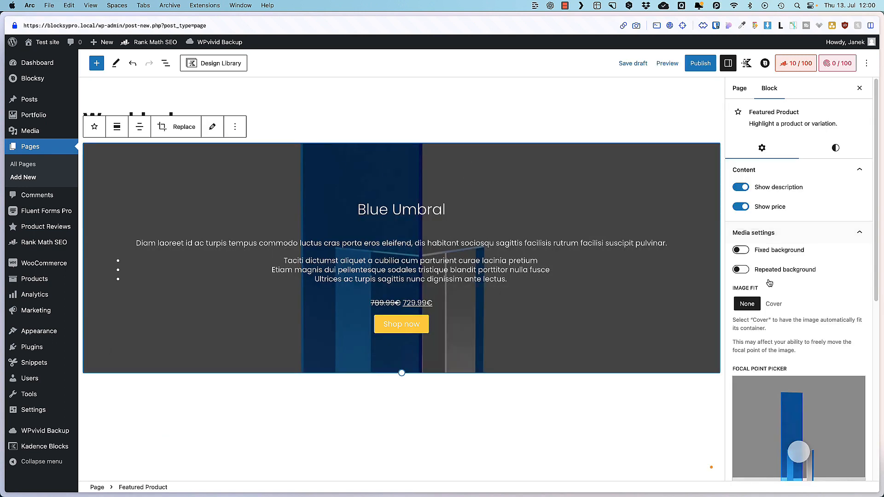
Step: Publish the Woo blocks page and return to its editor
click(700, 63)
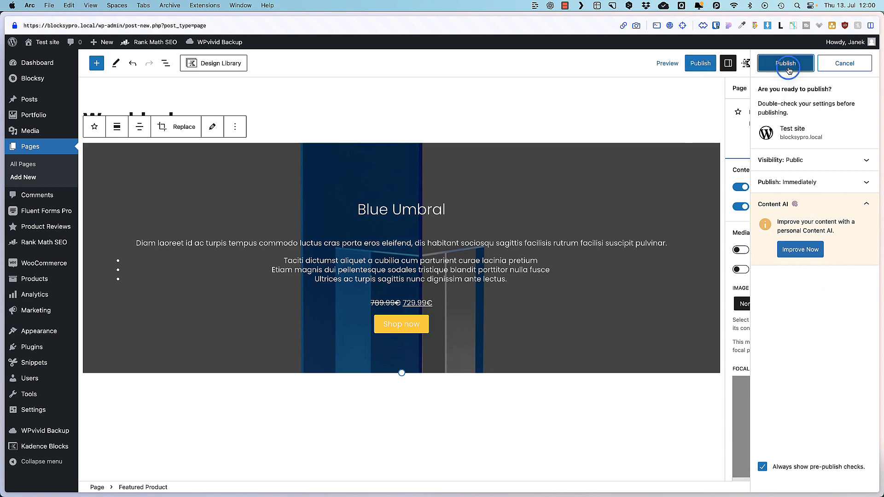
click(786, 63)
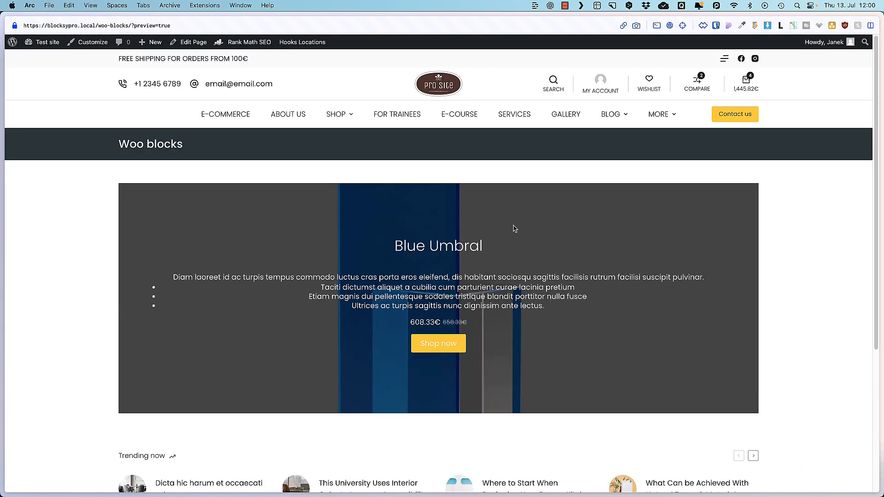
mouse_move(438, 347)
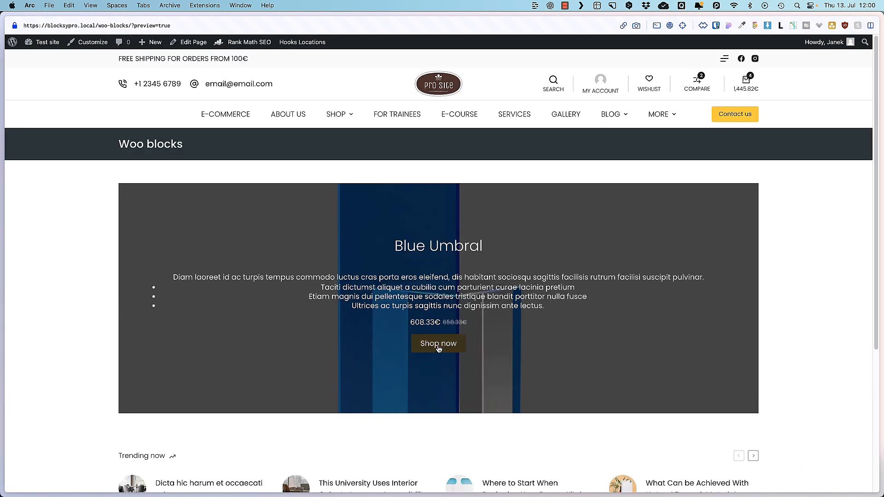
click(439, 344)
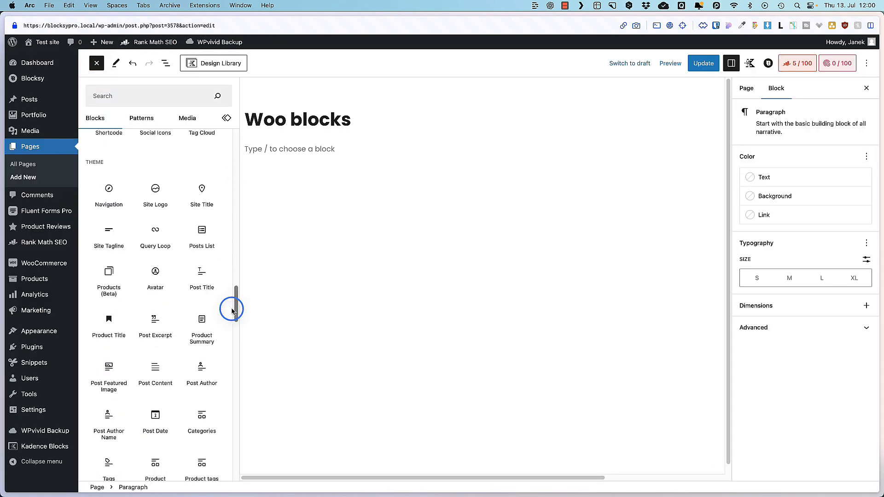
Step: Add a Hand-picked Products block in four columns including Blue Umbral and update the page
scroll(down, 3)
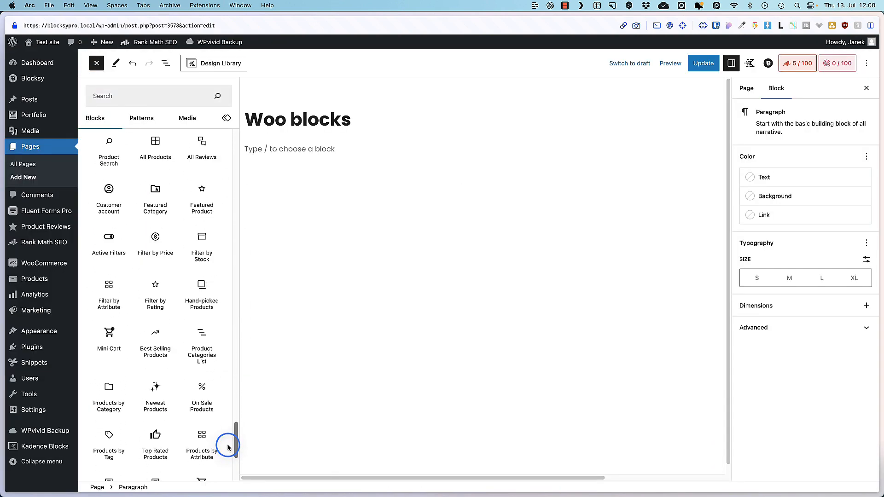
mouse_move(201, 288)
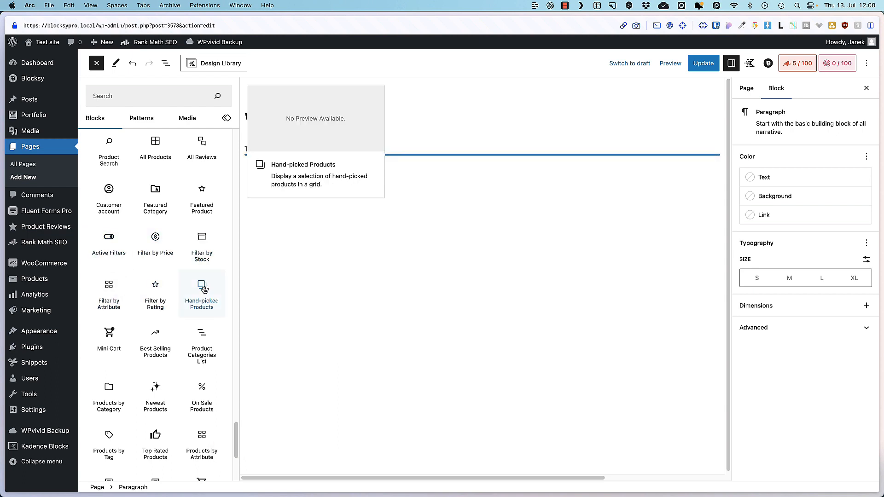
click(202, 293)
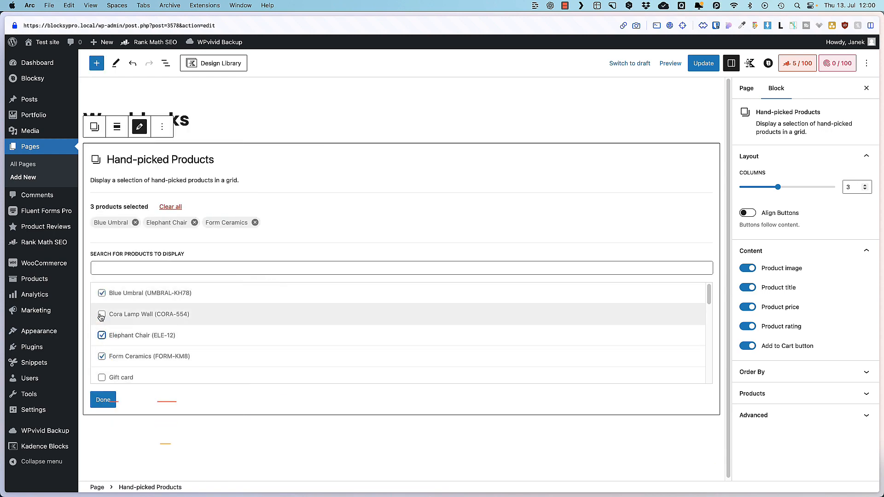
click(103, 399)
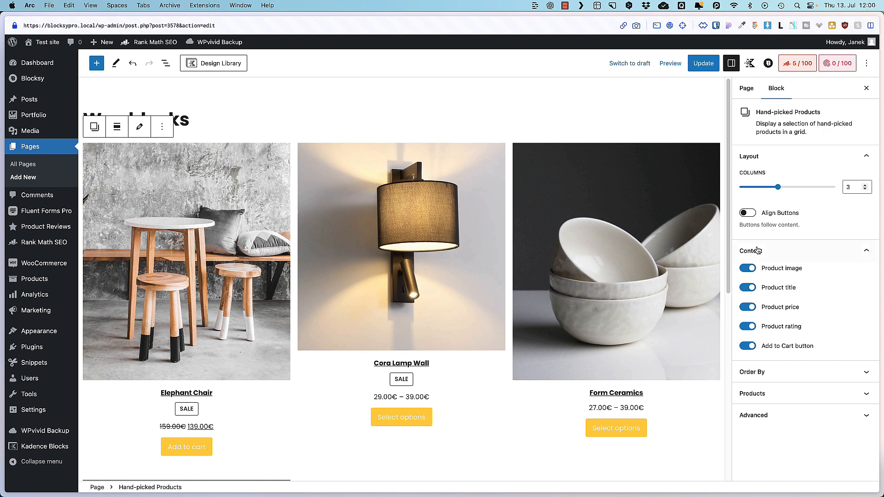
click(748, 213)
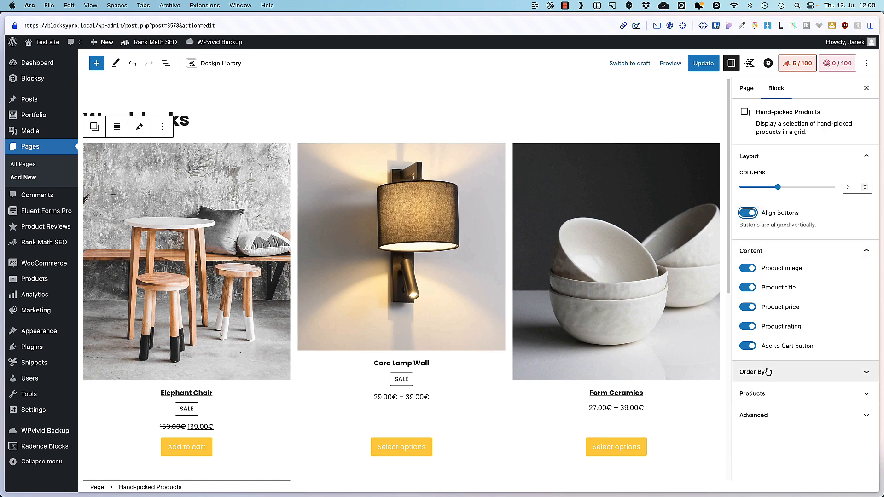
click(751, 394)
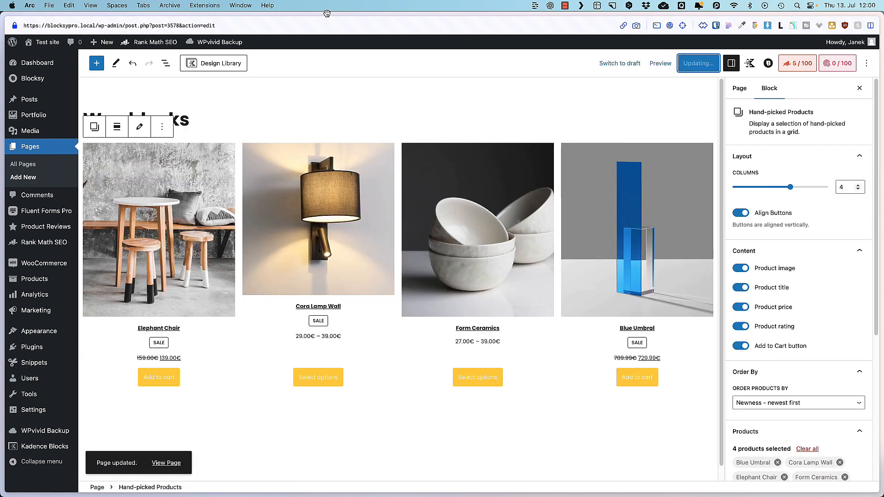
click(660, 62)
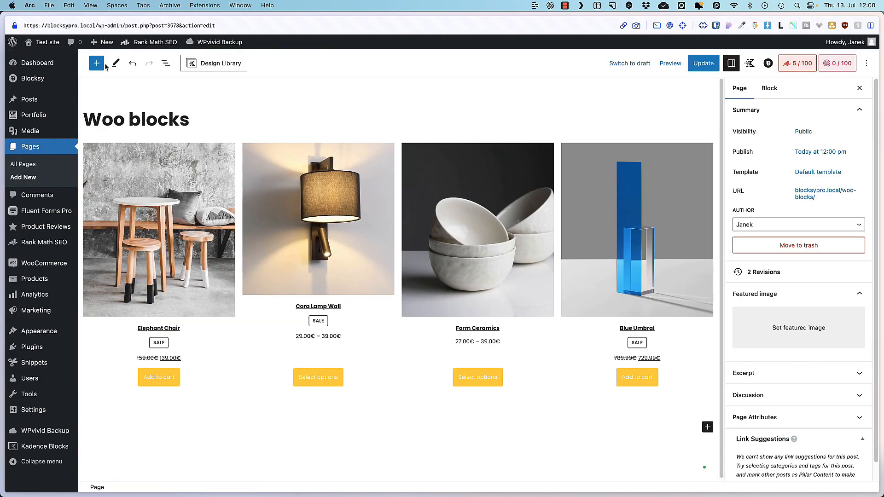
Step: Add a Mini Cart block set to open the cart in a drawer and preview it
click(97, 63)
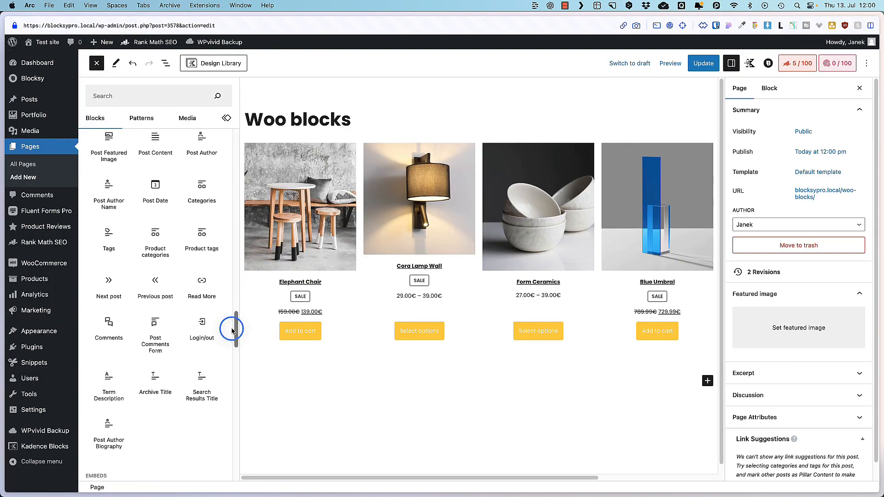
scroll(down, 3)
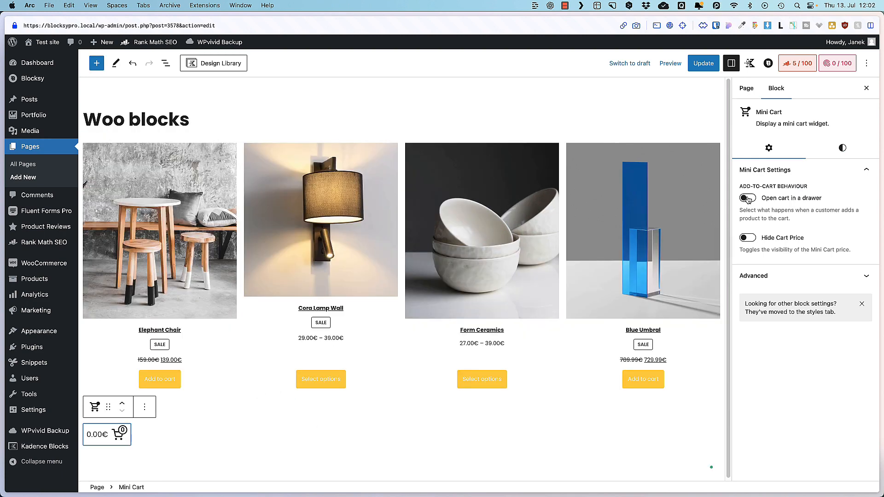
click(748, 198)
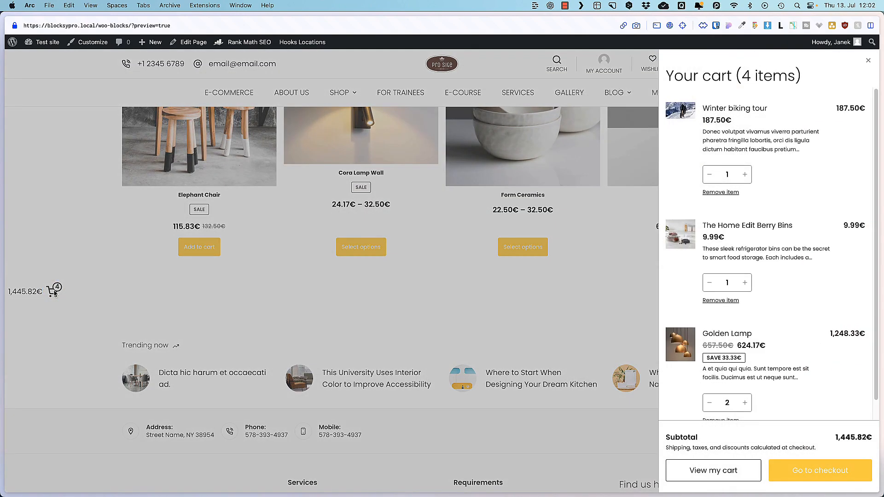
click(868, 60)
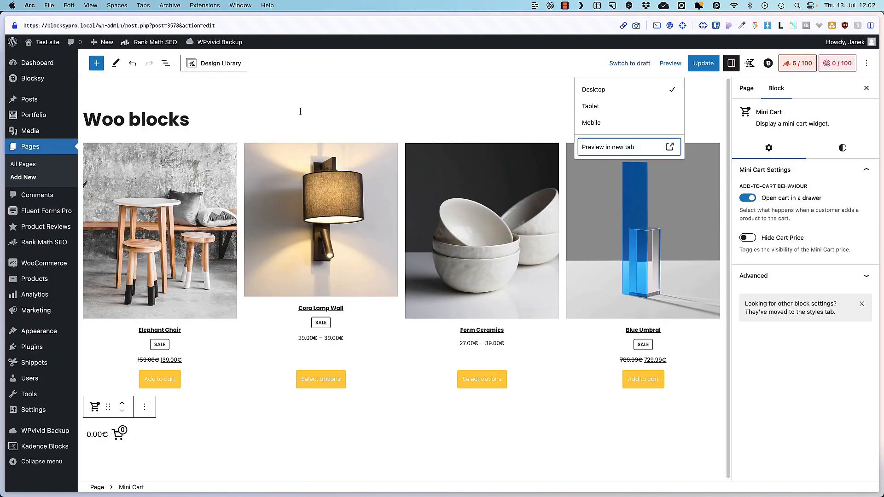
mouse_move(35, 279)
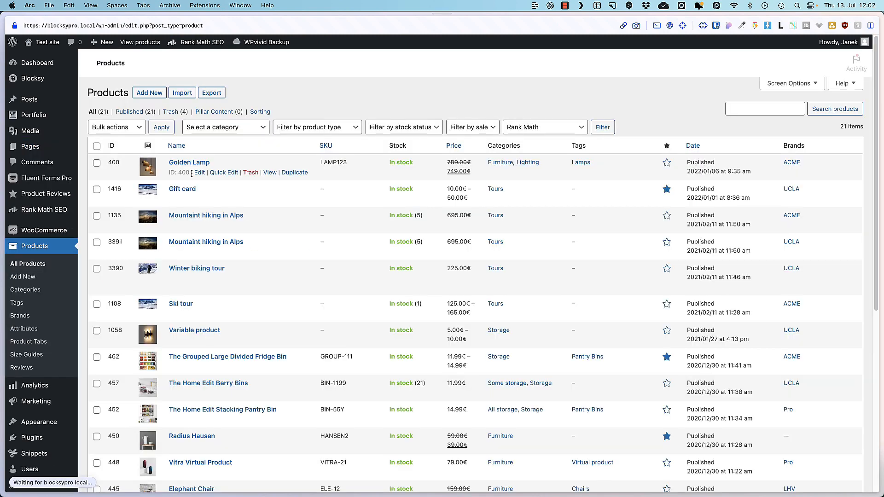
Step: Set Golden Lamp's catalog visibility to Hidden in the Publish box and update the product
click(189, 162)
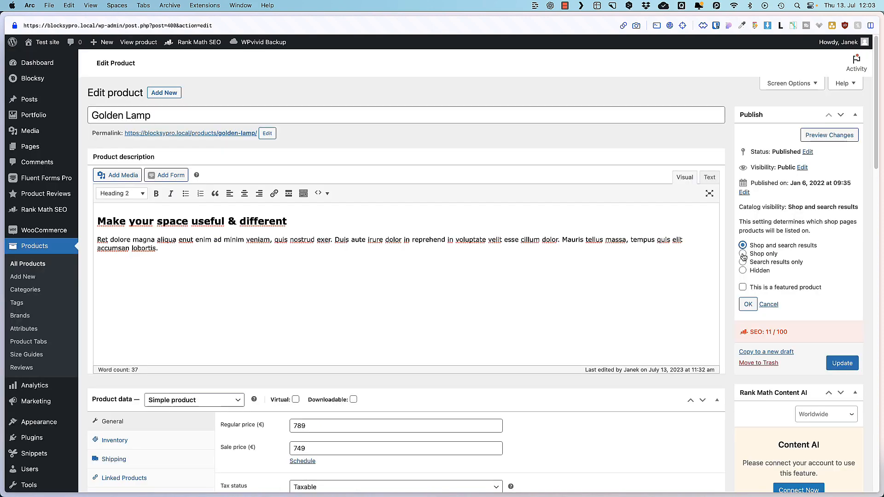
click(742, 262)
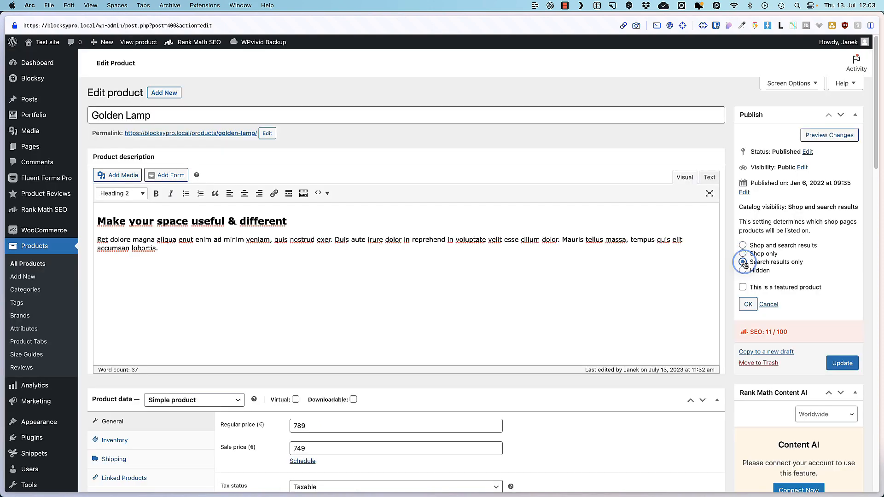
click(743, 271)
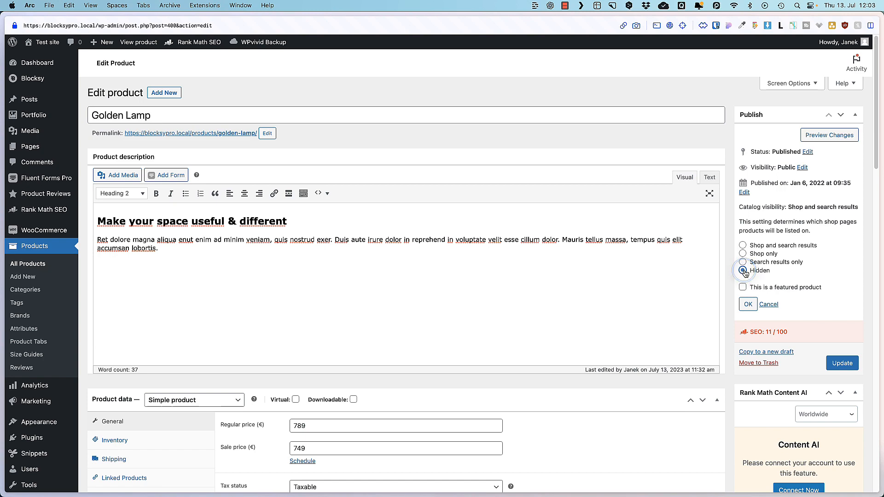
click(743, 271)
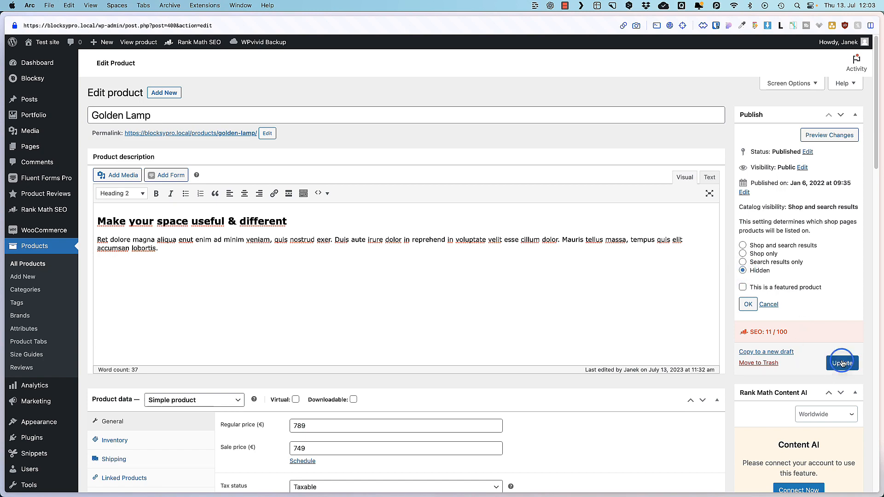
click(843, 362)
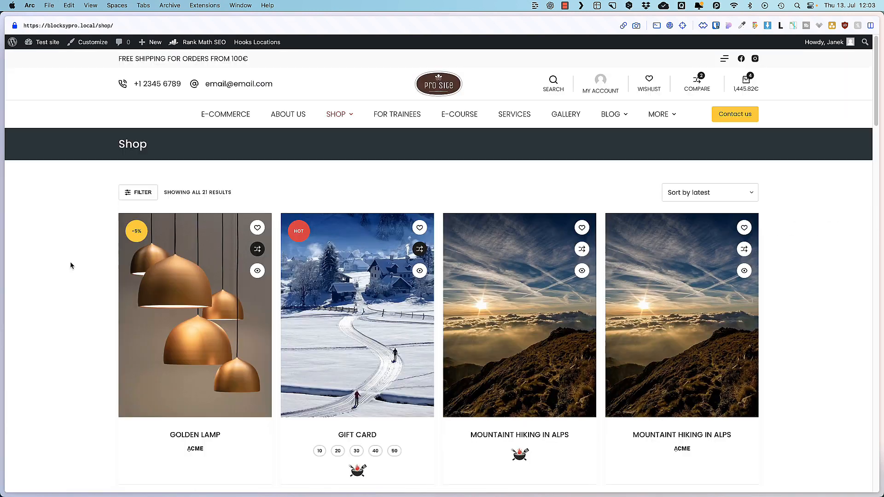
Step: Load the hidden Golden Lamp page by its direct URL in an incognito window
scroll(down, 3)
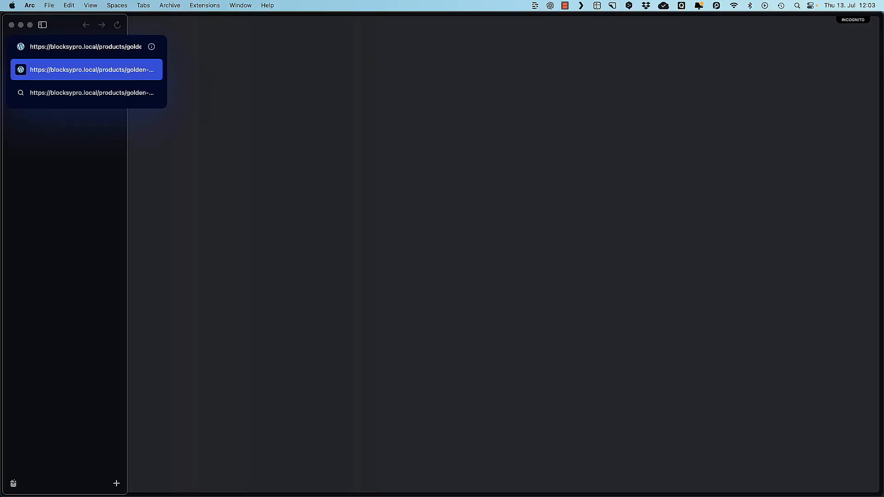
click(87, 71)
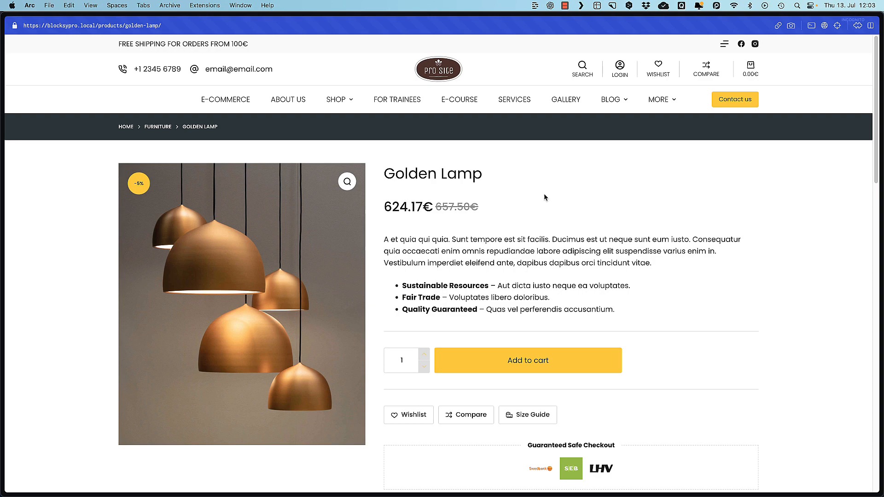
mouse_move(515, 184)
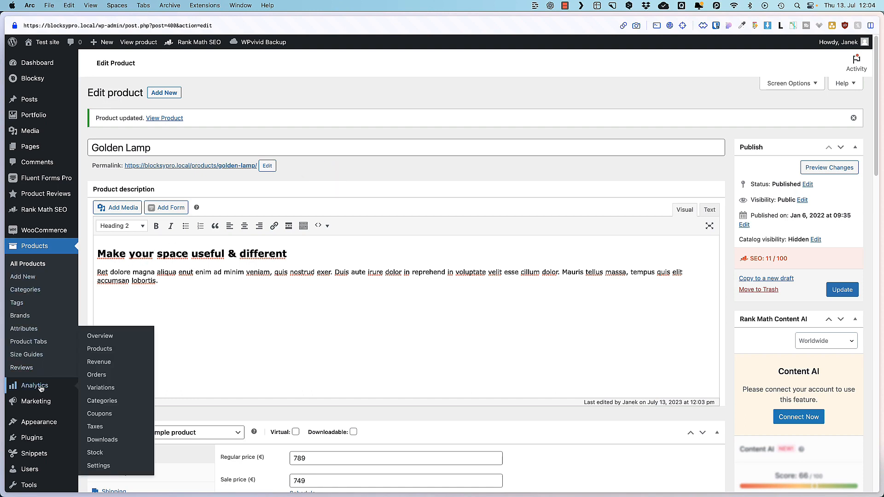
mouse_move(44, 230)
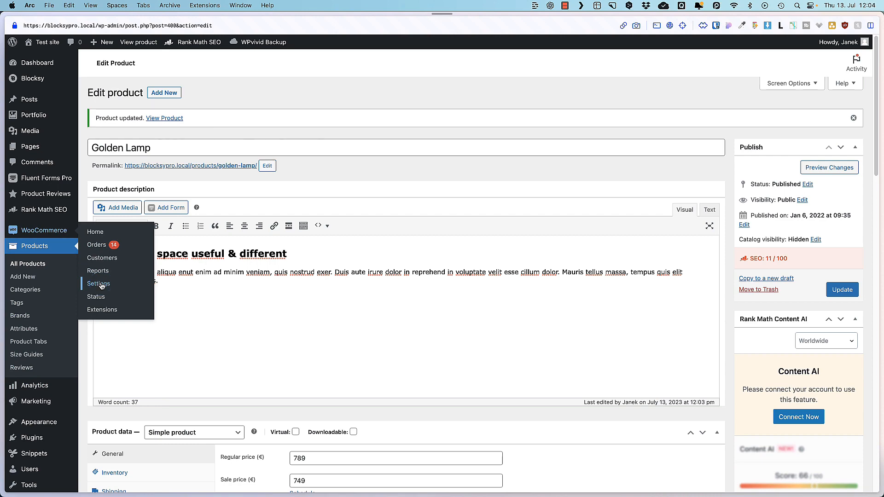
Step: Set Golden Lamp's Inventory stock status to Out of stock and update, giving it a Sold Out badge
click(98, 284)
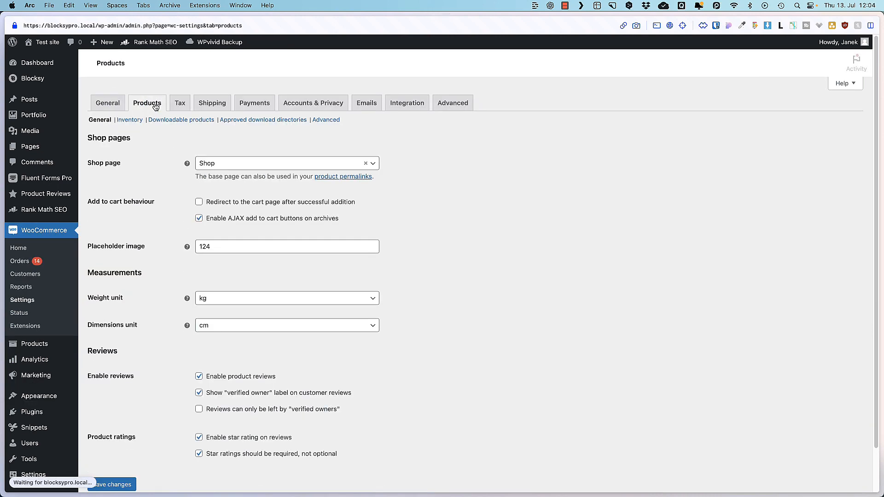
click(129, 119)
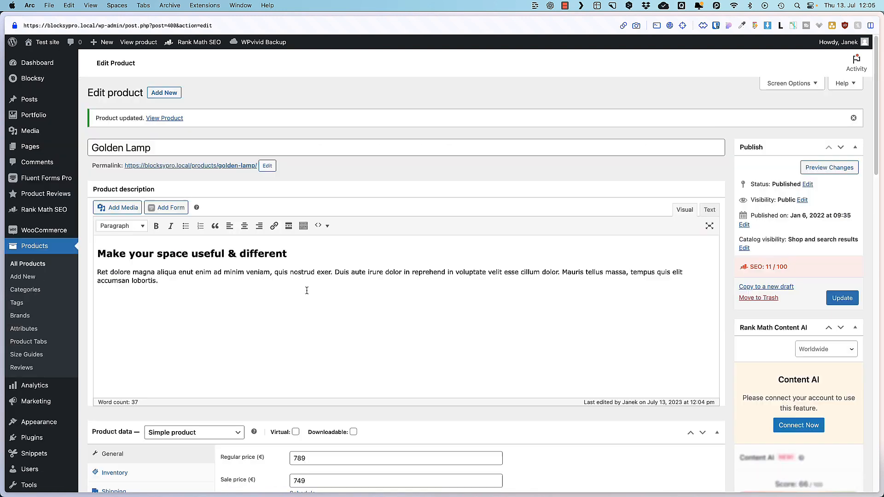
scroll(down, 3)
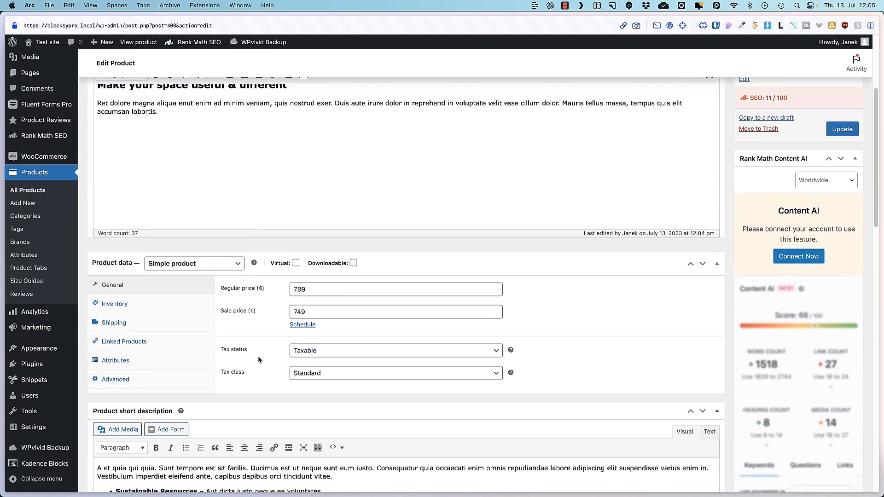
click(116, 304)
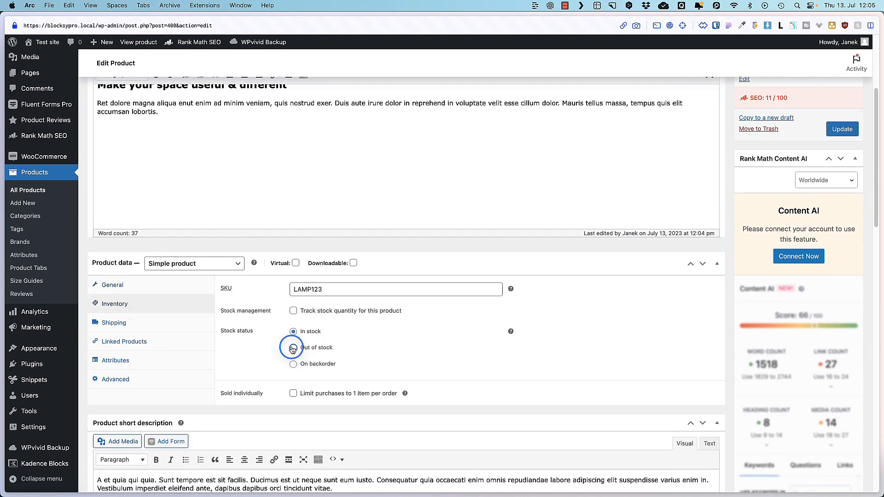
click(293, 348)
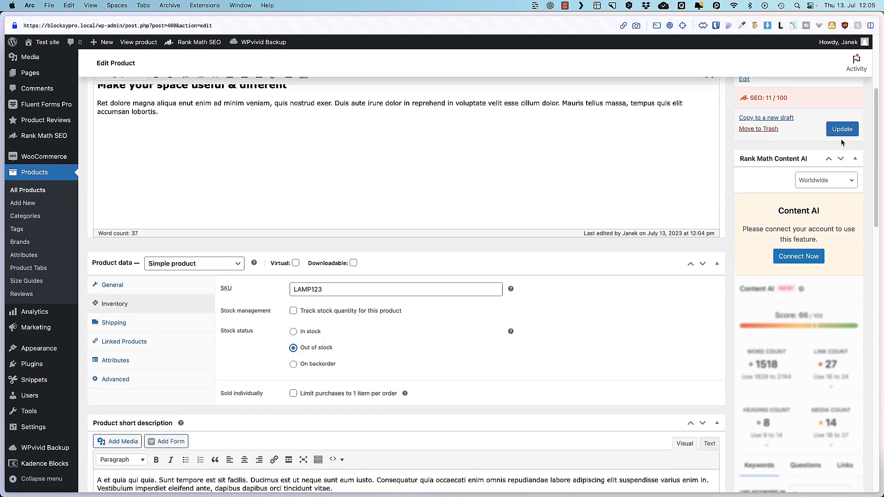
click(842, 128)
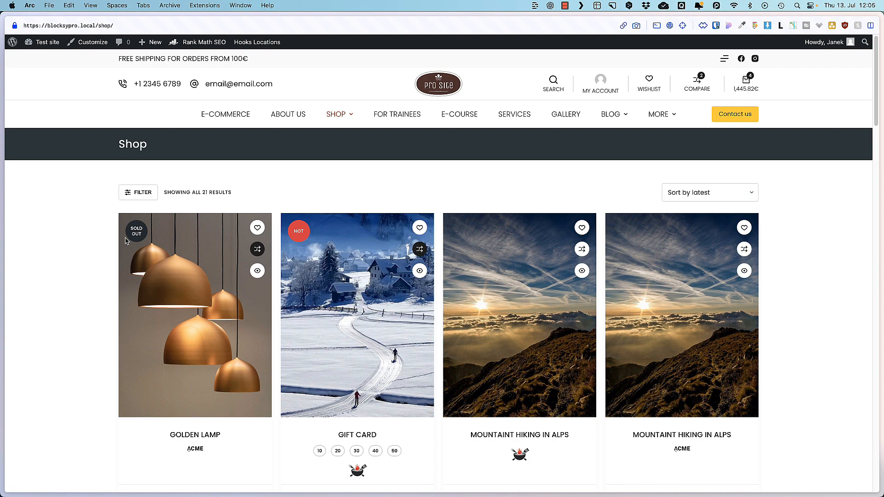
Step: Enable 'Hide out of stock items from the catalog' in Products > Inventory and save changes
scroll(down, 3)
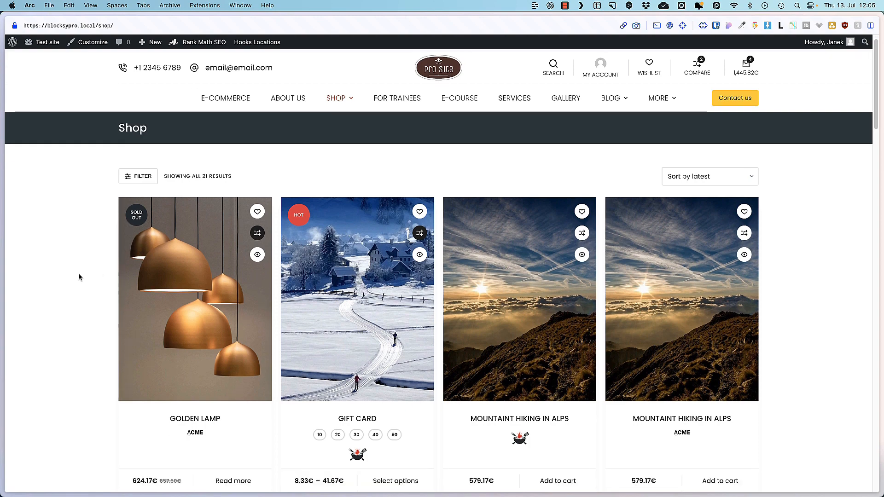
scroll(down, 3)
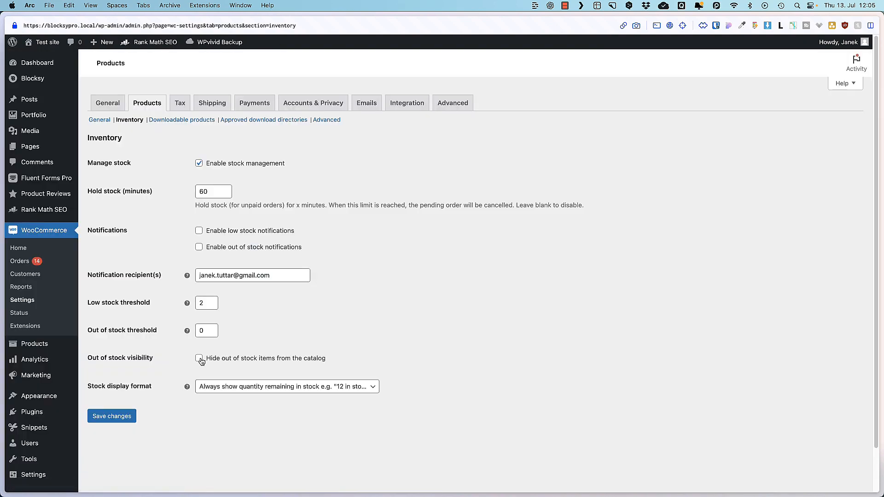
click(199, 358)
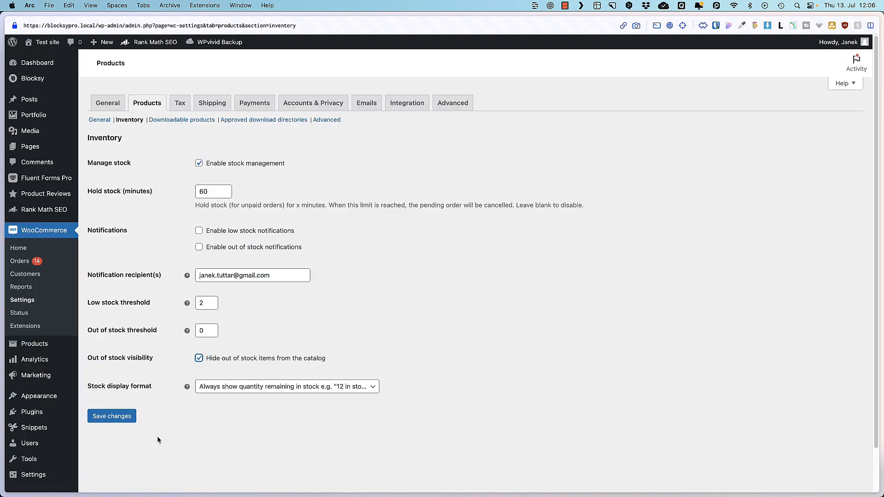
click(112, 416)
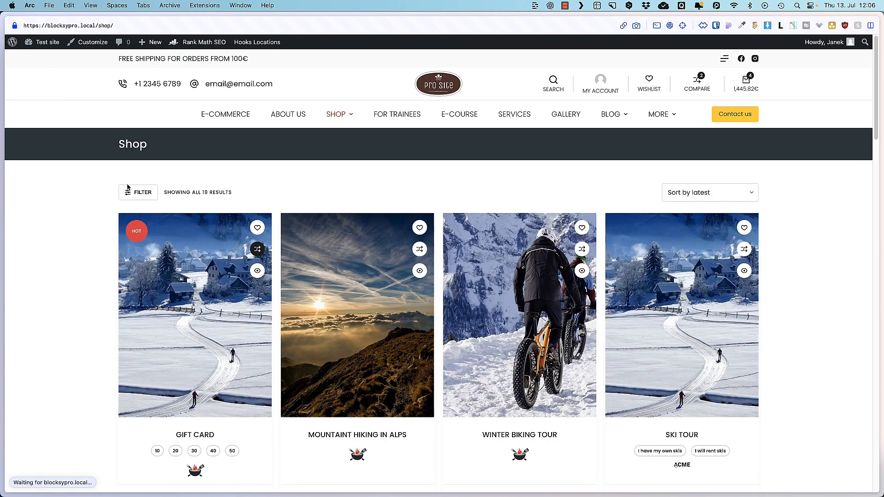
mouse_move(62, 243)
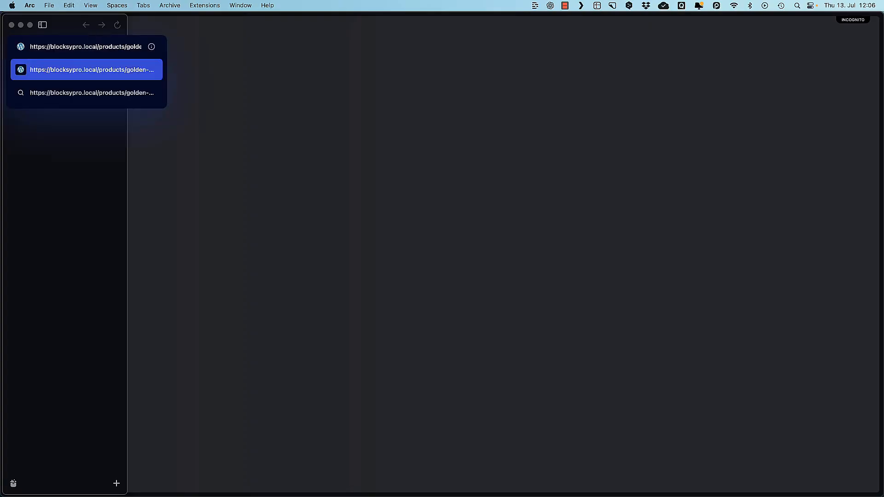
Step: Check that Golden Lamp's page still opens directly in a private window, showing Out of stock
click(87, 70)
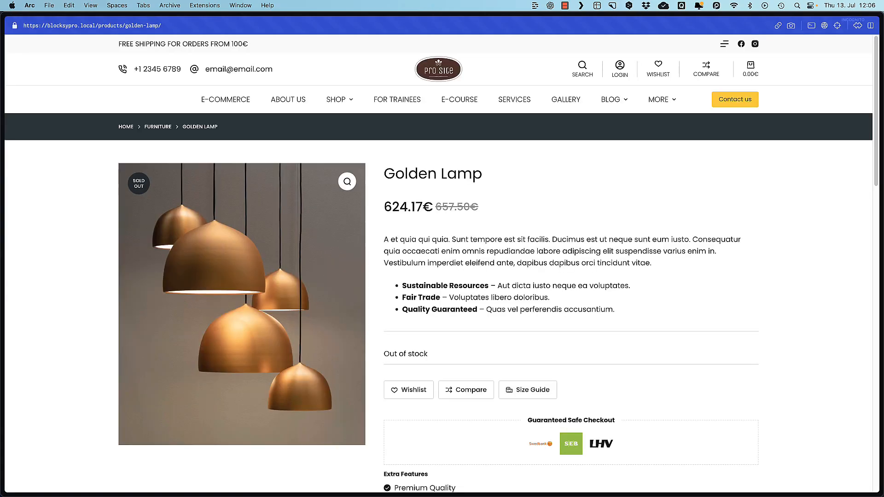
mouse_move(481, 312)
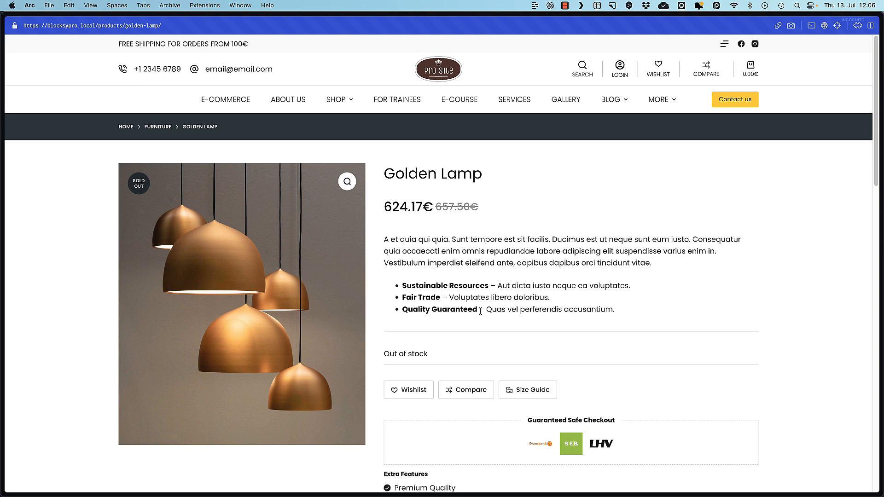
scroll(down, 3)
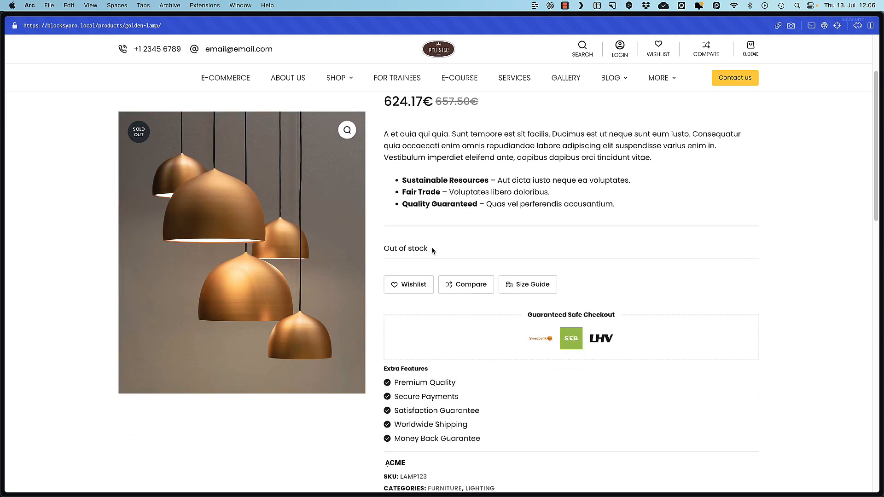
click(437, 248)
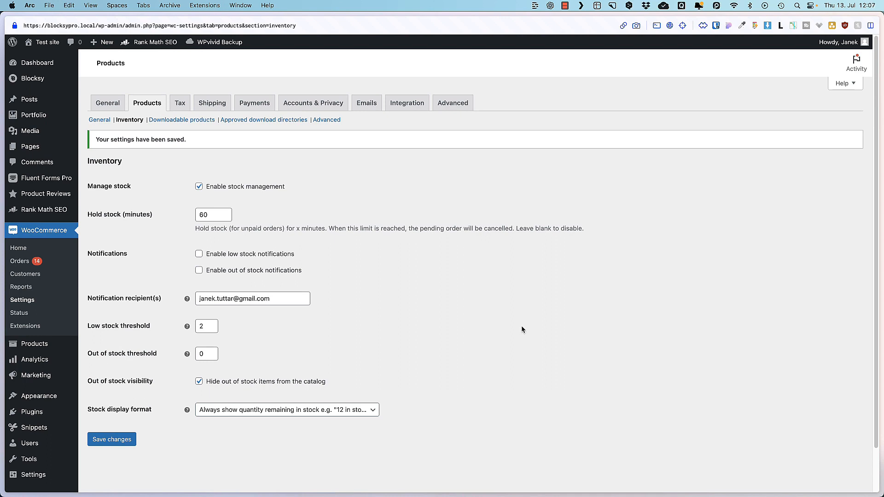
mouse_move(183, 105)
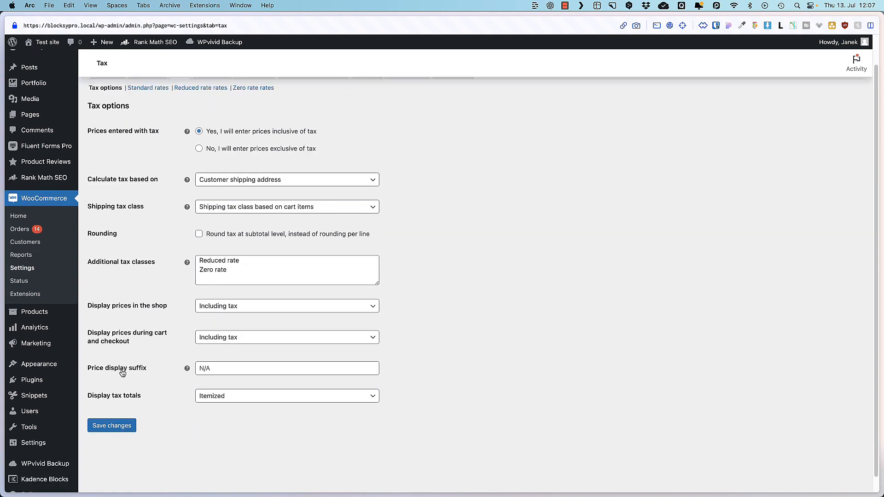
mouse_move(187, 369)
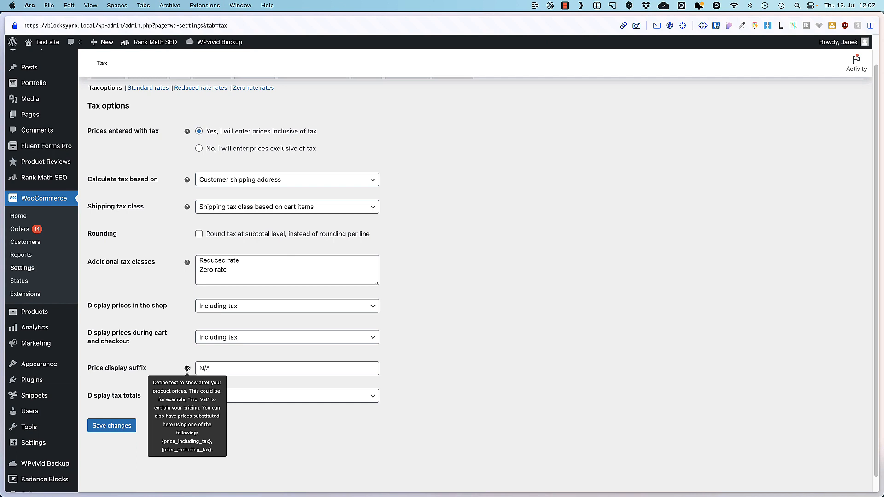
Step: Save the tax options with prices inclusive of tax, then view the Winter biking tour product page
click(288, 368)
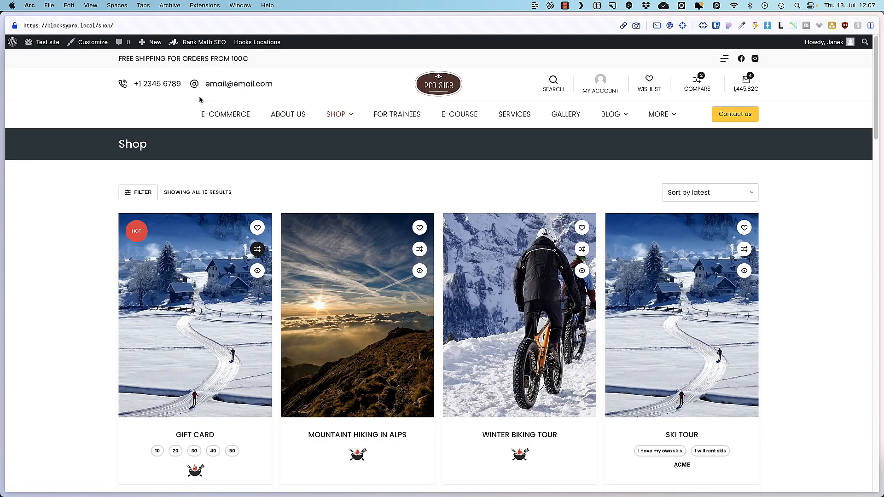
scroll(down, 3)
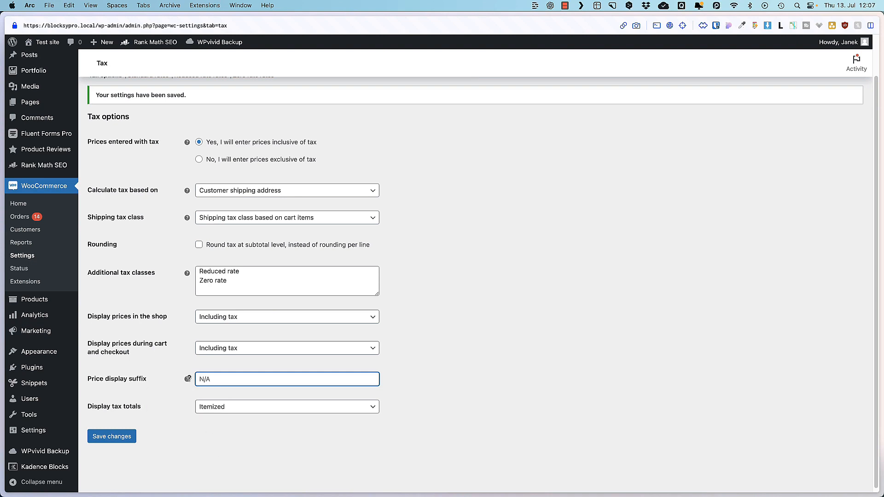
mouse_move(188, 379)
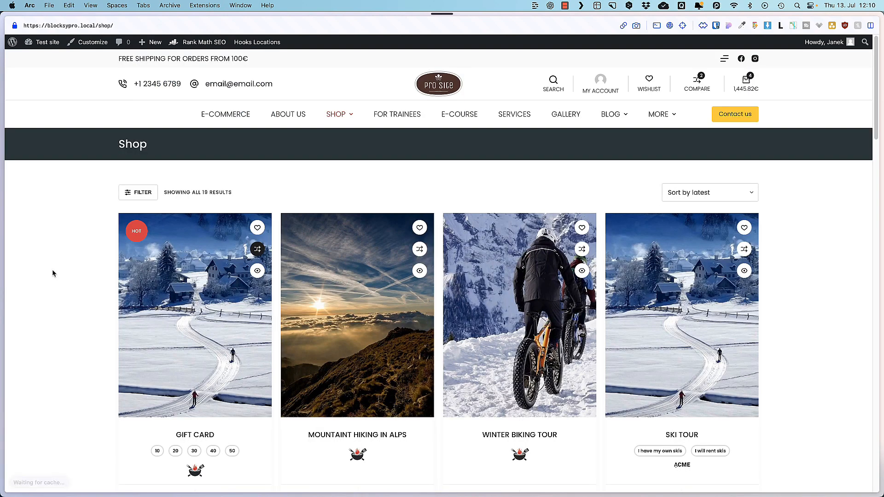
scroll(down, 3)
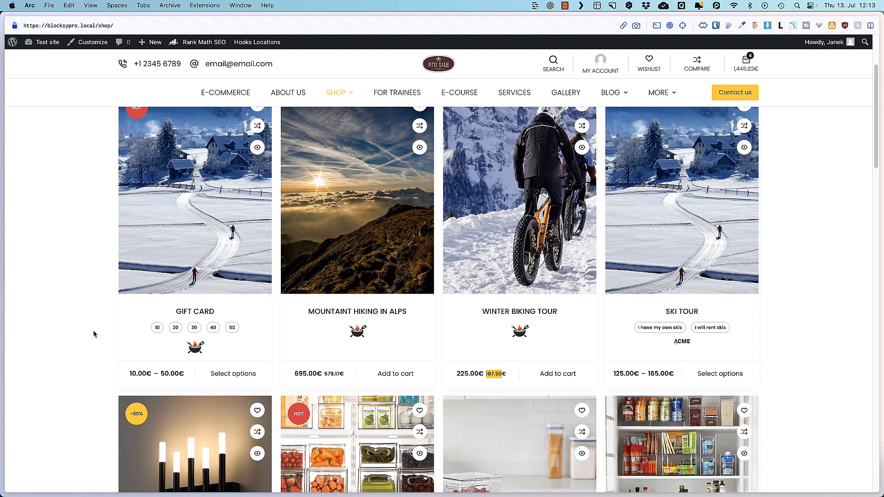
click(519, 311)
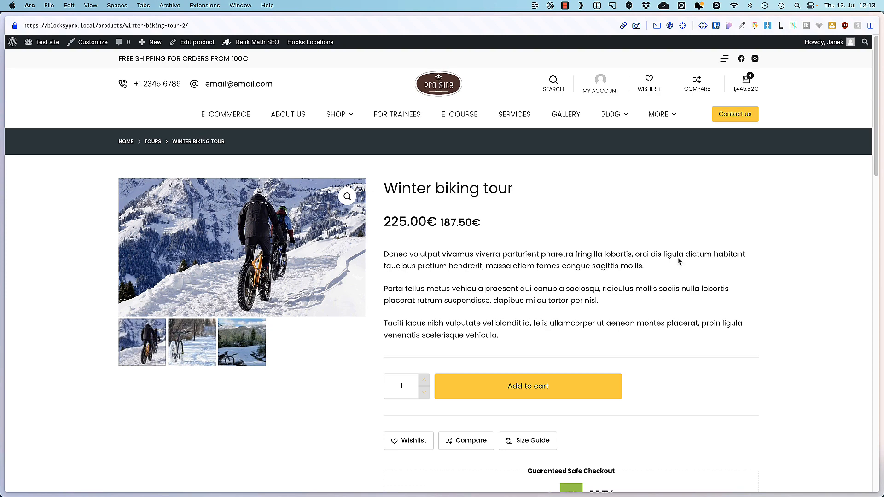
Step: Clear the Downloads account endpoint in Advanced settings so My account no longer lists Downloads
click(601, 82)
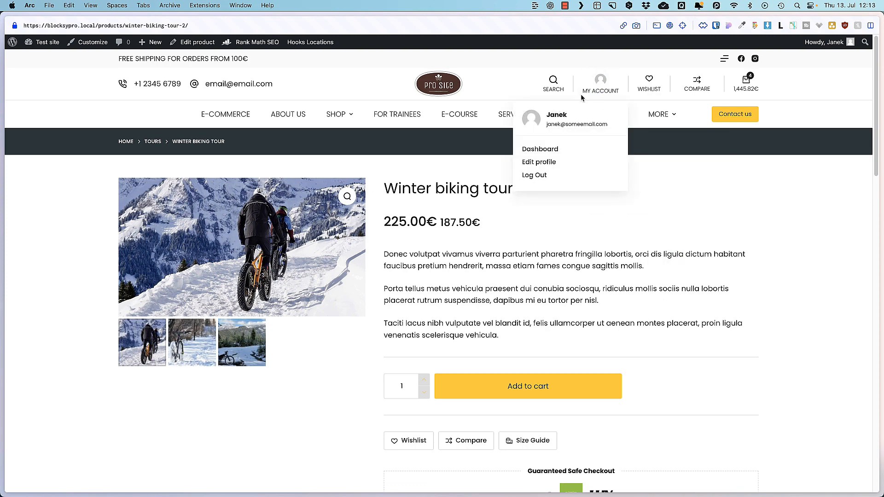
click(540, 149)
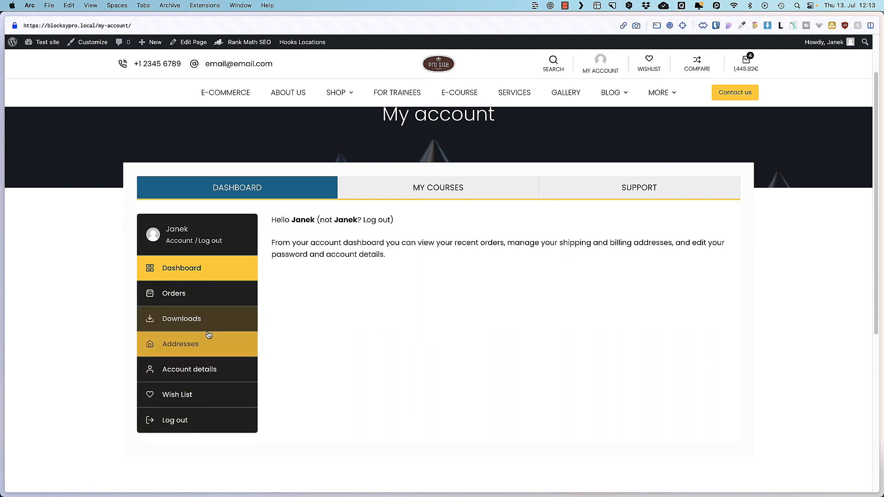
mouse_move(321, 313)
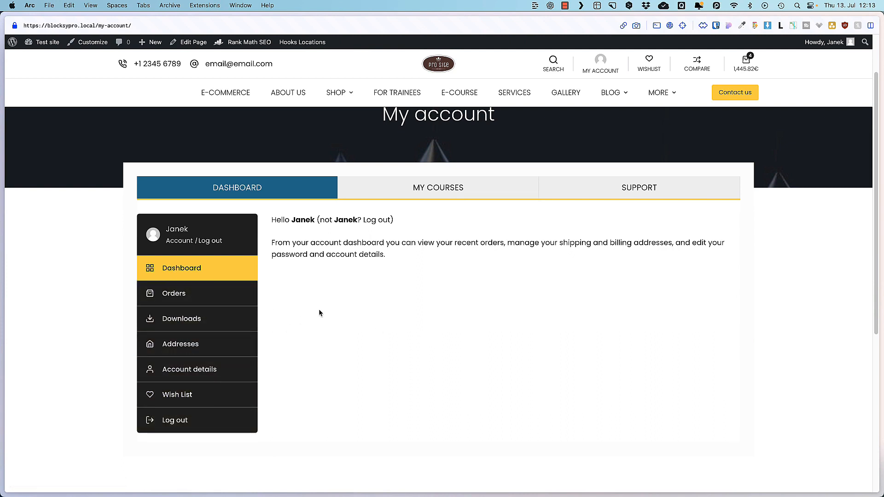
mouse_move(194, 321)
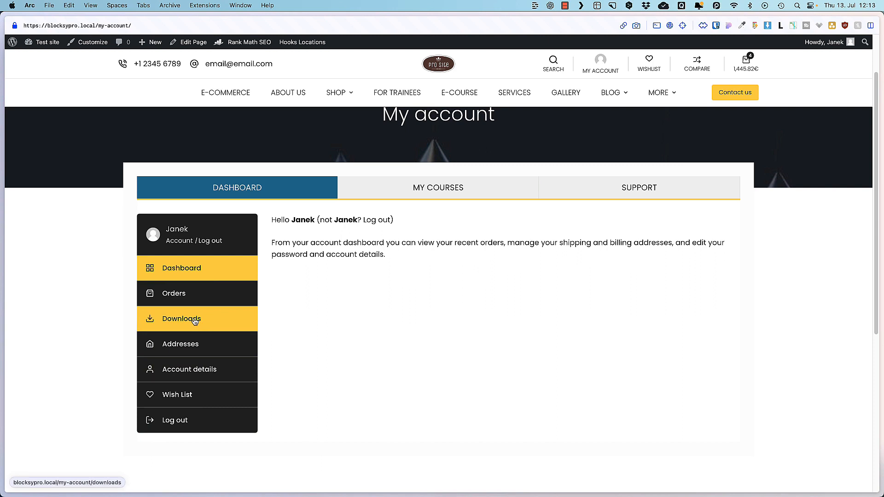
mouse_move(179, 328)
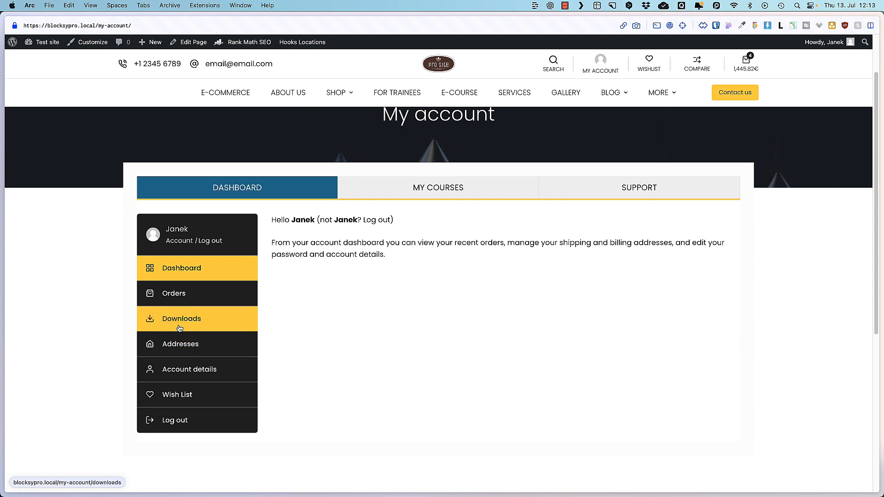
mouse_move(402, 313)
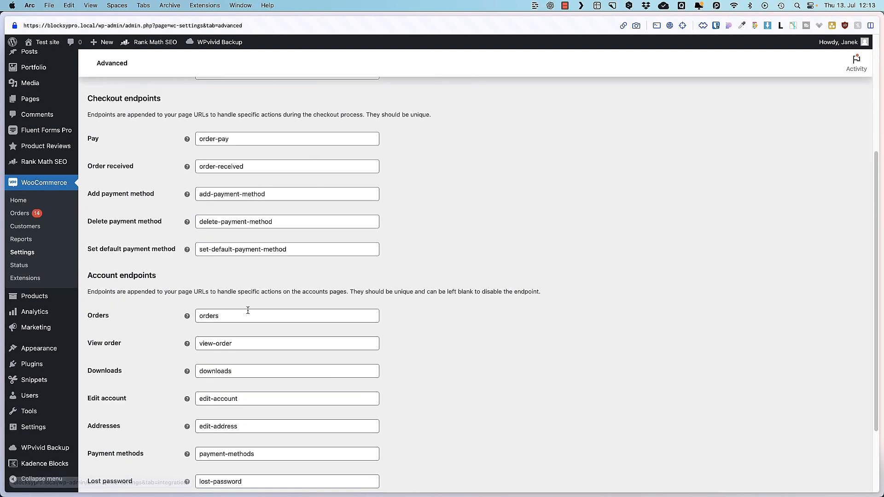
scroll(down, 3)
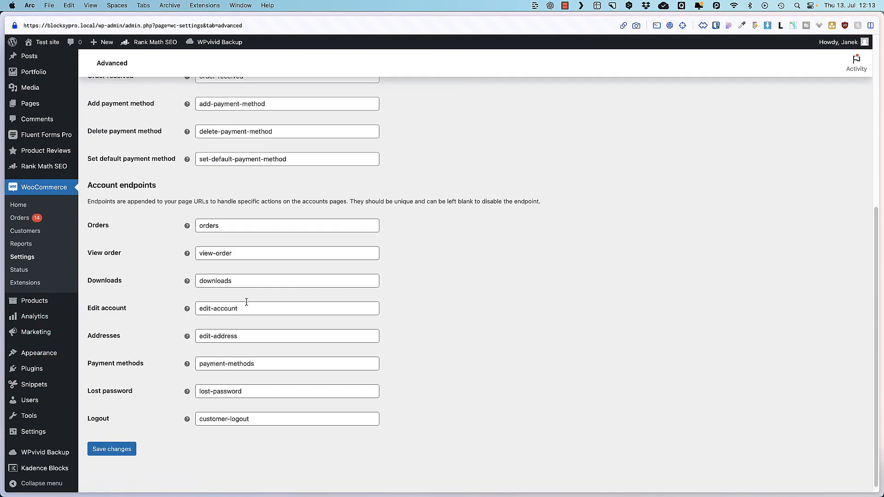
double_click(215, 281)
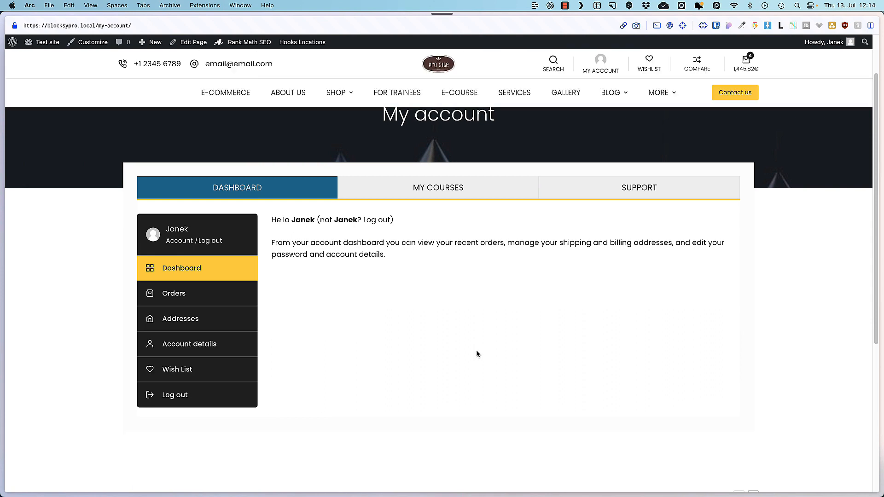
mouse_move(456, 315)
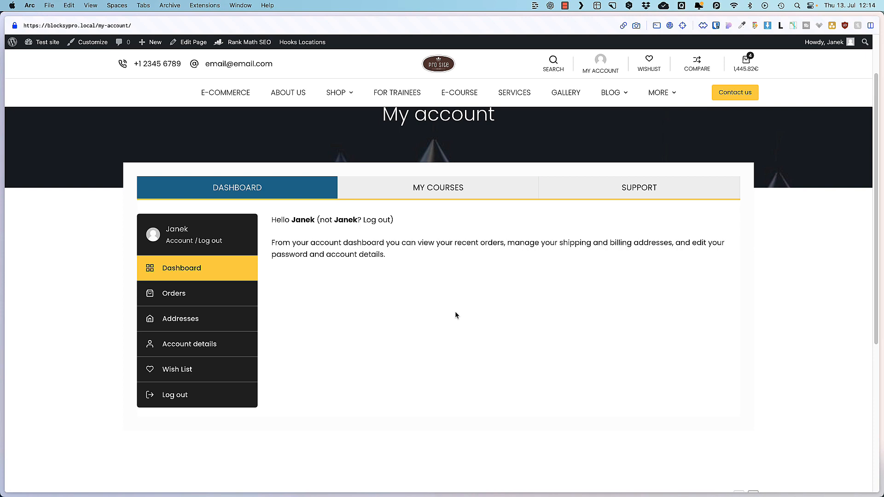
Step: Go from the mini cart to checkout and review shipping for The Home Edit Berry Bins at 11.99€
click(746, 61)
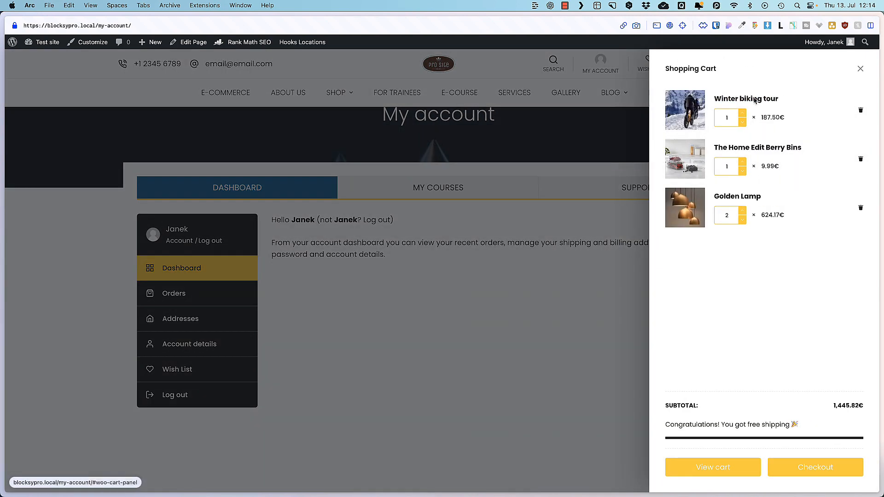
click(815, 468)
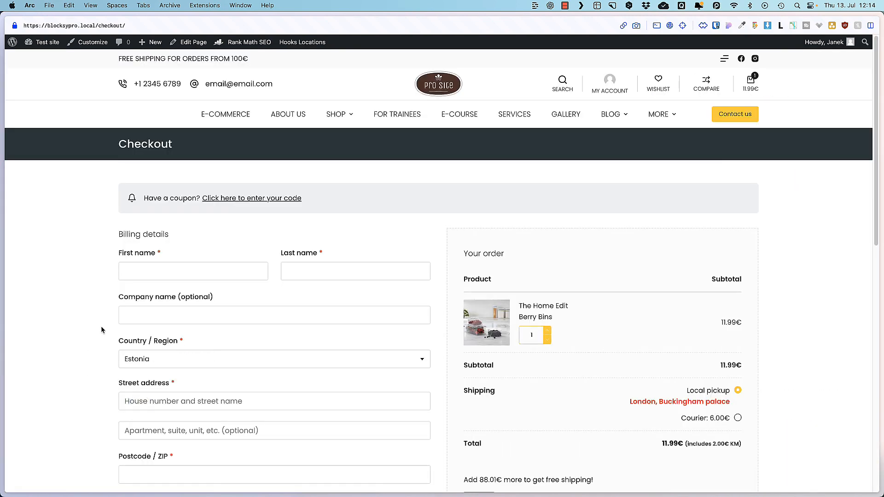
scroll(down, 3)
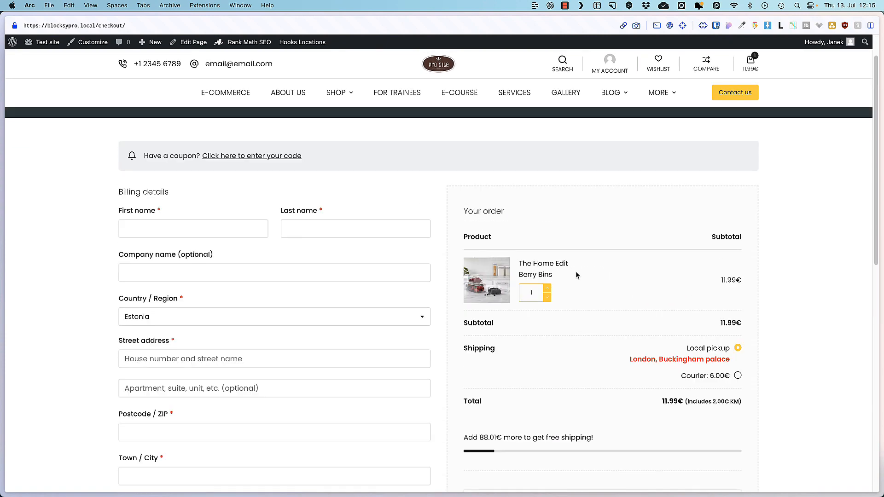
mouse_move(720, 380)
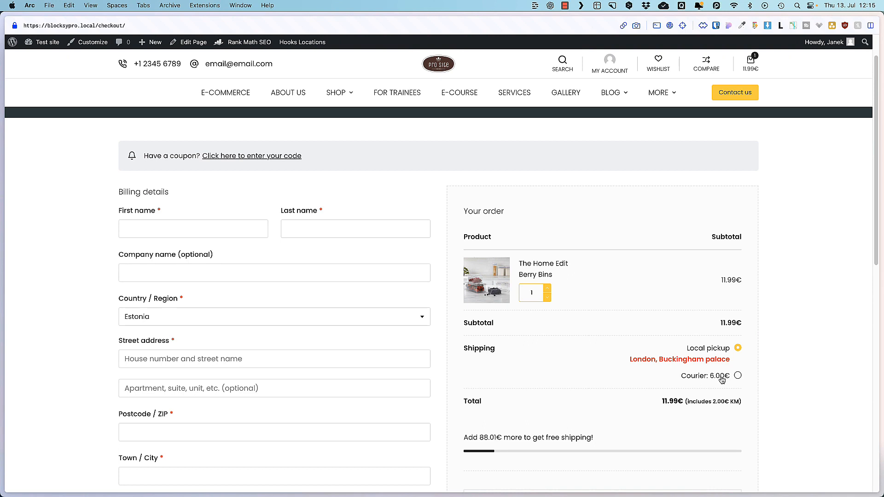
mouse_move(92, 282)
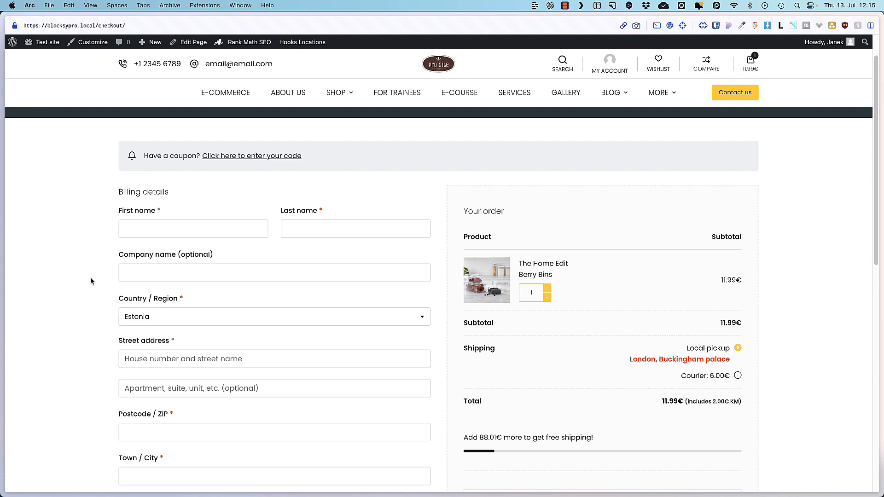
mouse_move(254, 304)
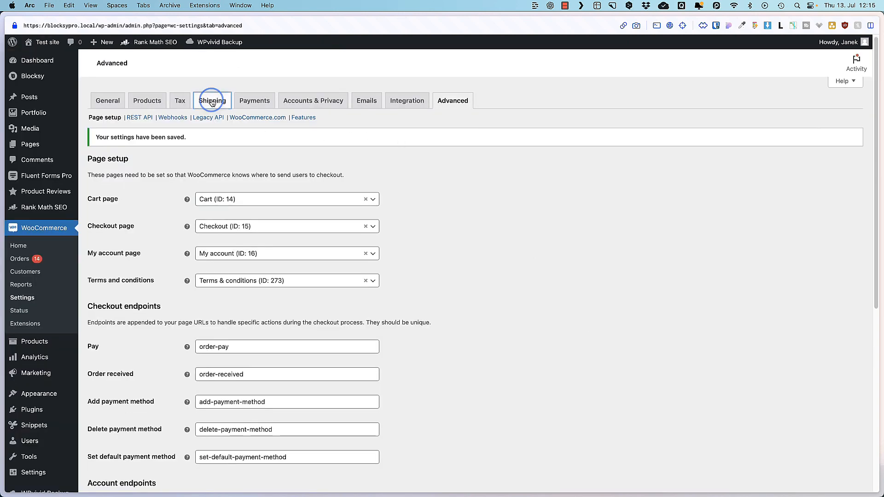
Step: Limit the Estonia shipping zone to postcodes 10001–10005 and save the zone
click(212, 100)
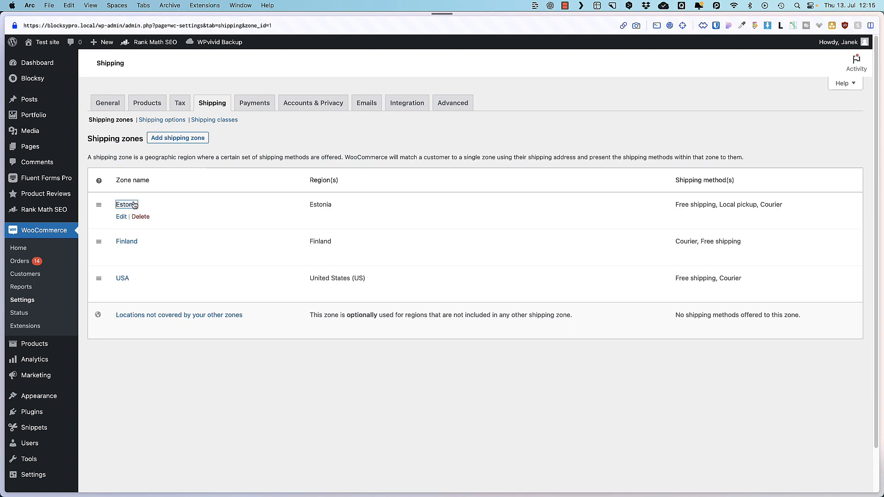
click(124, 204)
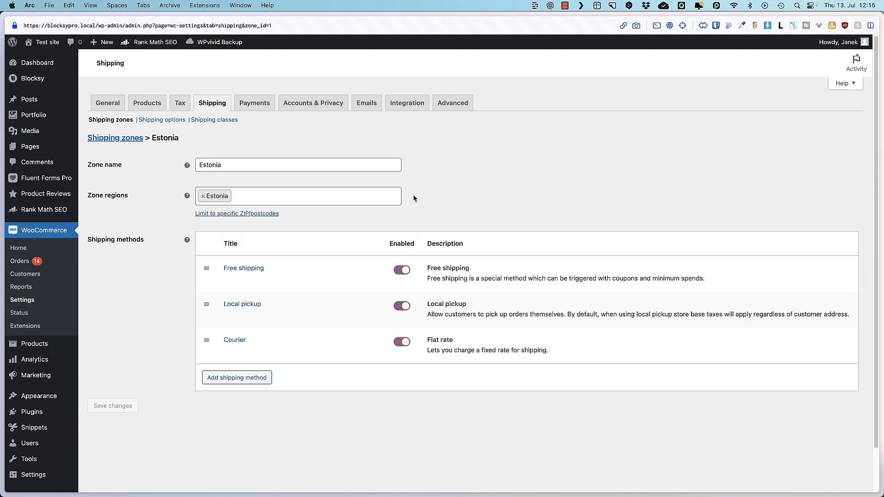
mouse_move(252, 216)
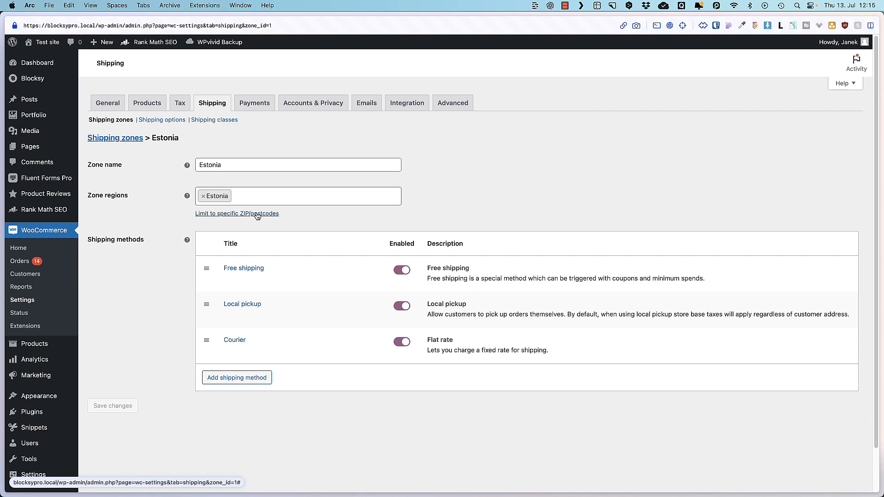
click(237, 214)
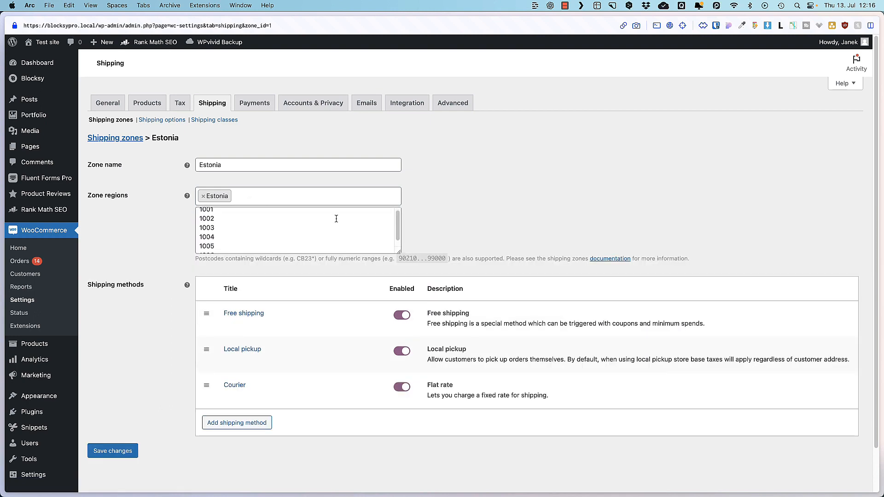
scroll(down, 3)
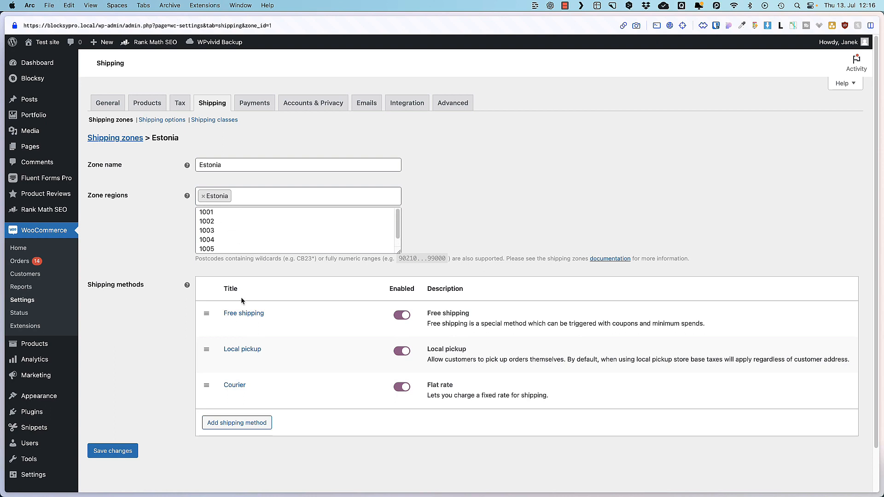
mouse_move(293, 276)
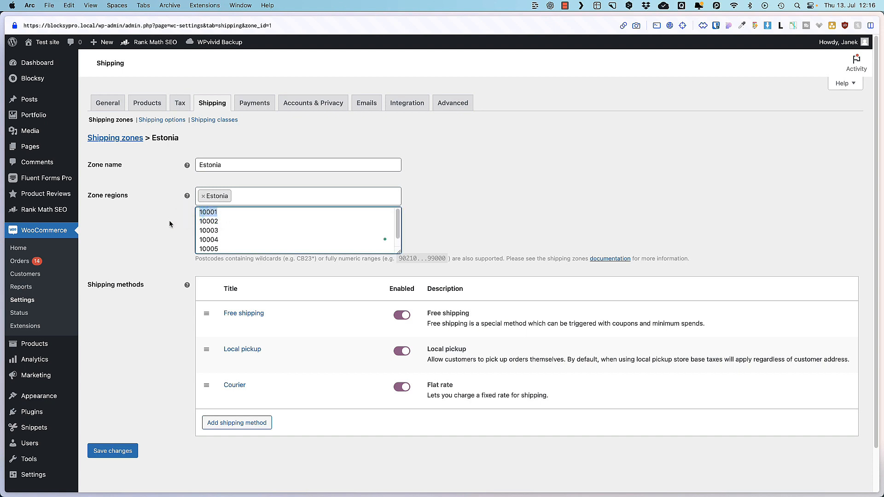
mouse_move(370, 289)
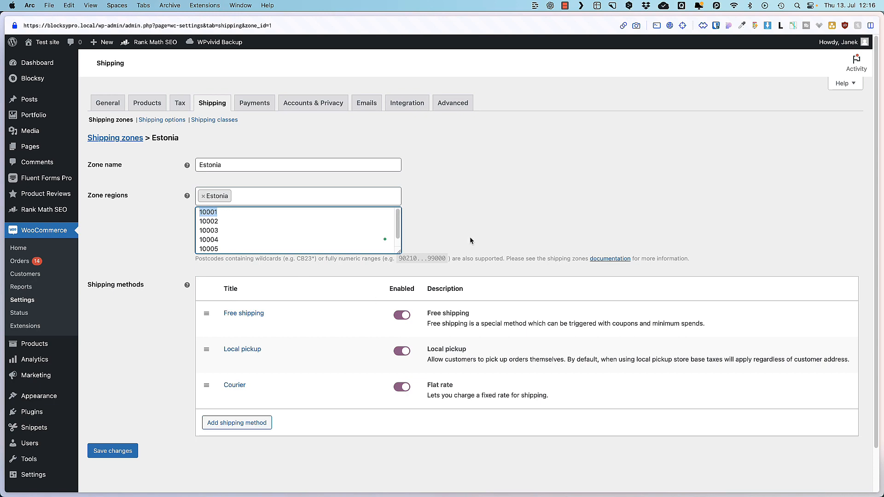
click(117, 453)
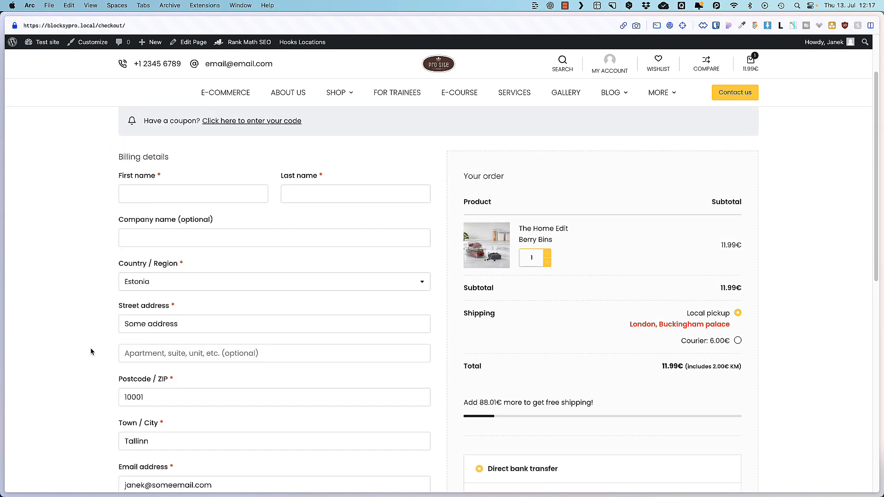
Step: Replace checkout postcode 10001 with 10009 so no shipping options remain available
scroll(down, 3)
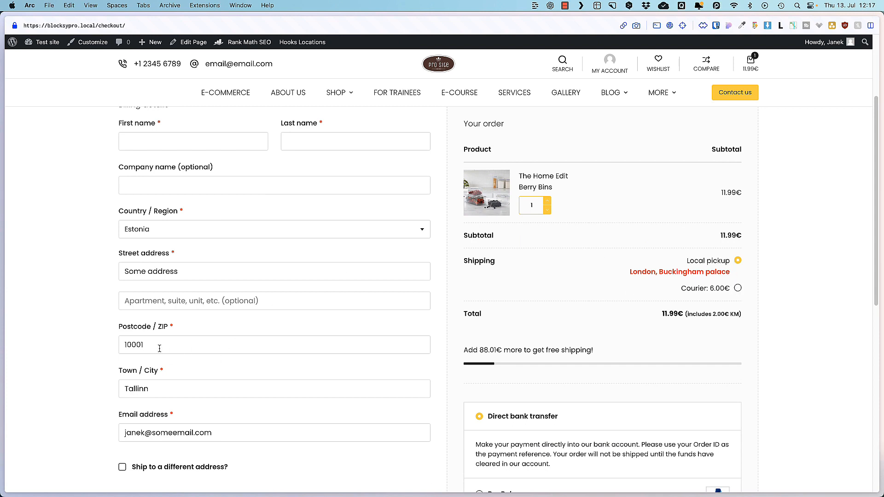
double_click(134, 345)
text(10009)
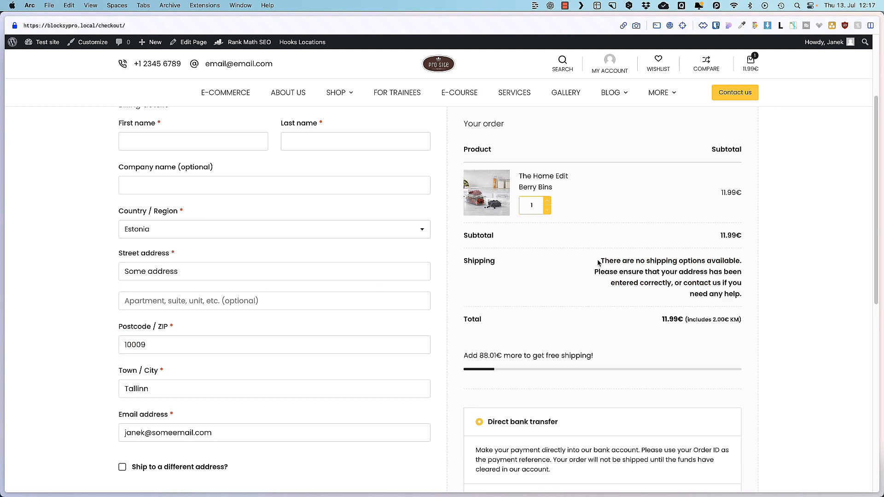
mouse_move(600, 258)
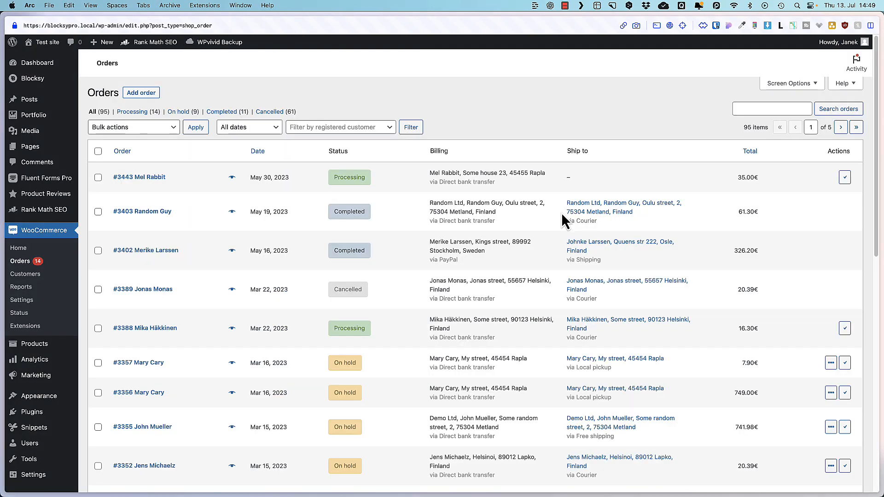
mouse_move(507, 125)
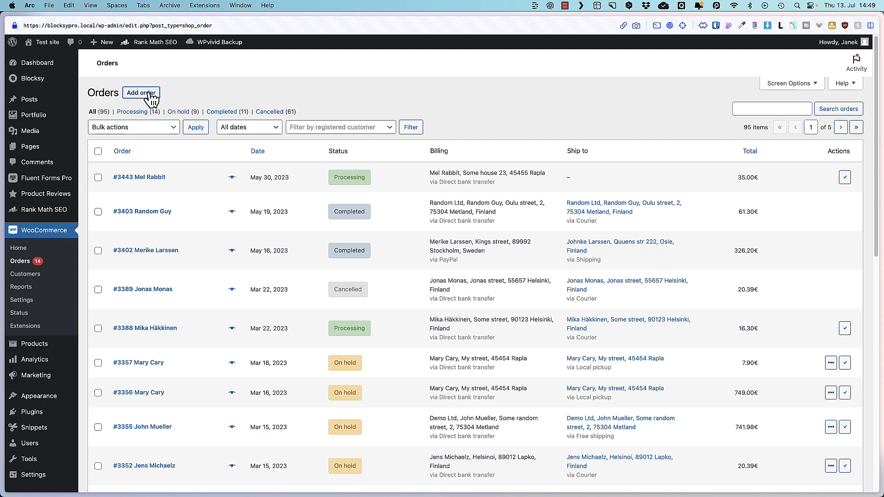
Step: Create a manual order with Golden Lamp and 6.00€ flat-rate shipping, recalculated to 756.20€ total
click(142, 92)
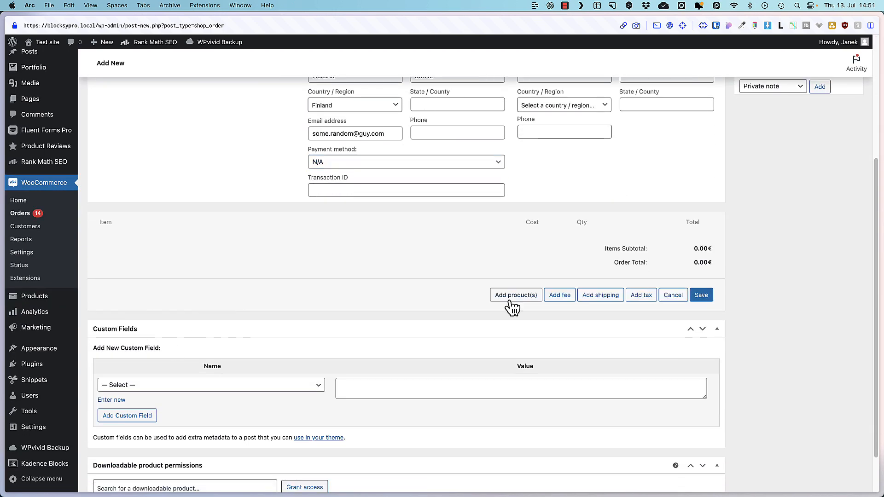
click(516, 295)
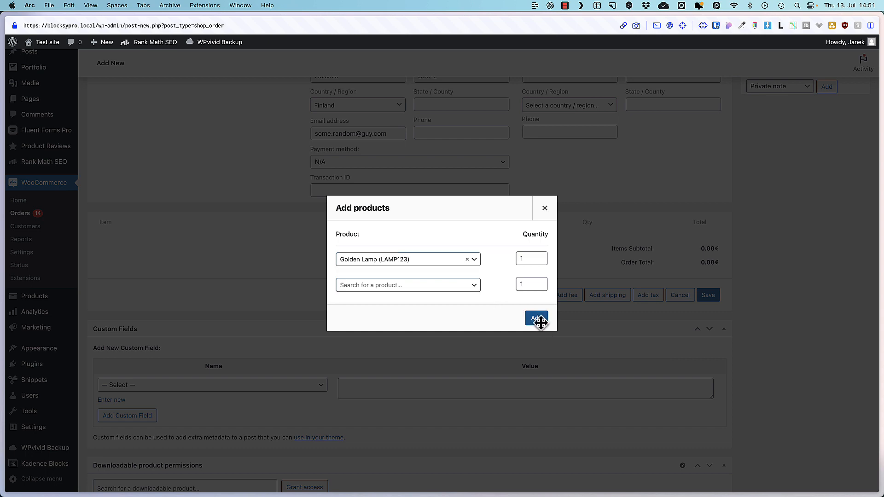
click(536, 318)
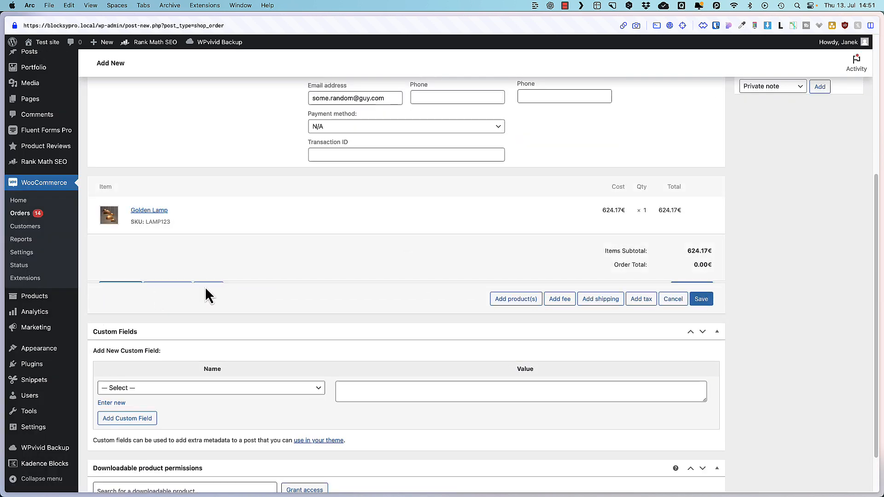
click(601, 298)
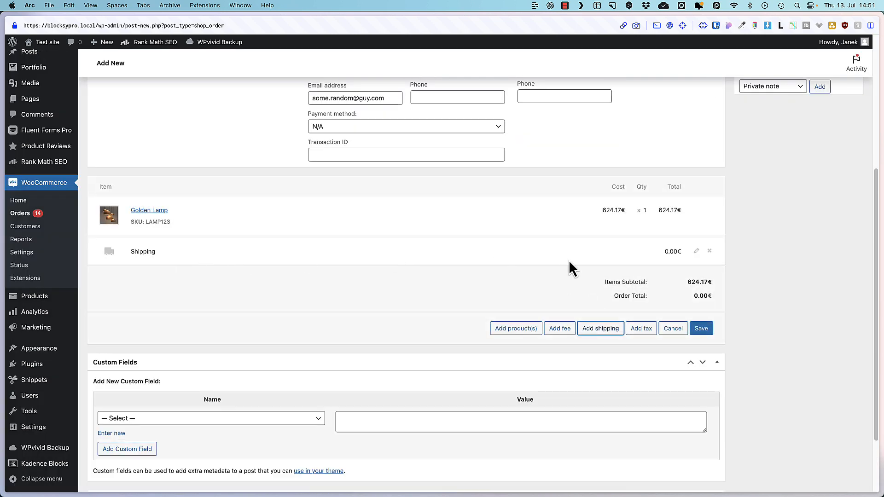
click(696, 250)
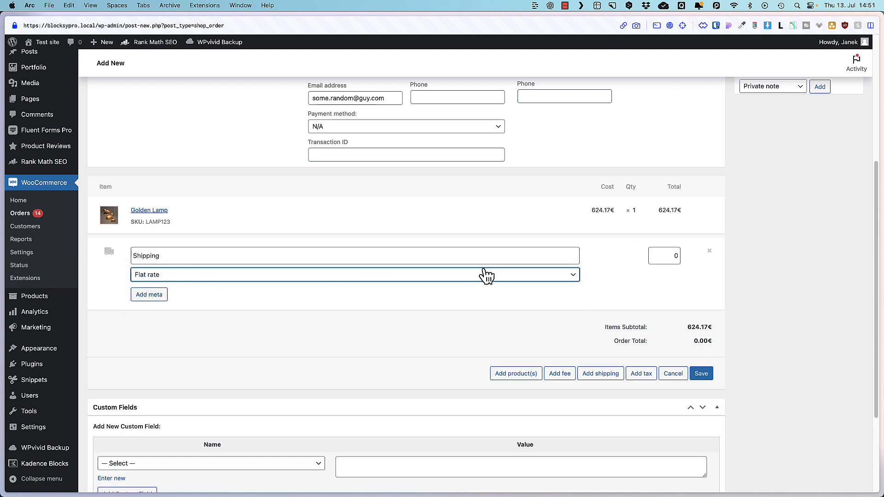
click(664, 256)
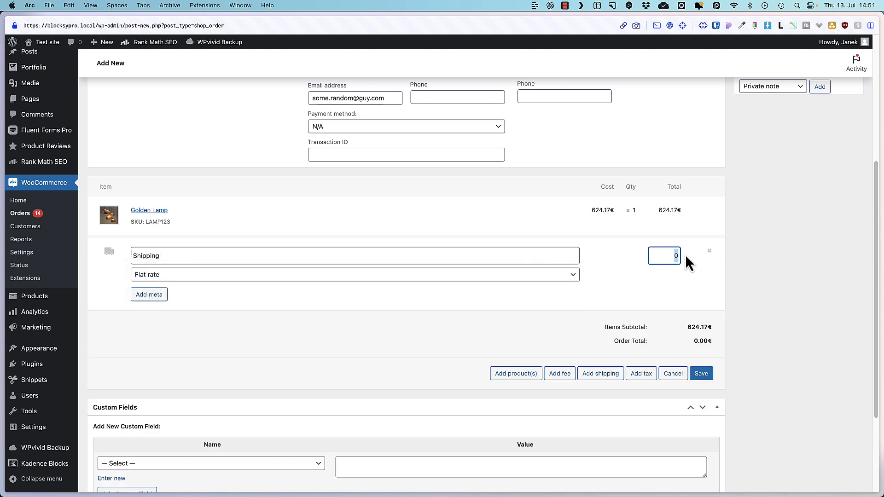
click(702, 374)
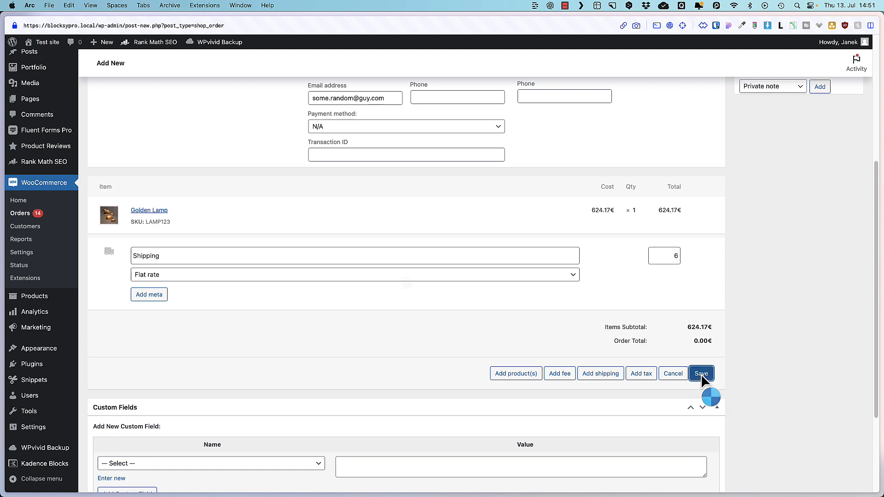
click(702, 374)
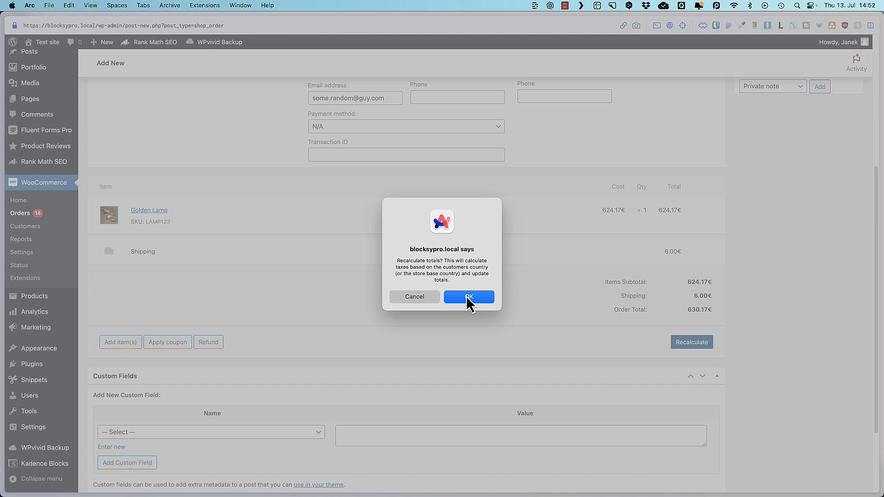
click(469, 297)
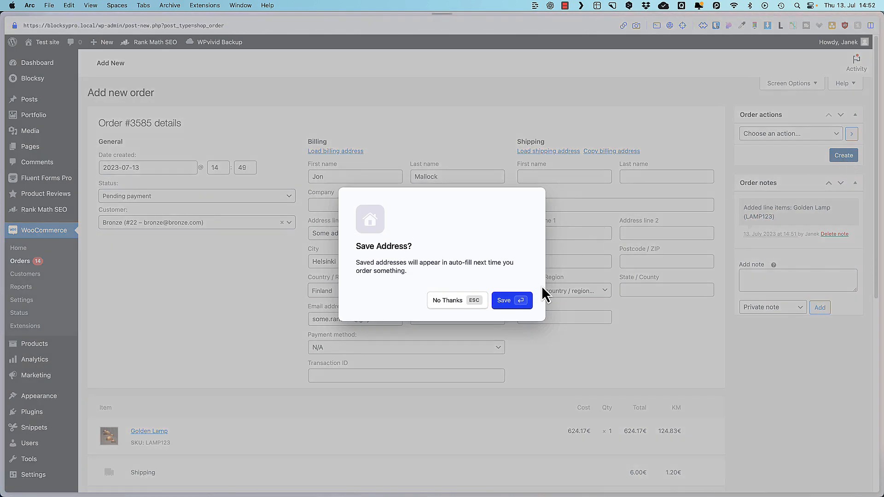
click(513, 301)
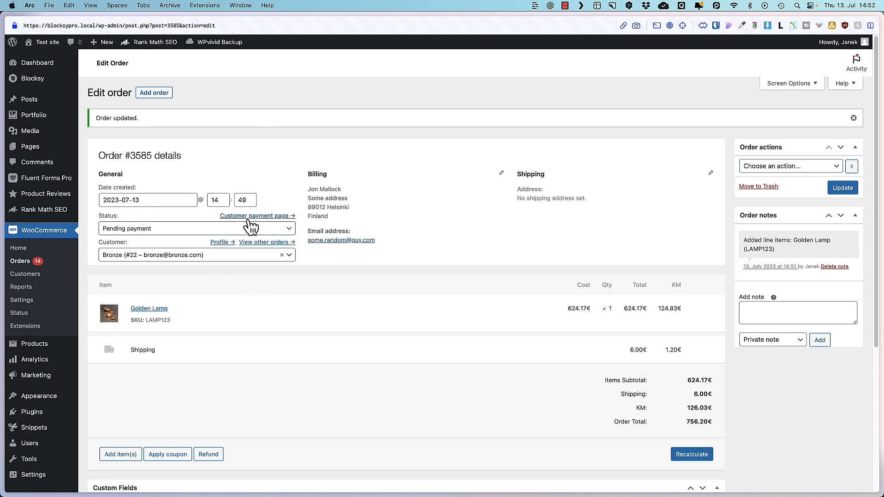
Step: Open the first order's customer payment page in an incognito window and verify the email
right_click(254, 215)
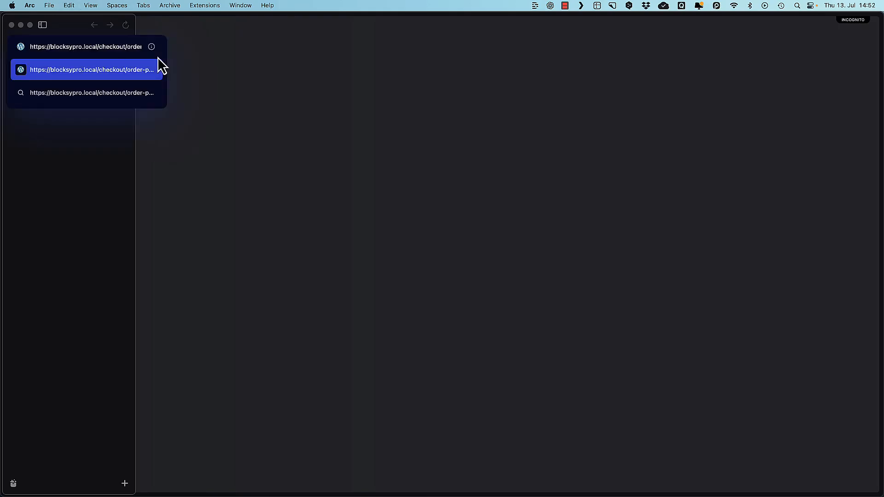
click(86, 70)
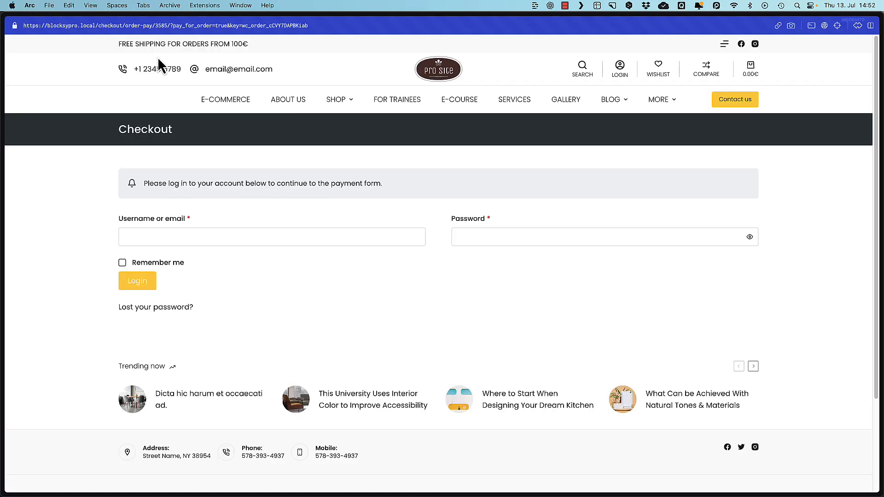
click(238, 237)
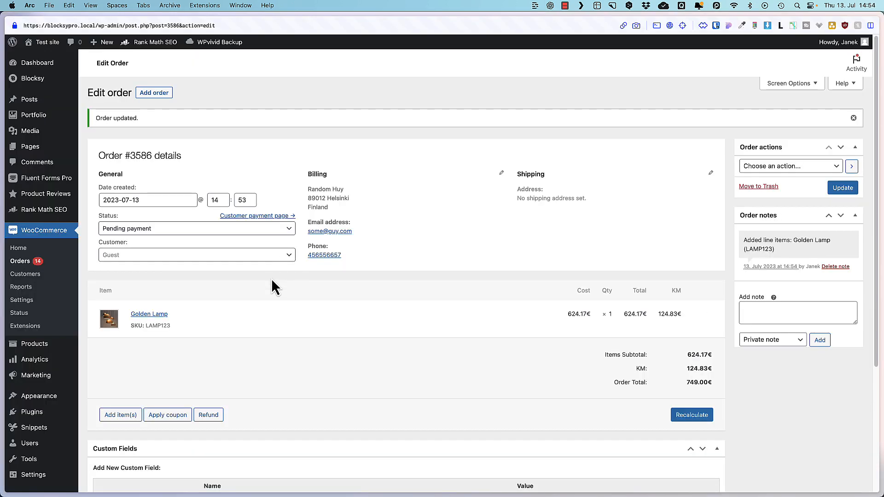
mouse_move(252, 223)
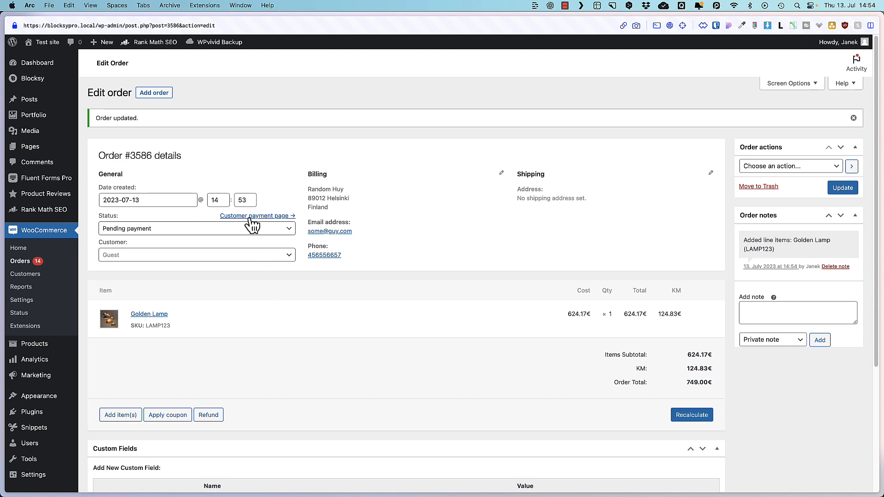
Step: Open order 3586's payment page privately, verifying the billing email to see Golden Lamp at 749.00€
right_click(254, 216)
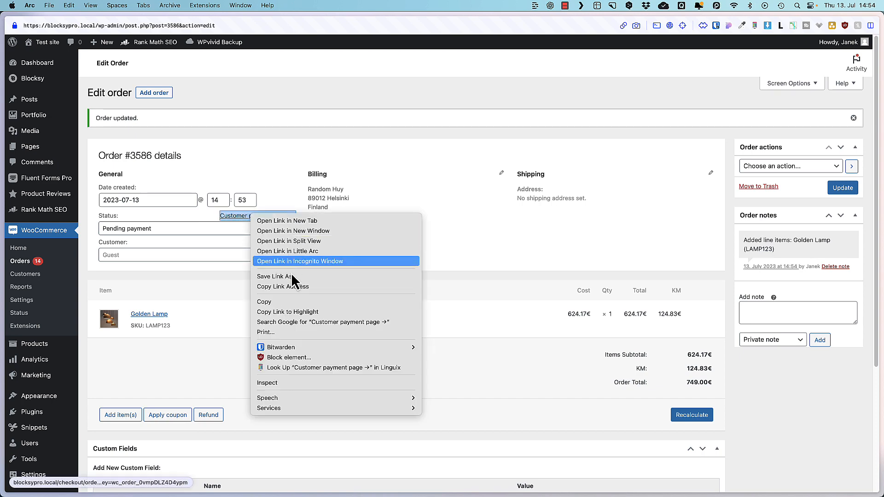
click(299, 262)
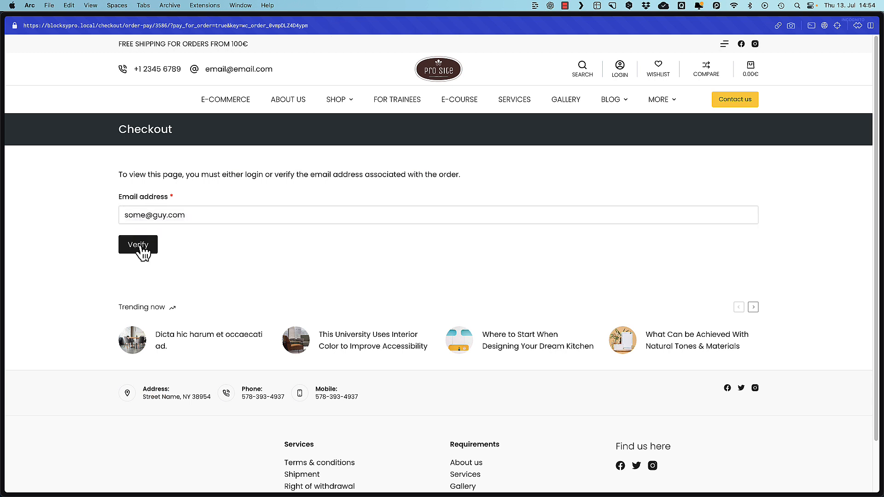
click(138, 245)
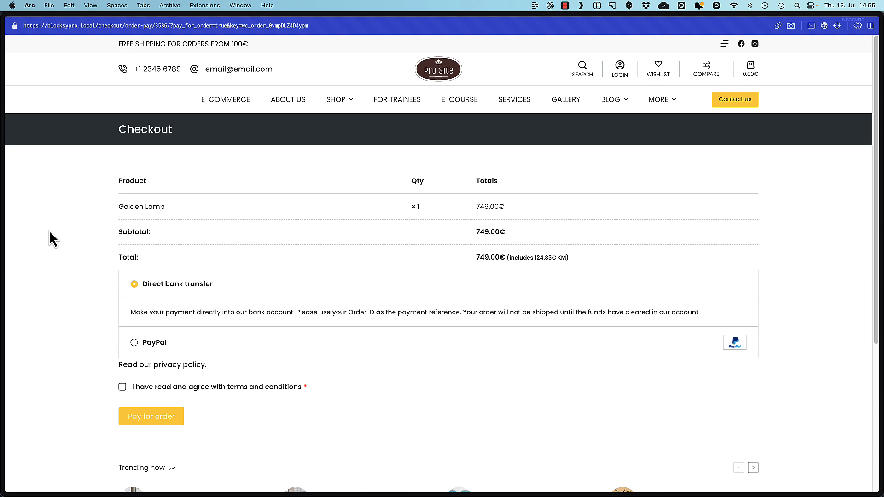
mouse_move(433, 6)
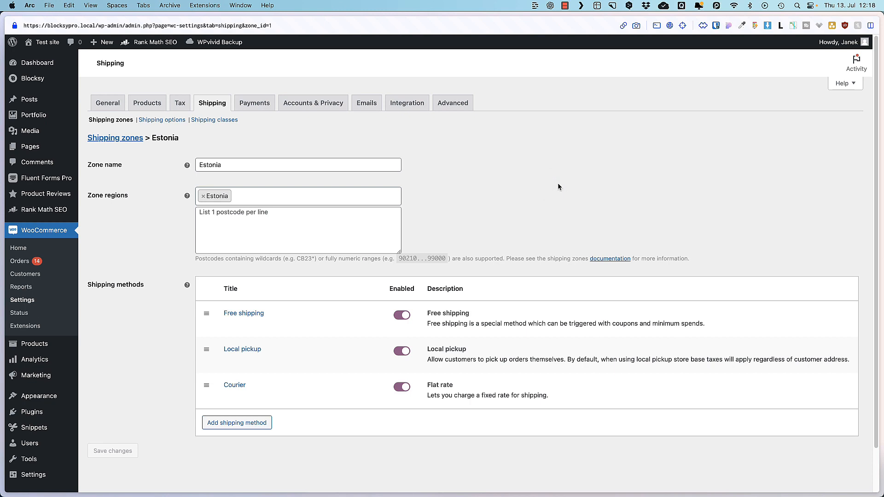
Step: Enable 'Try the new product editor (Beta)' under Advanced > Features and save changes
click(453, 103)
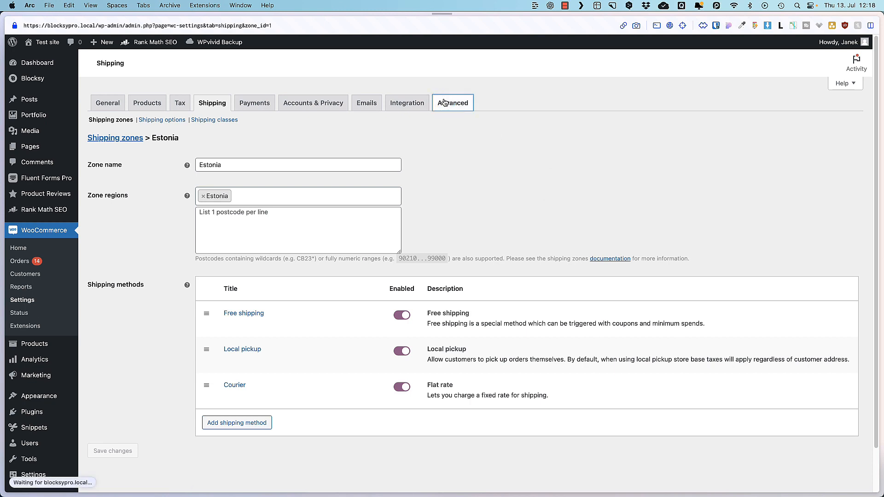
click(453, 103)
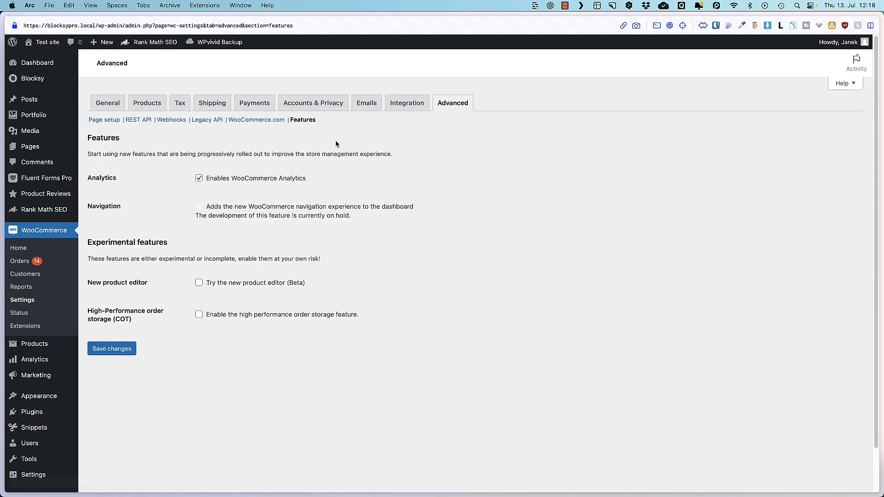
mouse_move(557, 232)
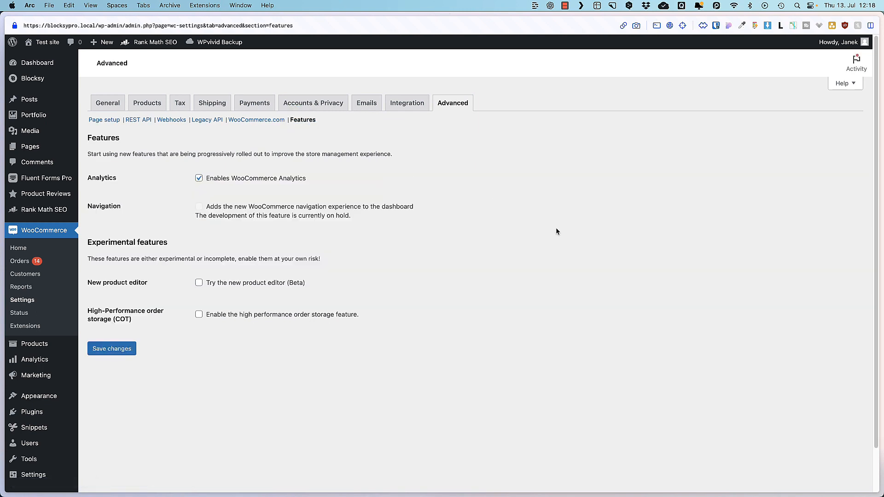
mouse_move(266, 267)
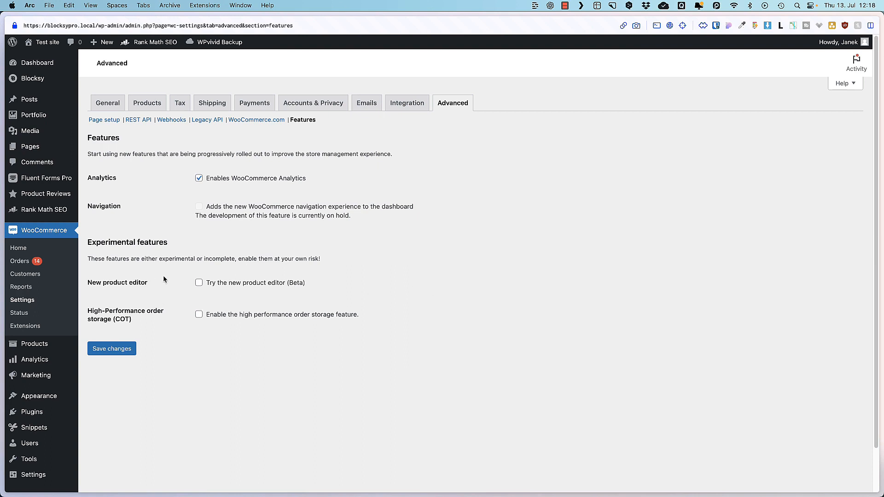
click(199, 283)
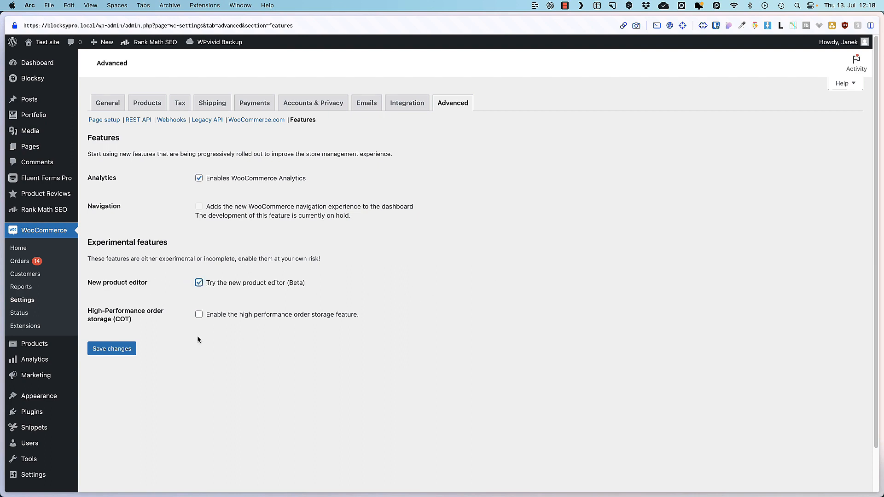
click(112, 348)
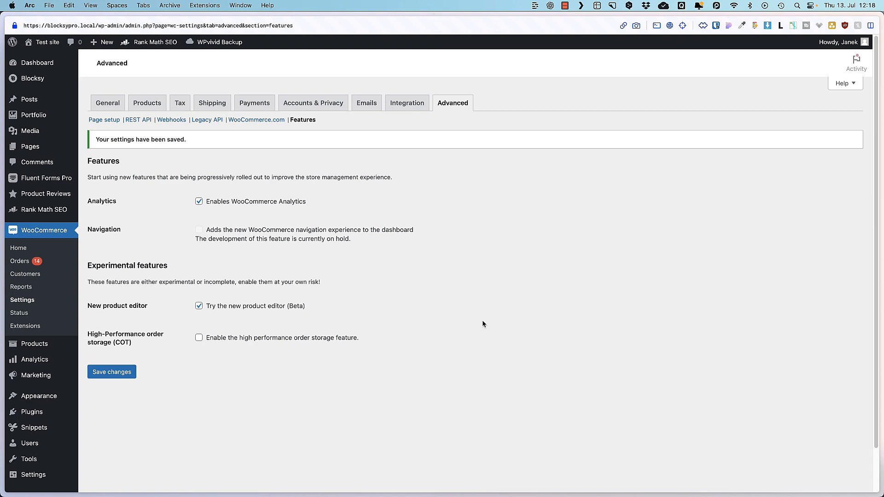
mouse_move(35, 344)
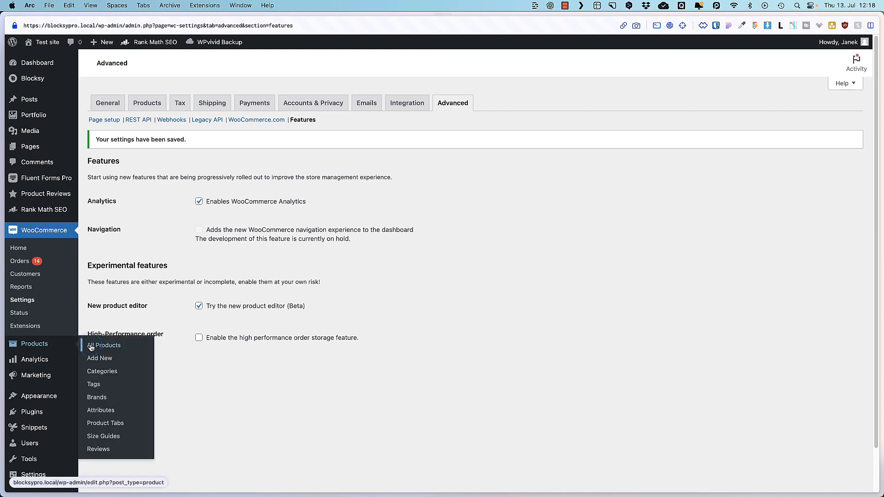
Step: View Golden Lamp in the new tabbed product editor from All Products
click(105, 346)
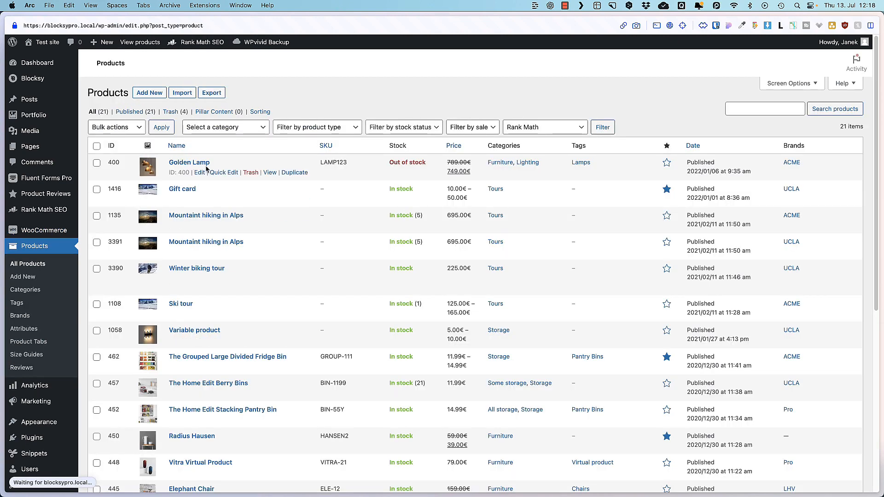
click(189, 162)
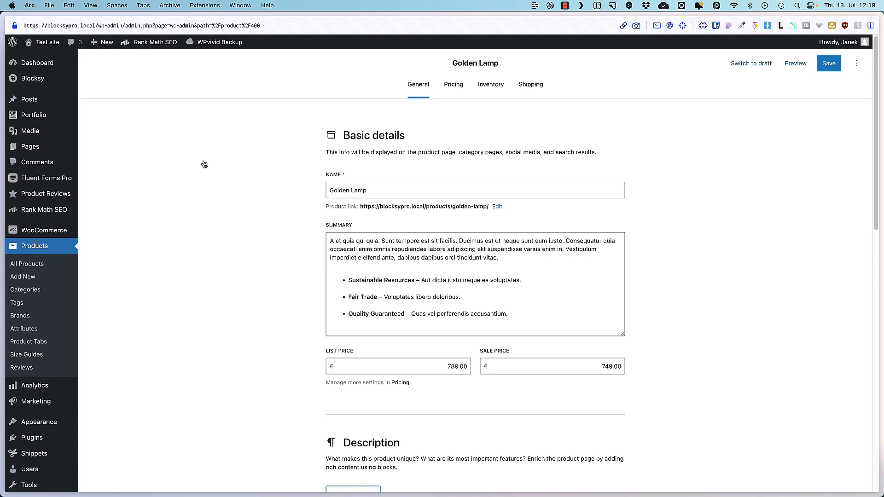
mouse_move(26, 289)
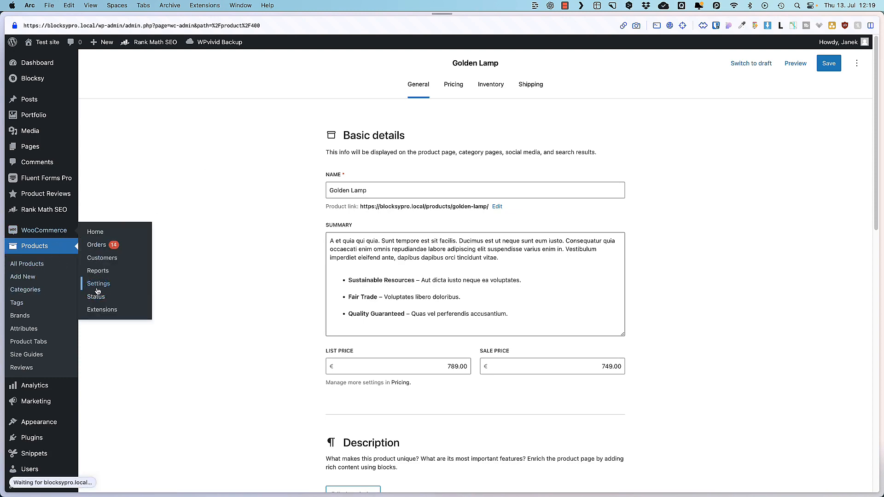
Step: Disable the beta product editor again in WooCommerce Features and save
click(98, 284)
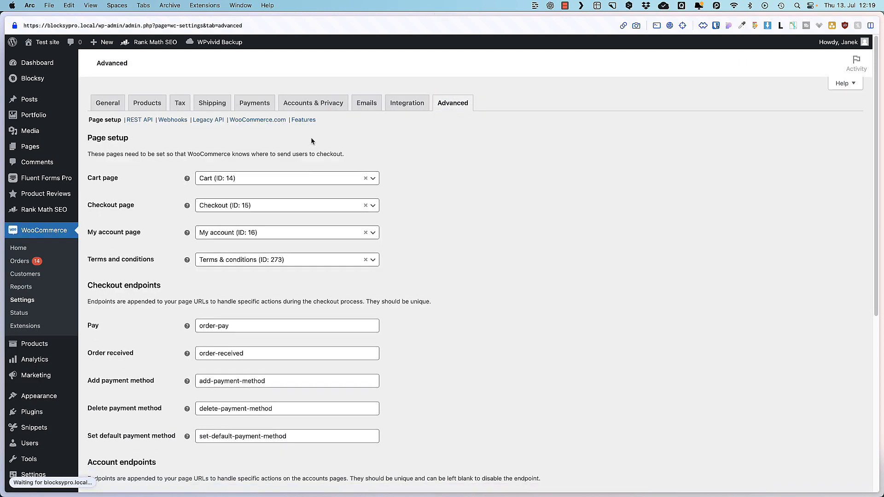
click(303, 120)
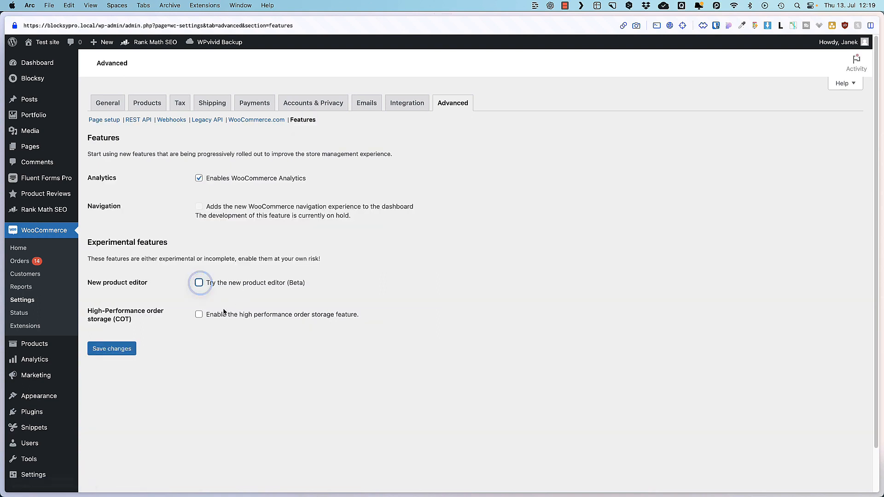
click(111, 348)
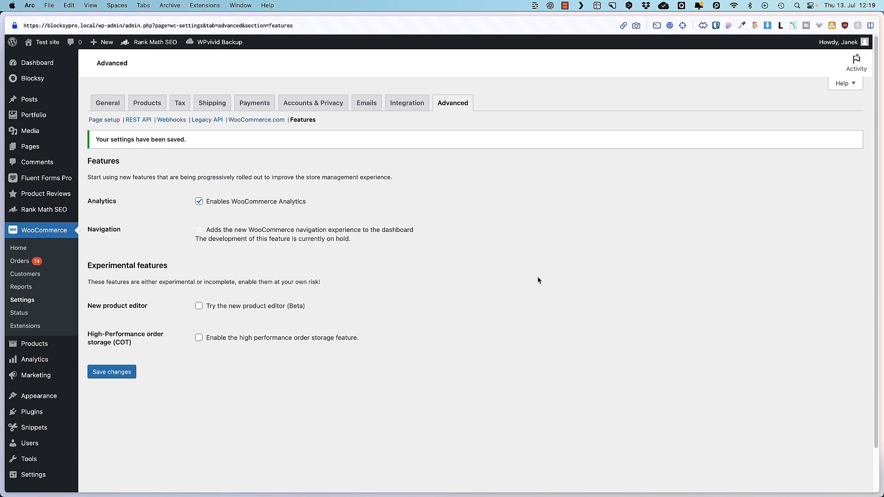
mouse_move(528, 293)
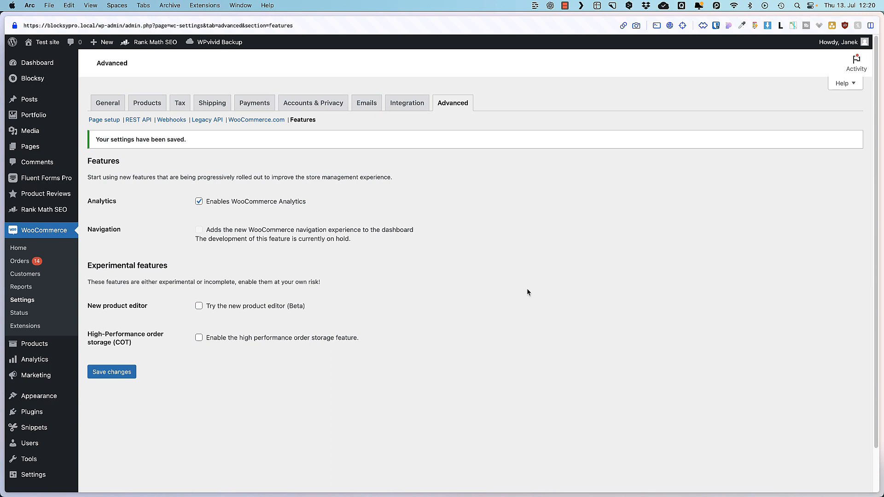
mouse_move(38, 396)
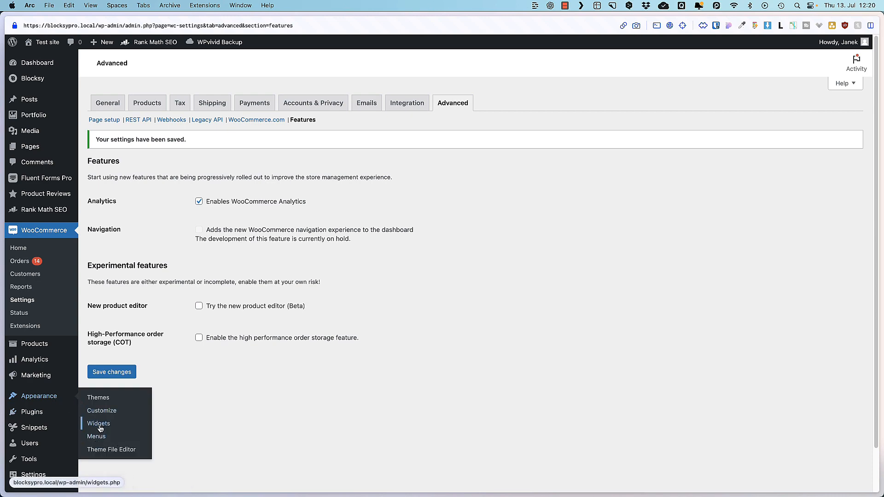
Step: Add a Filter by Price block to the WooCommerce Sidebar widget area
click(97, 424)
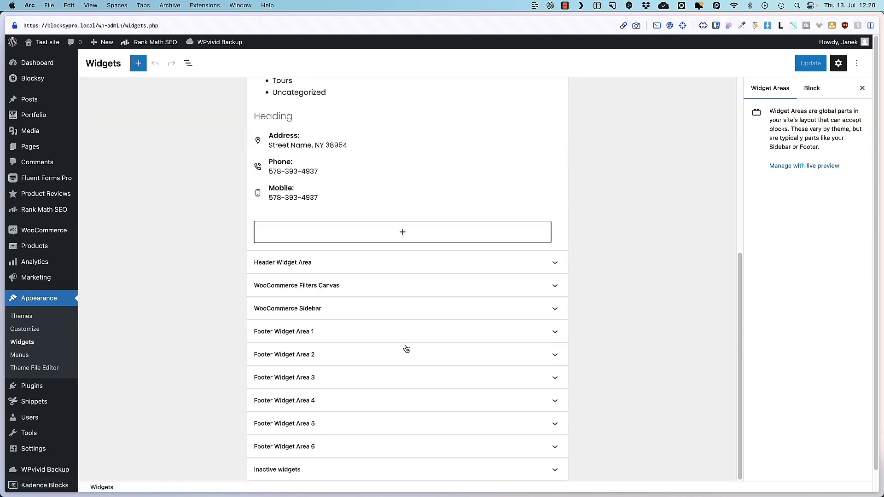
click(288, 308)
text(filter)
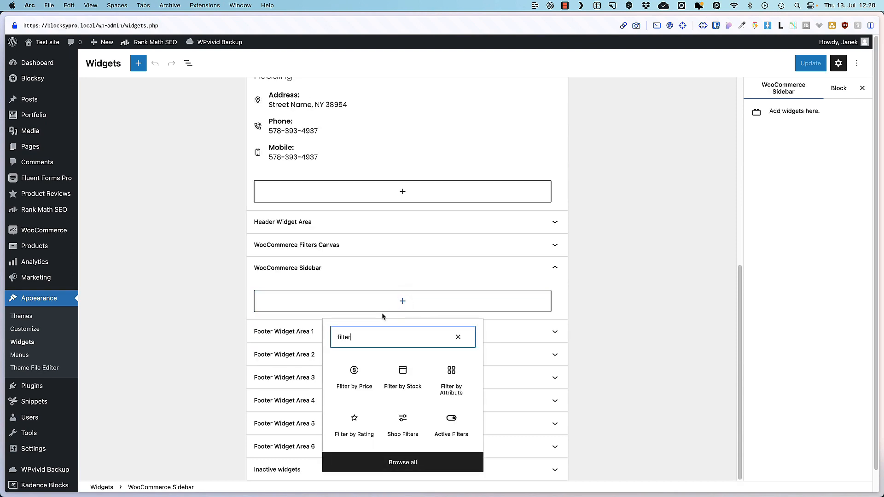
click(354, 375)
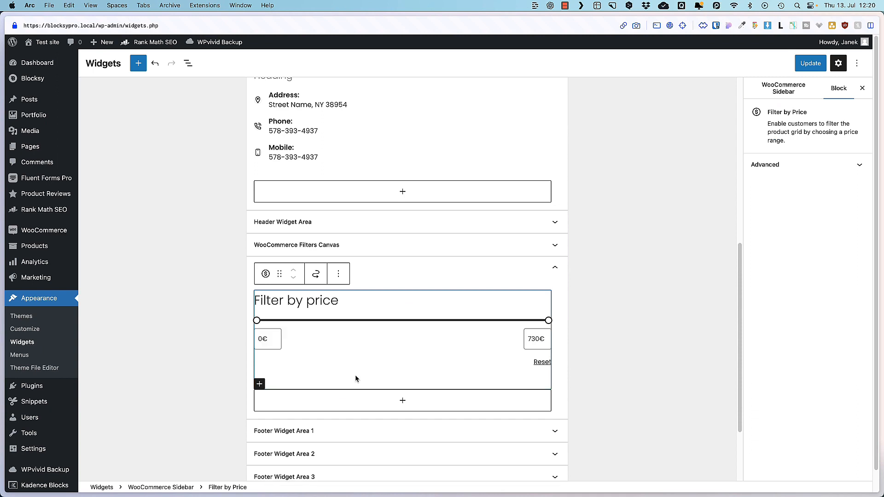
click(295, 300)
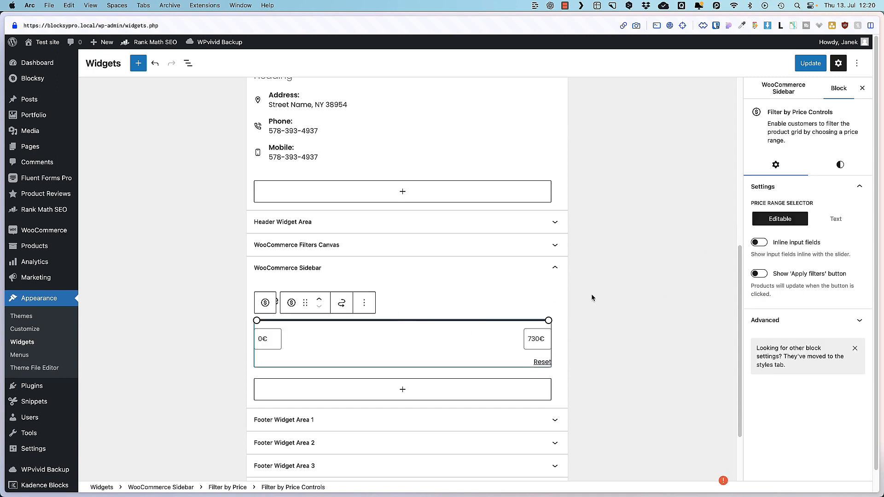
Step: Insert a Filter by Attribute block below the price filter by searching 'filter'
click(403, 389)
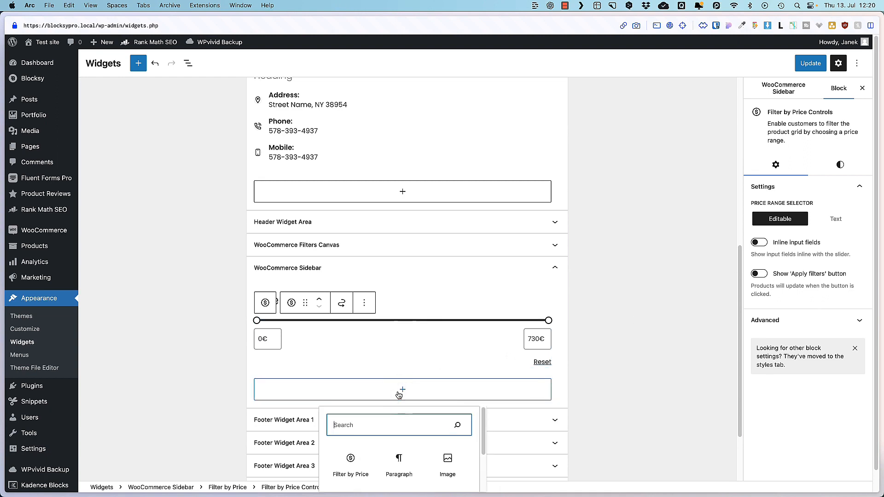
text(filter)
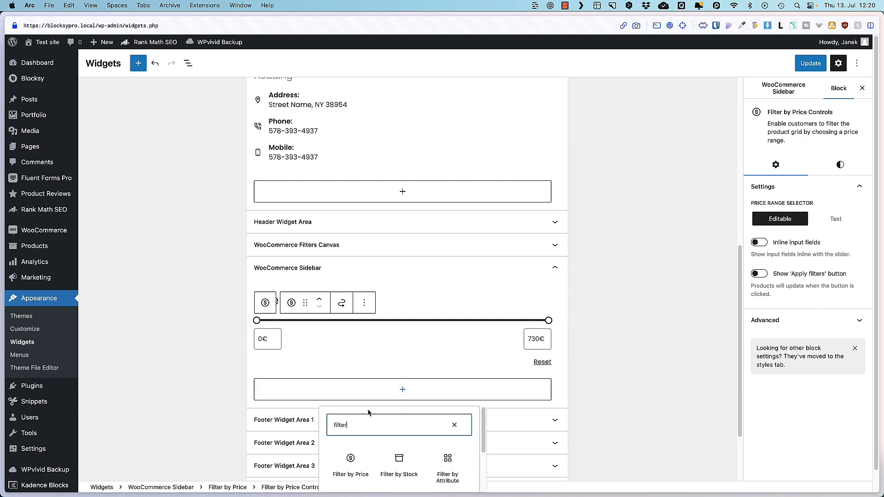
click(448, 459)
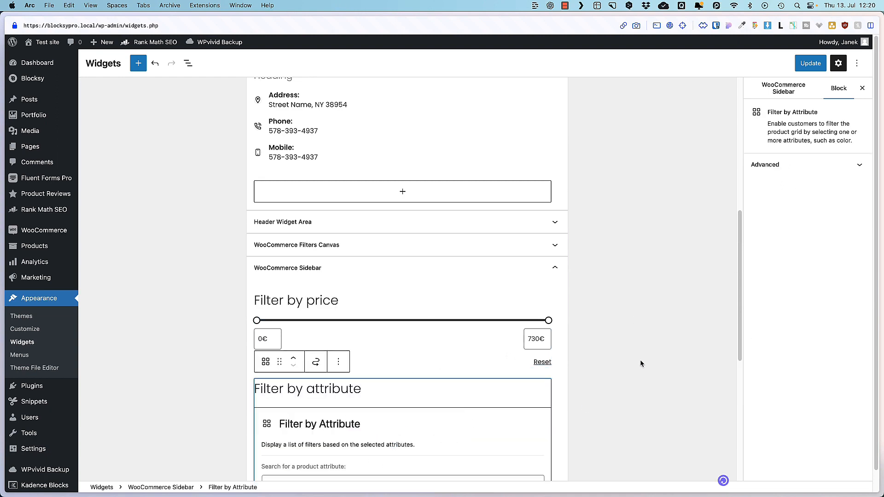
Step: Set the attribute filter to Color, add a Size filter and show Active Filters as chips
click(269, 356)
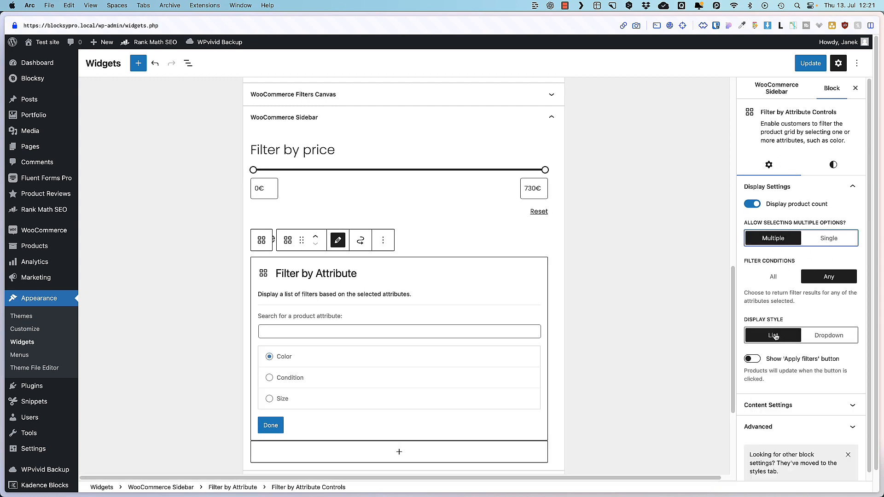
mouse_move(832, 339)
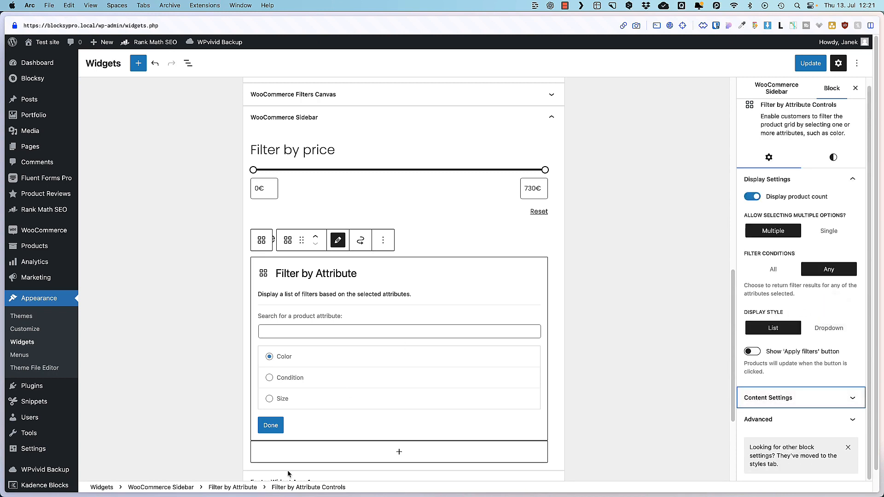
mouse_move(345, 301)
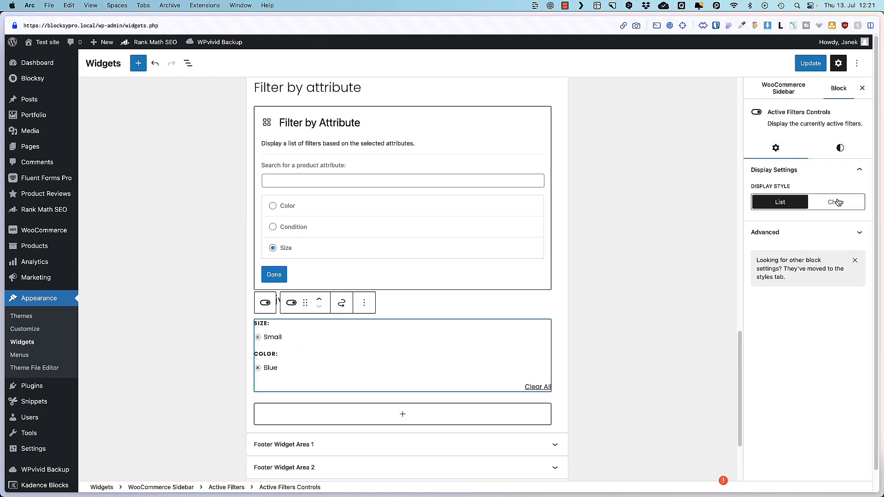
click(836, 202)
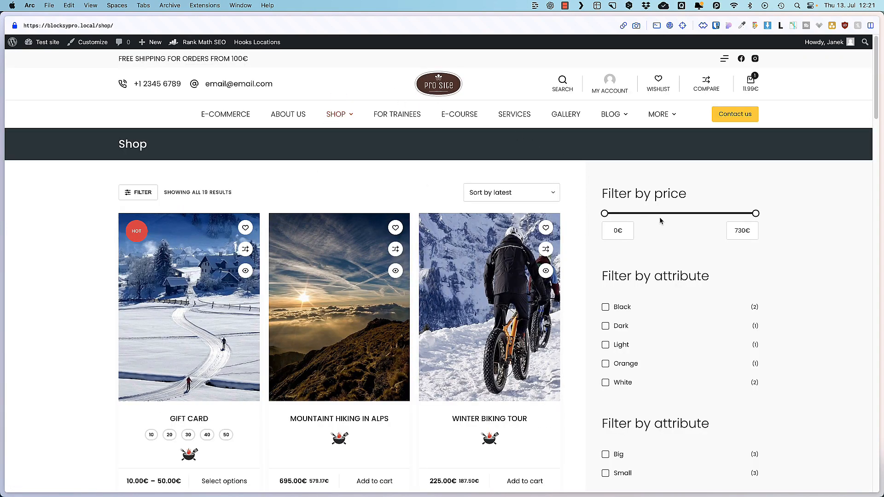
Step: Filter the shop to Light colour products, then remove the Light chip from active filters
scroll(down, 3)
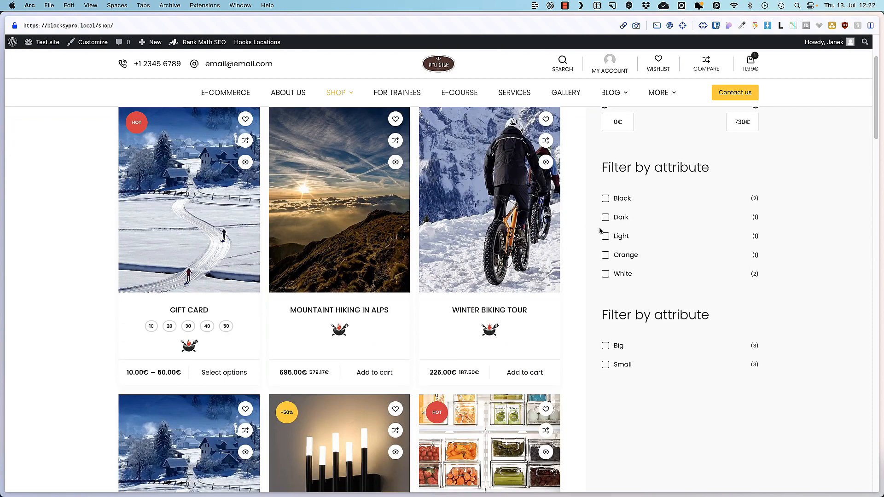
click(606, 236)
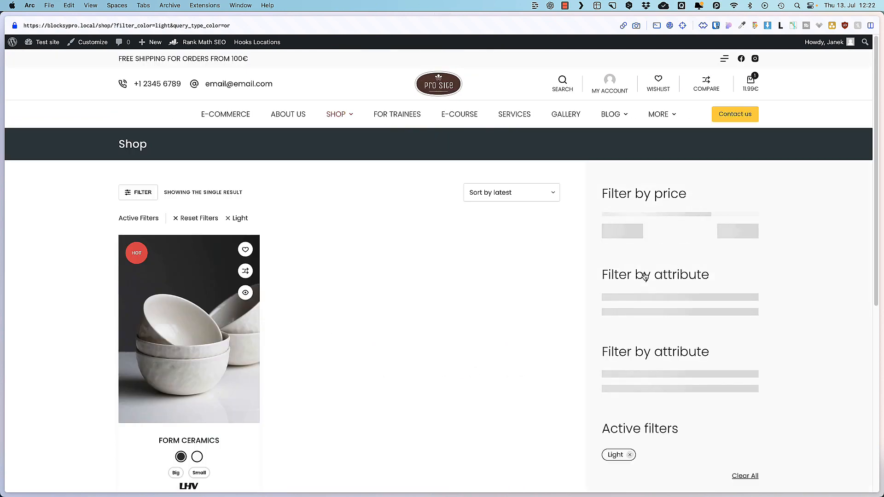
scroll(down, 3)
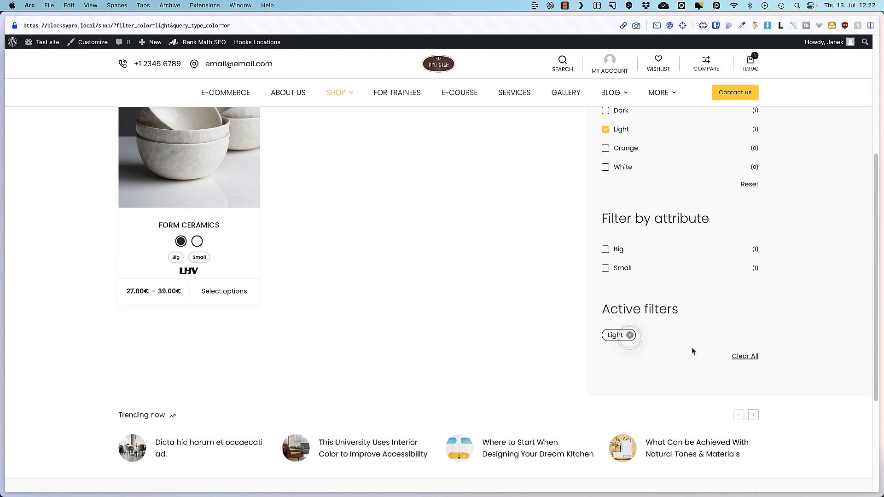
click(630, 335)
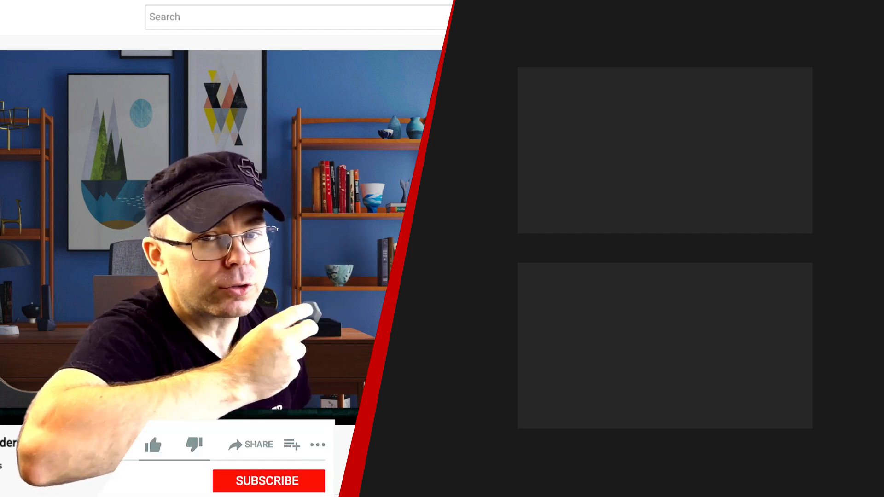
click(153, 445)
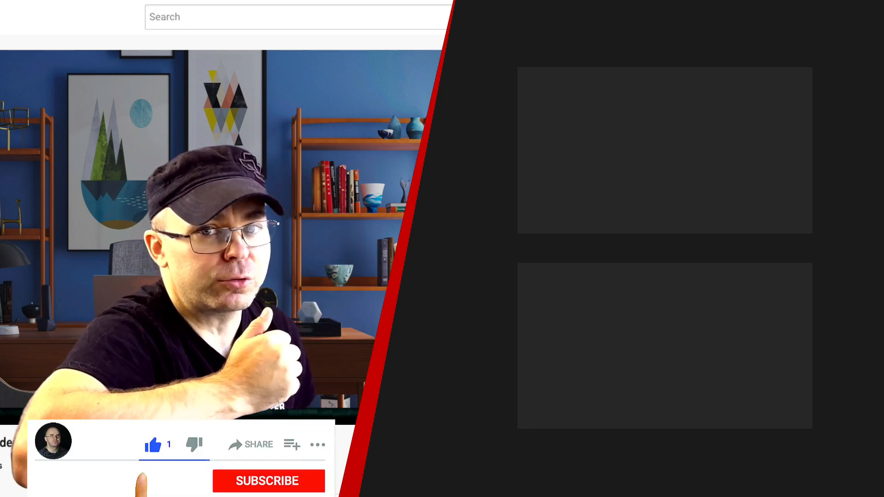
click(267, 482)
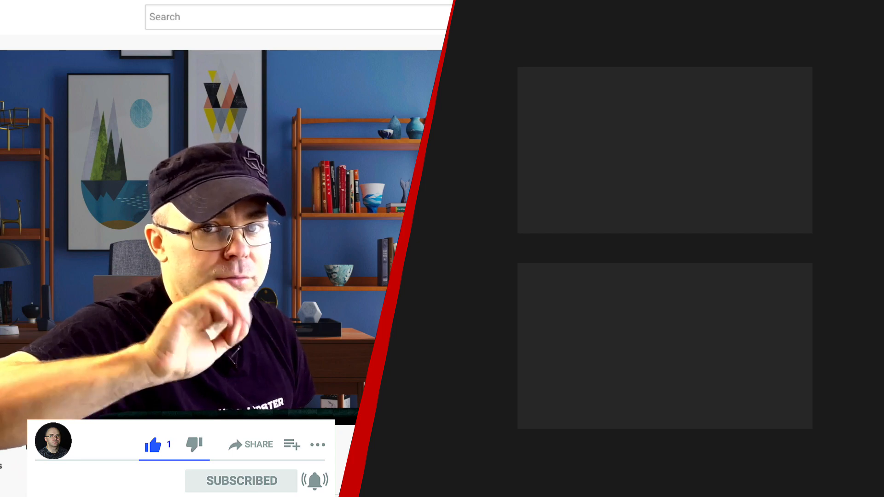